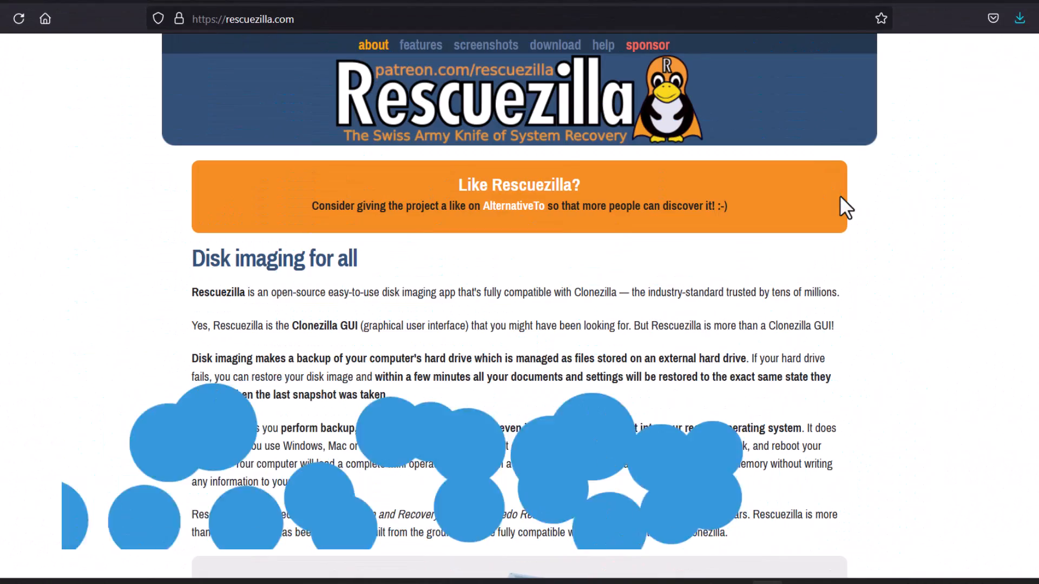
mouse_move(72, 83)
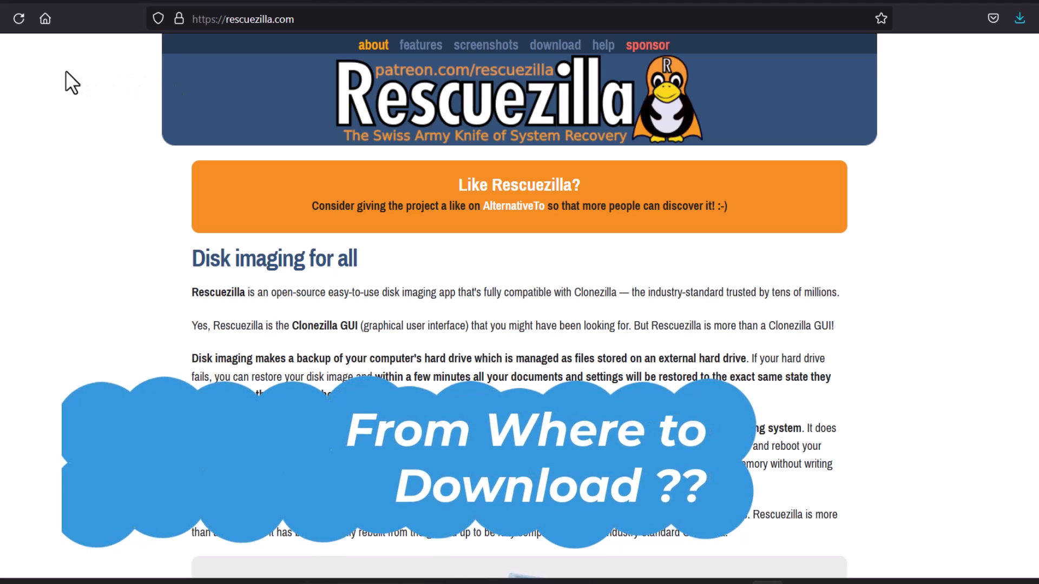
mouse_move(15, 108)
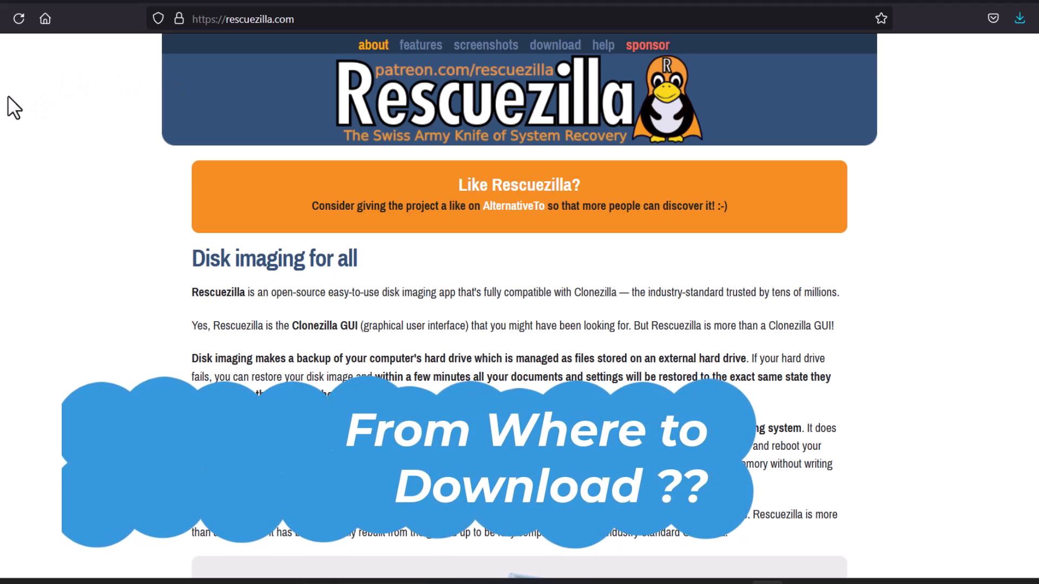
mouse_move(850, 239)
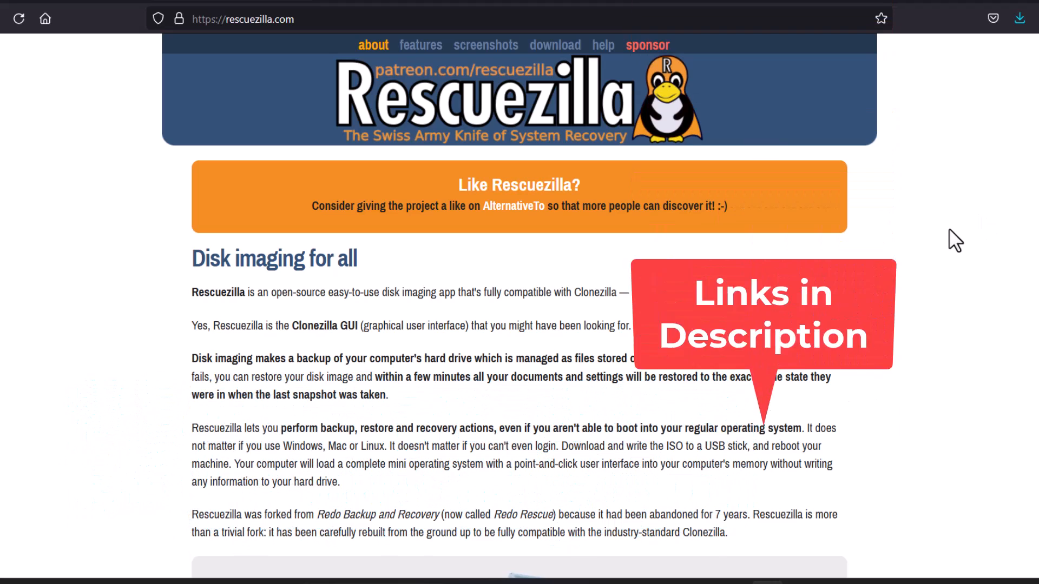
Step: Scroll through the current Rescuezilla page and back up before moving on
scroll("down", 3)
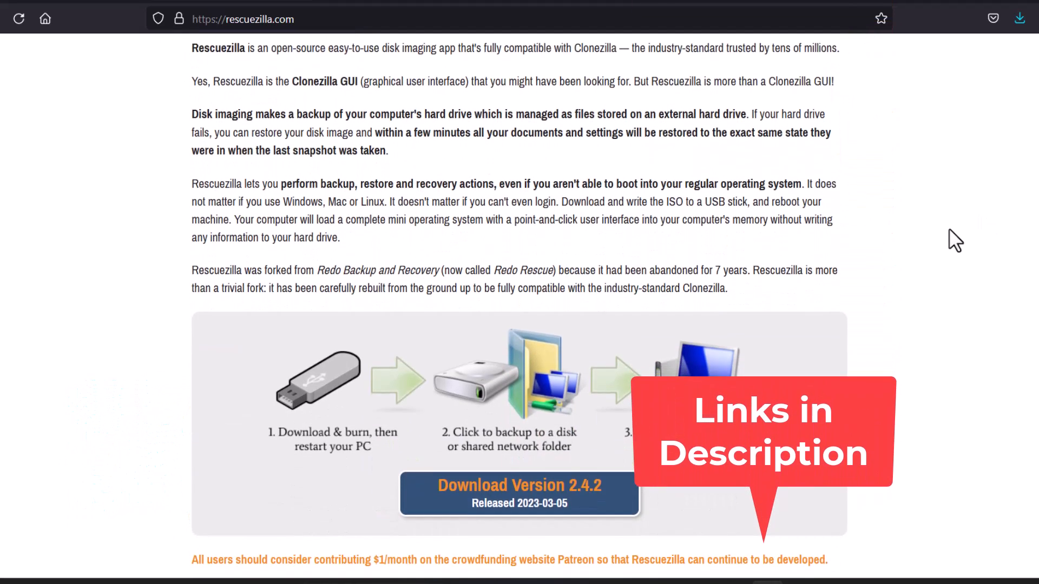
scroll("down", 3)
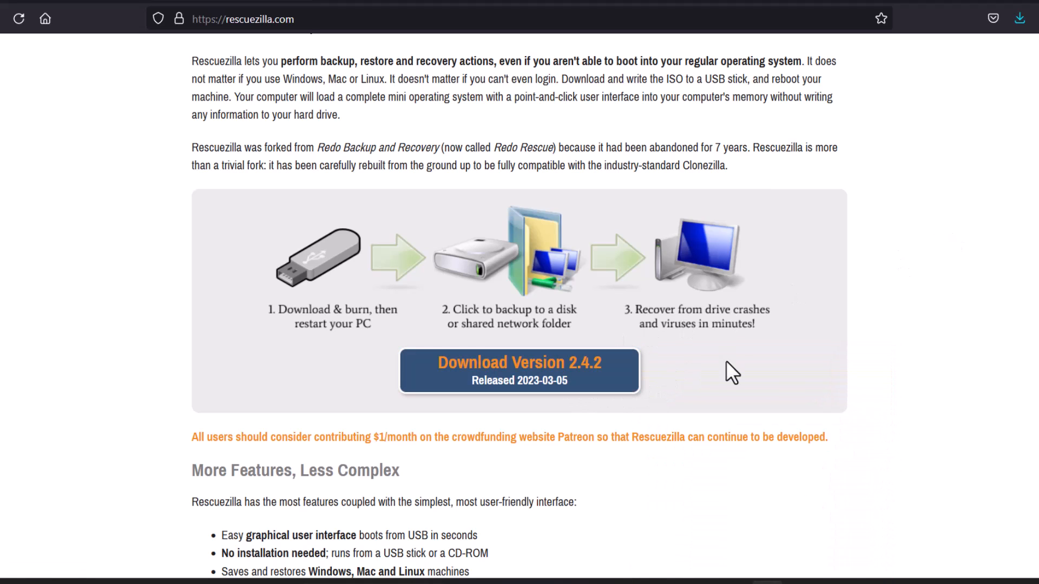
mouse_move(817, 347)
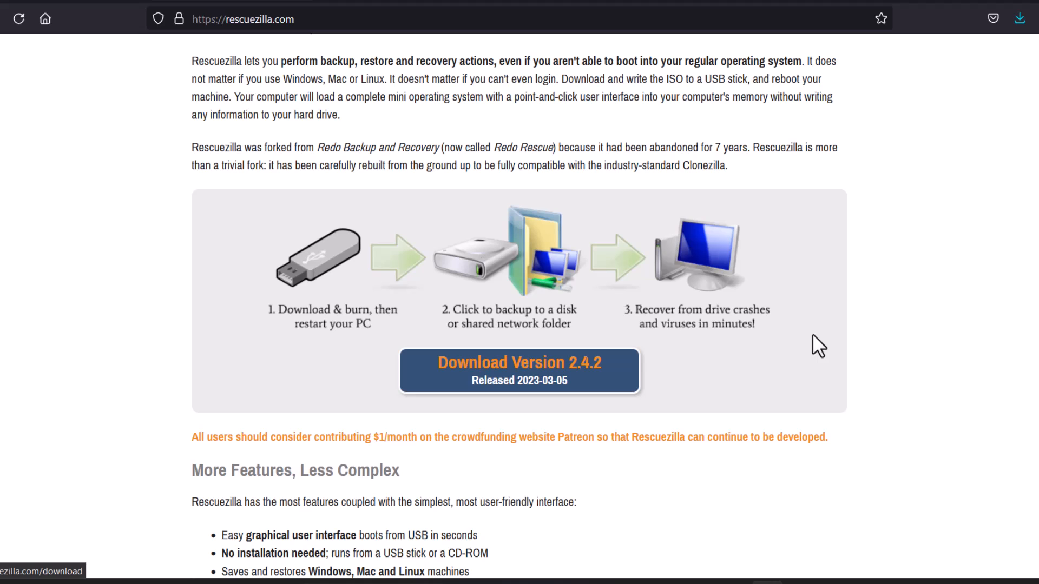
scroll("down", 3)
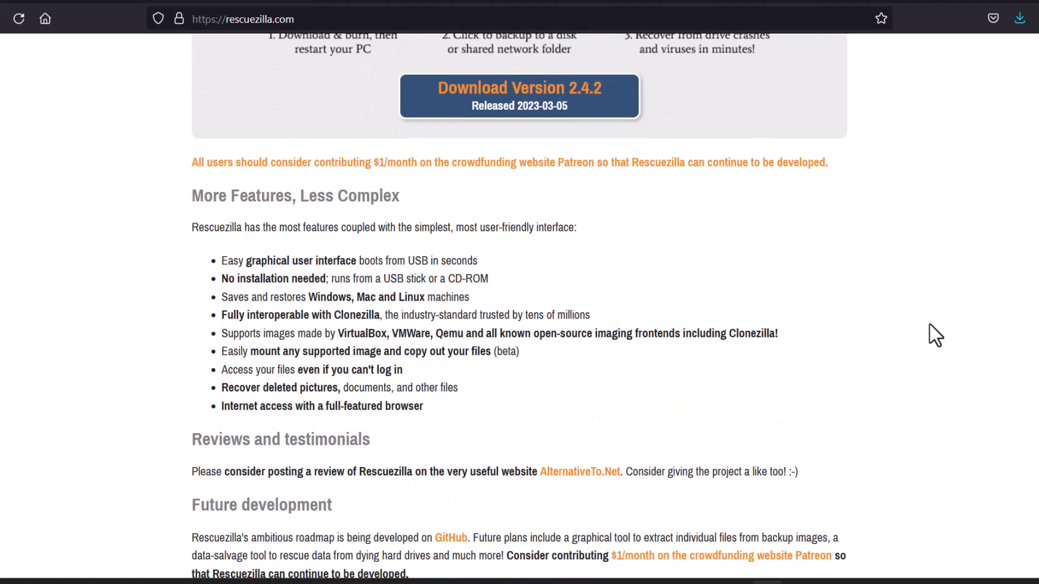
scroll("down", 3)
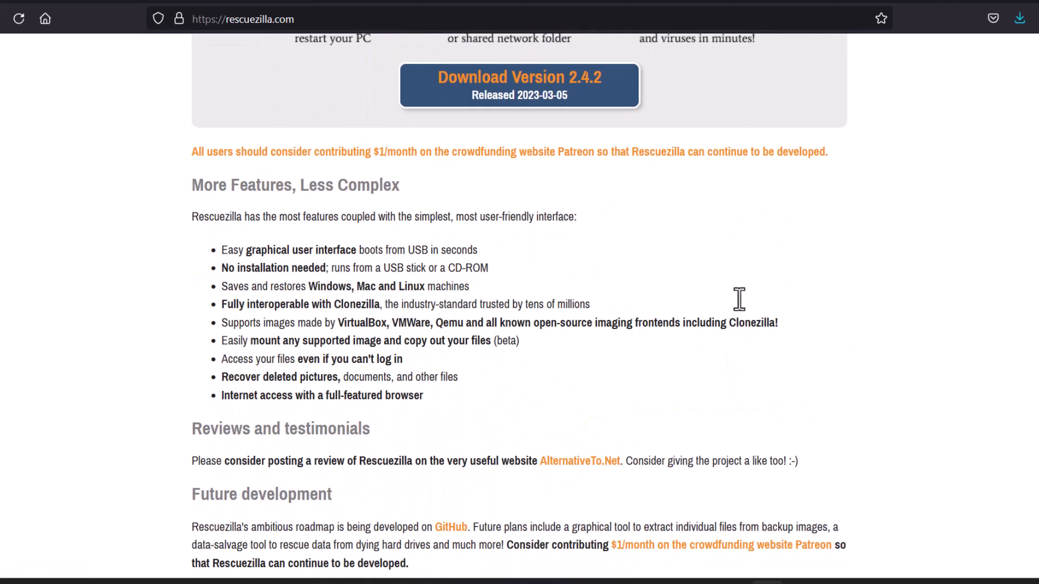
scroll("down", 3)
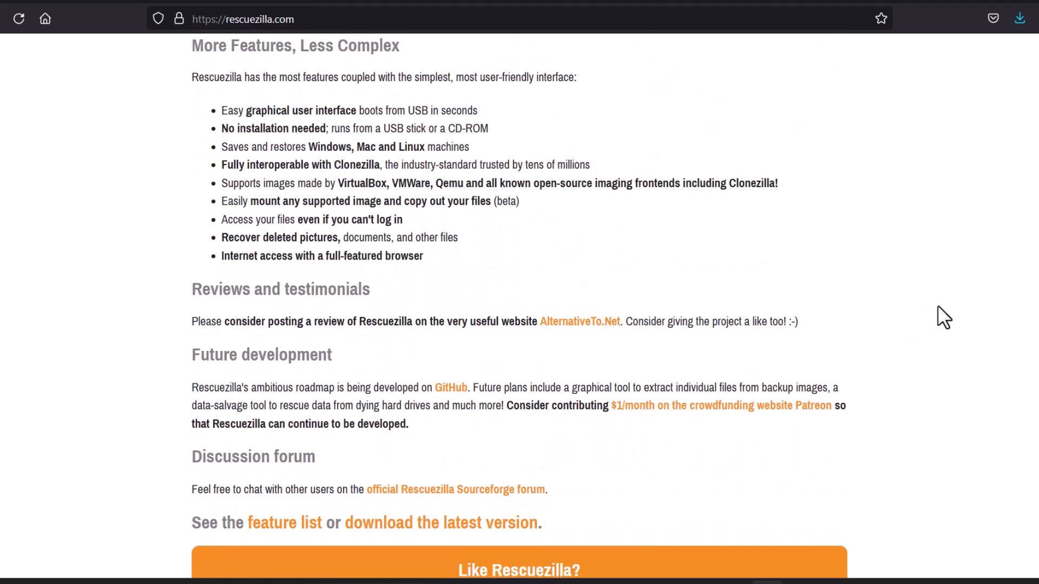
scroll("up", 3)
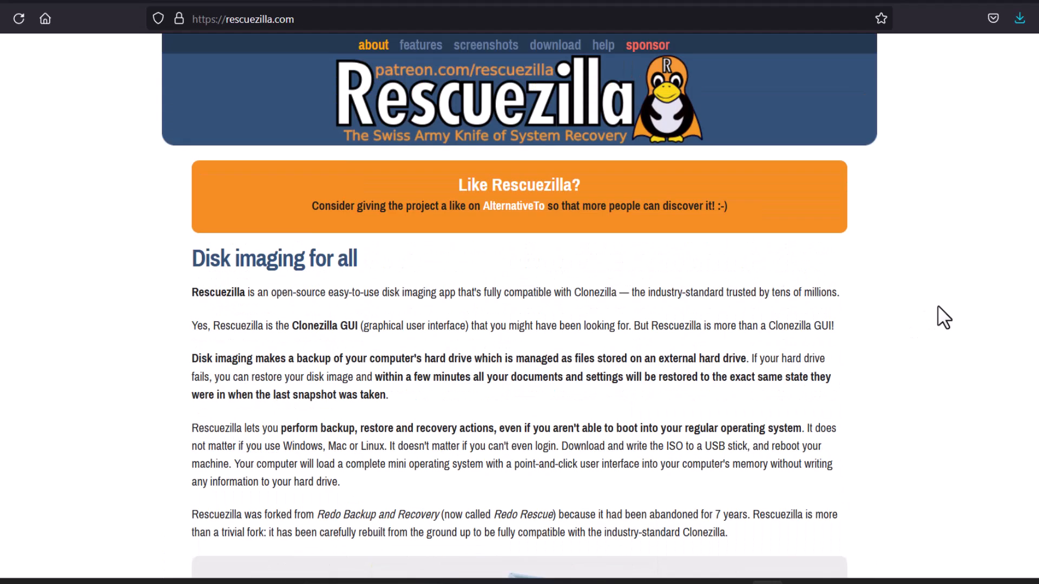
mouse_move(420, 46)
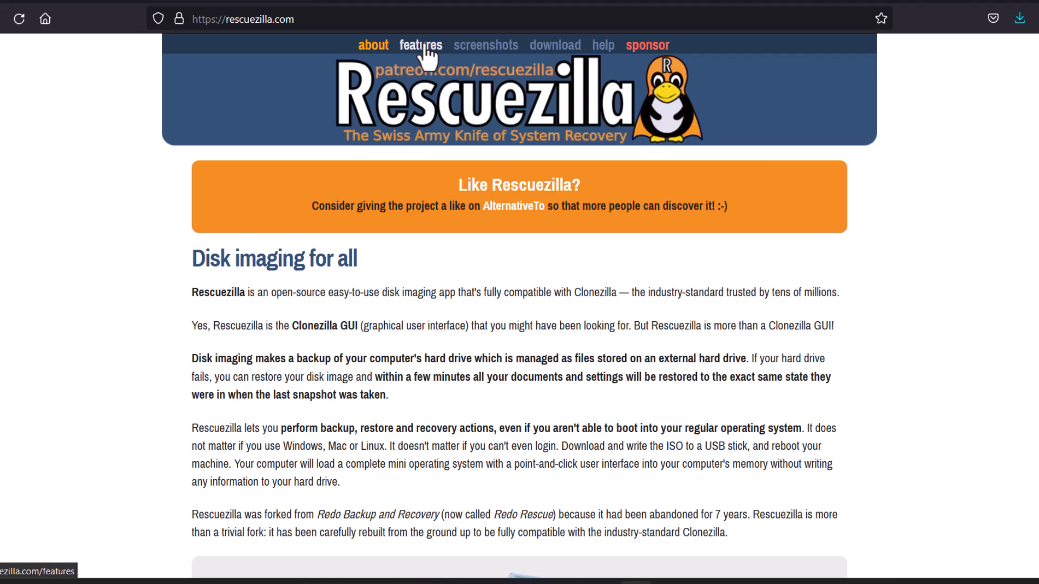
Step: Switch to the Features page and read it through to the end, returning to its top
left_click(421, 45)
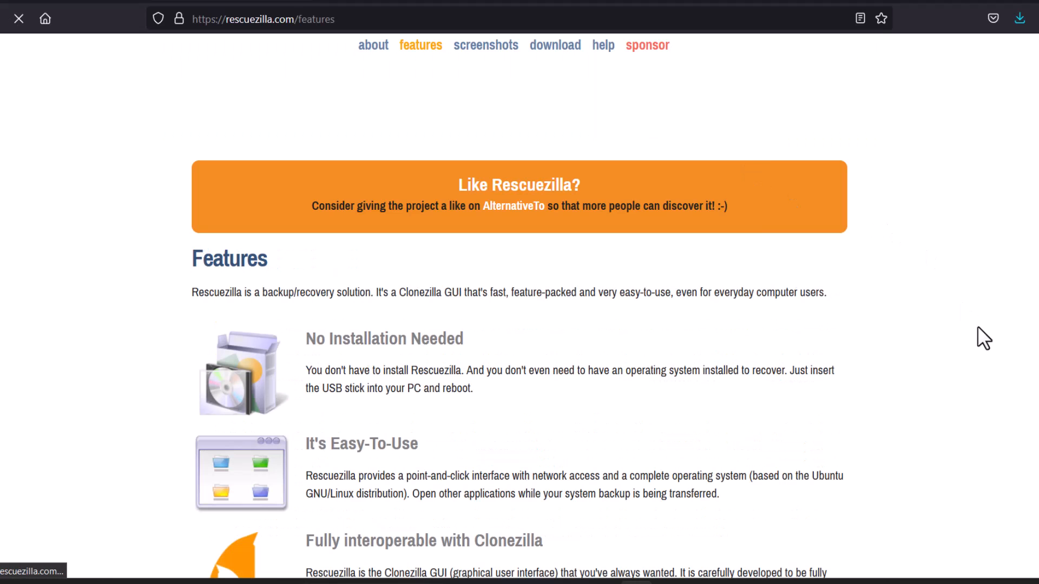
scroll("down", 3)
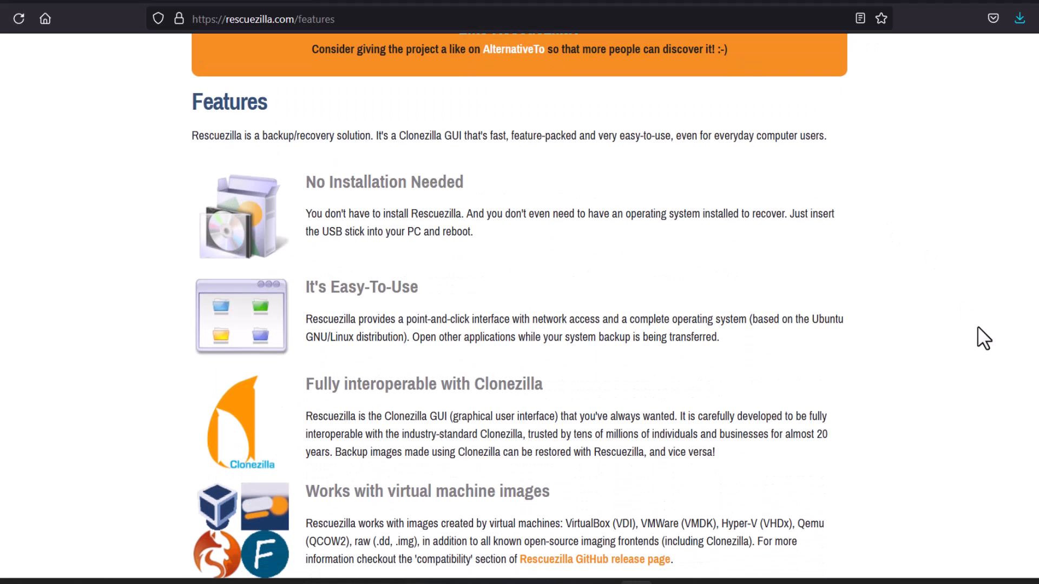
scroll("down", 3)
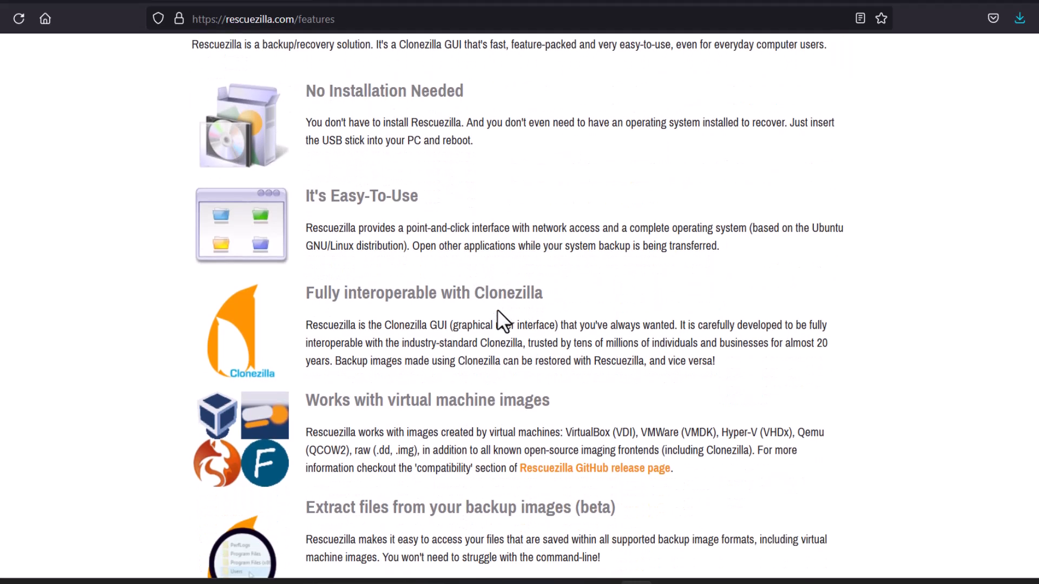
scroll("down", 3)
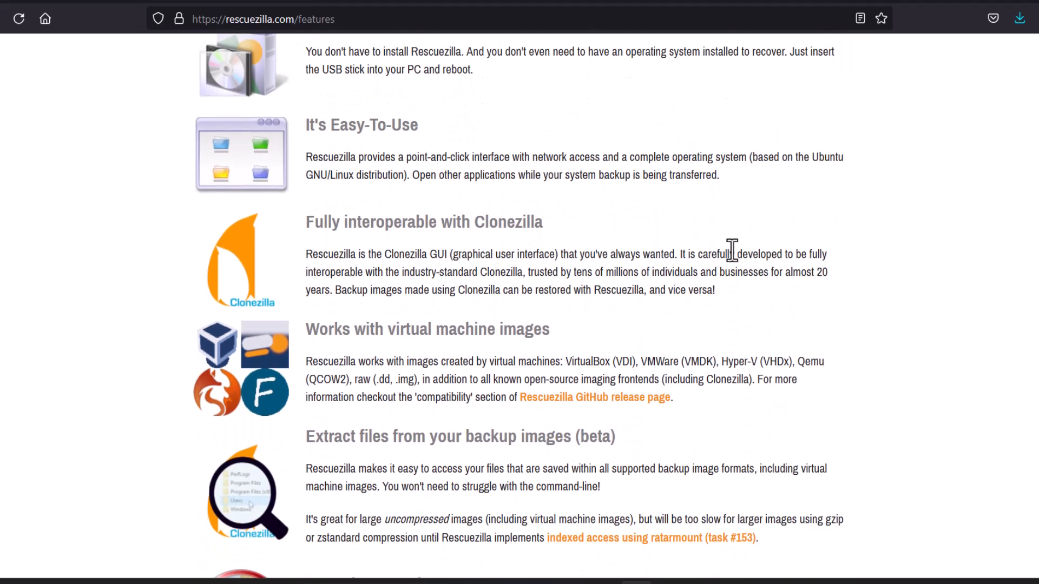
scroll("down", 3)
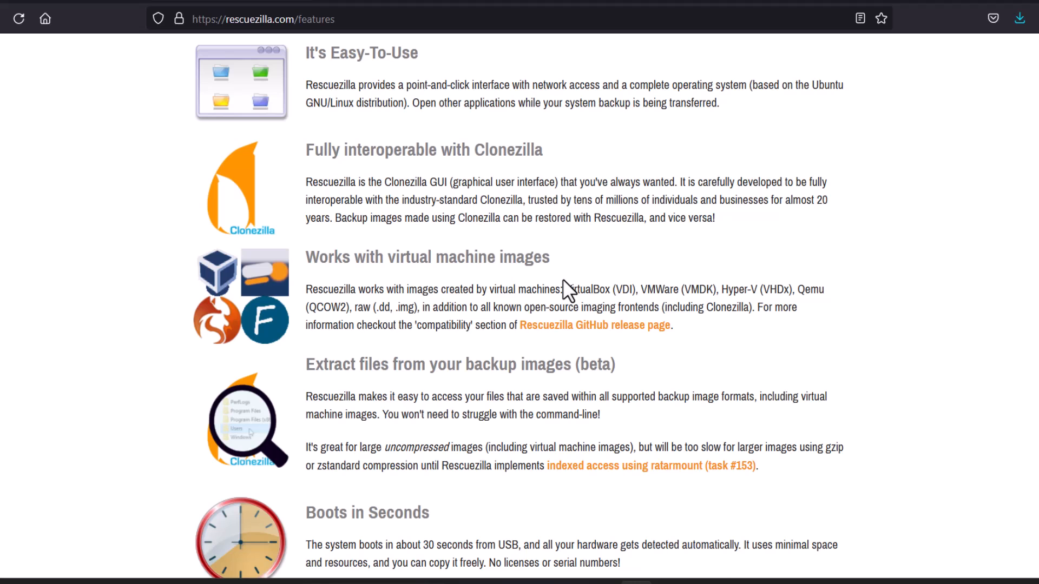
mouse_move(923, 281)
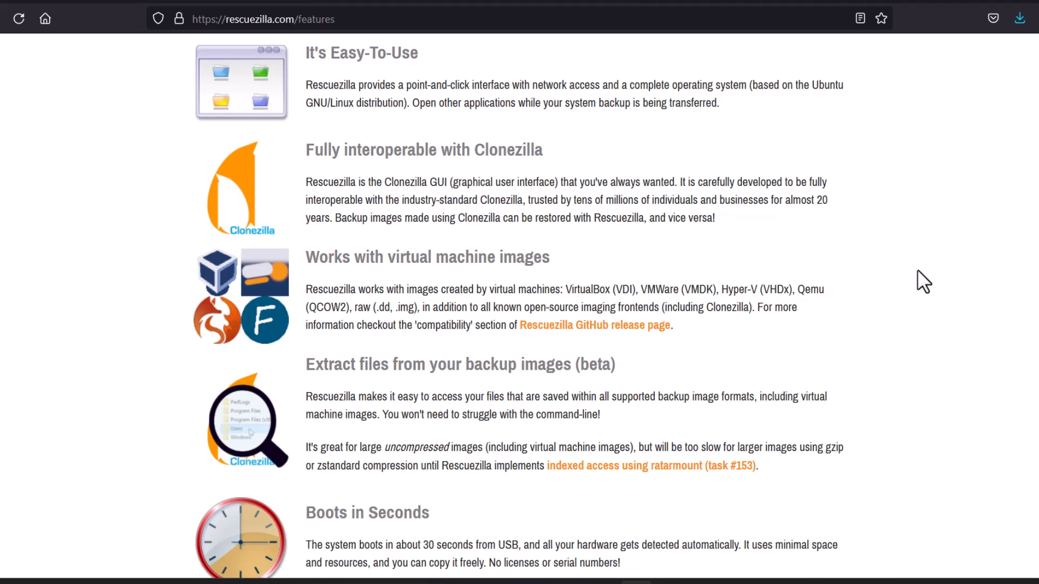
scroll("down", 3)
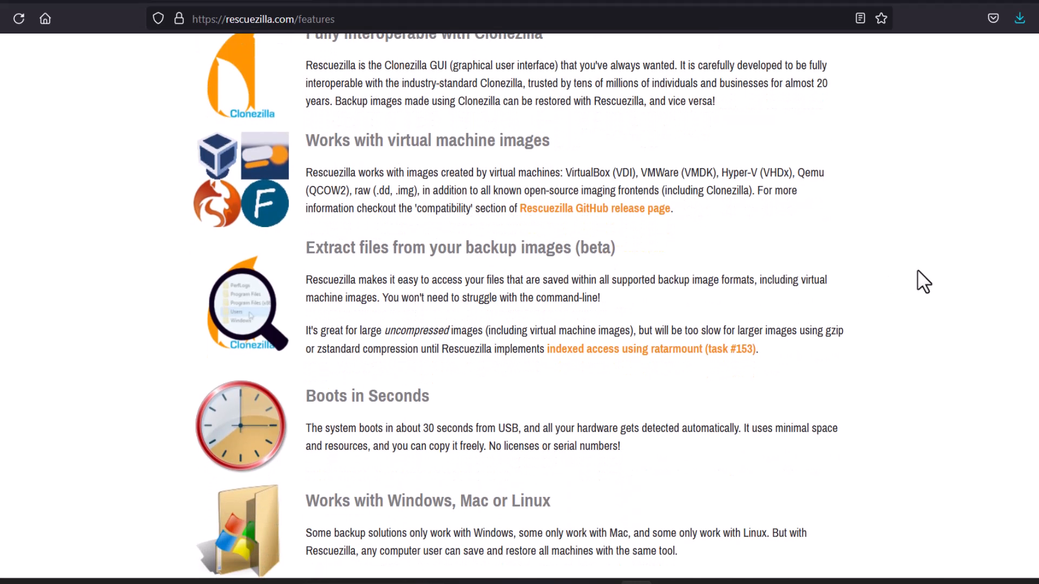
scroll("down", 3)
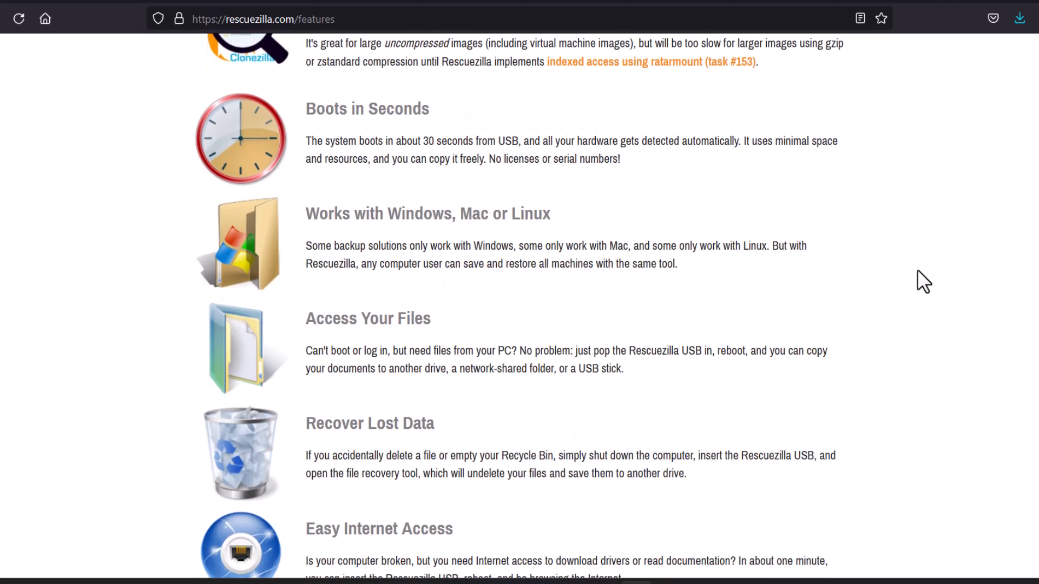
mouse_move(514, 257)
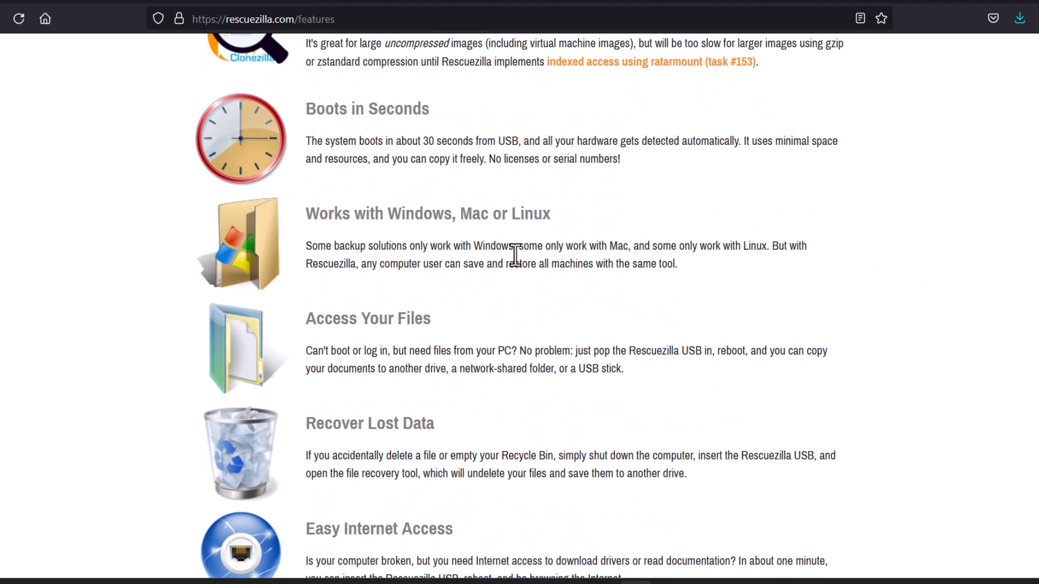
scroll("down", 3)
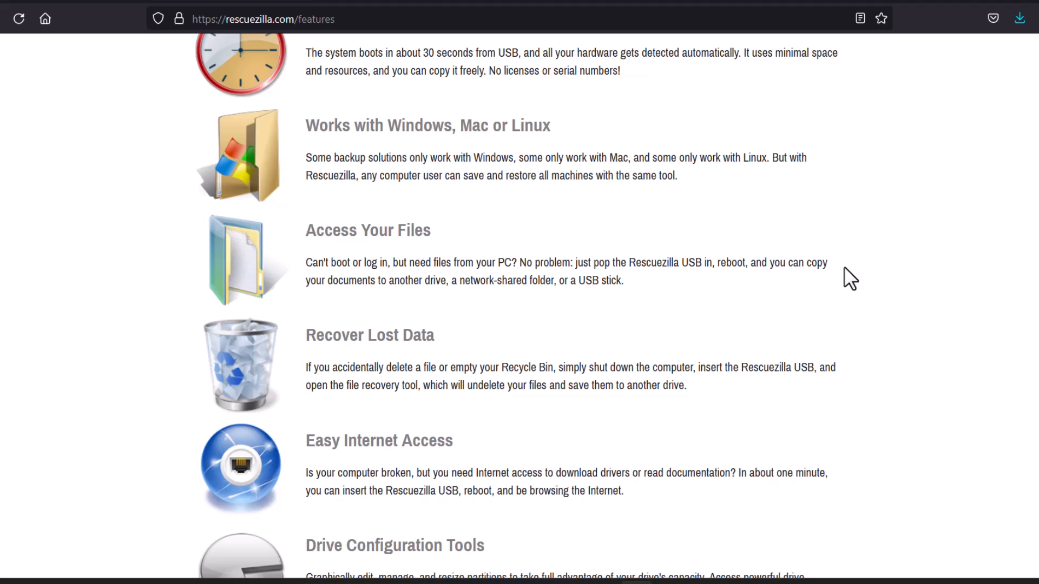
scroll("down", 3)
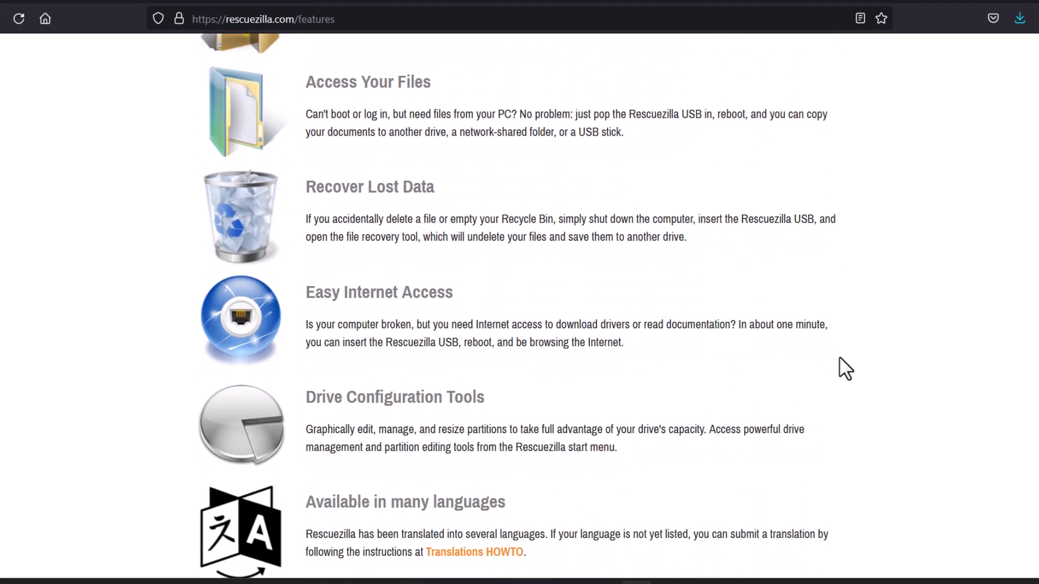
scroll("down", 3)
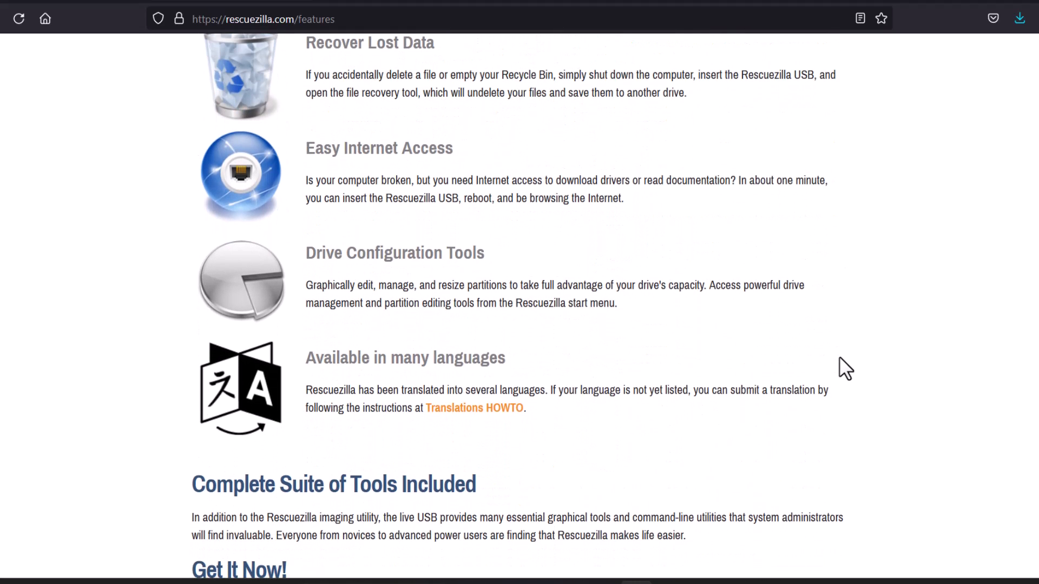
mouse_move(917, 390)
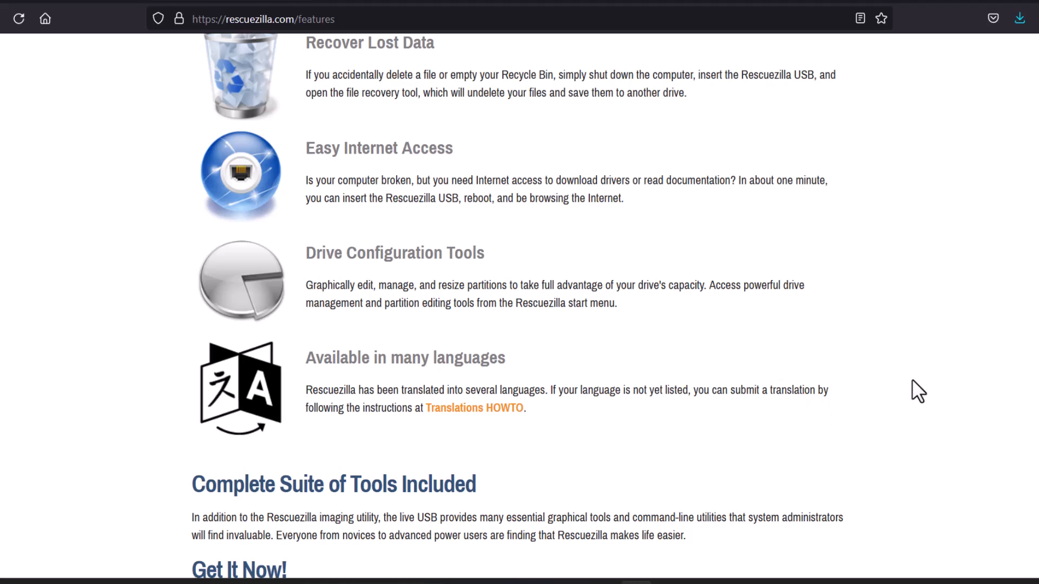
scroll("down", 3)
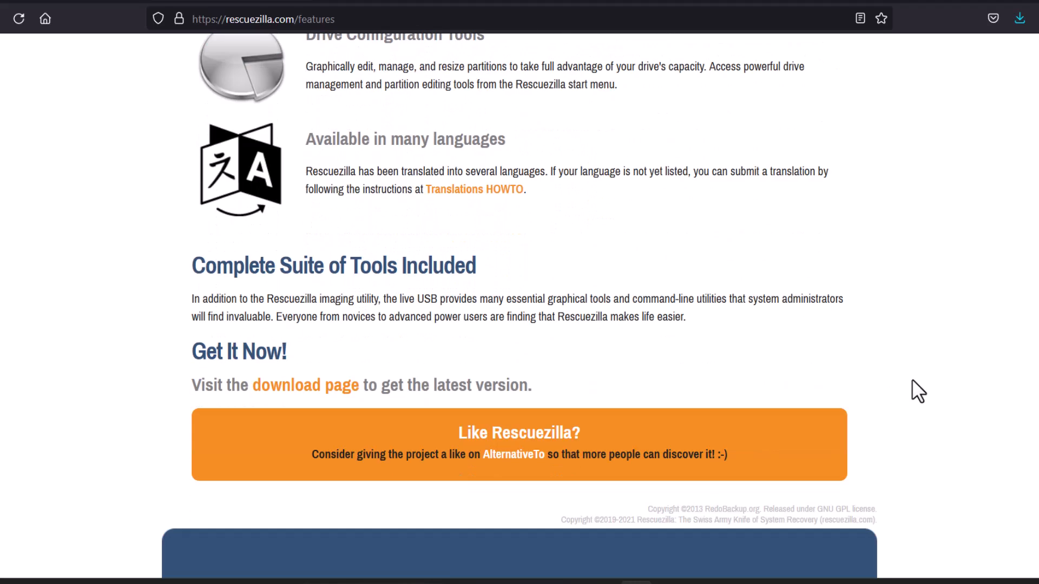
scroll("up", 3)
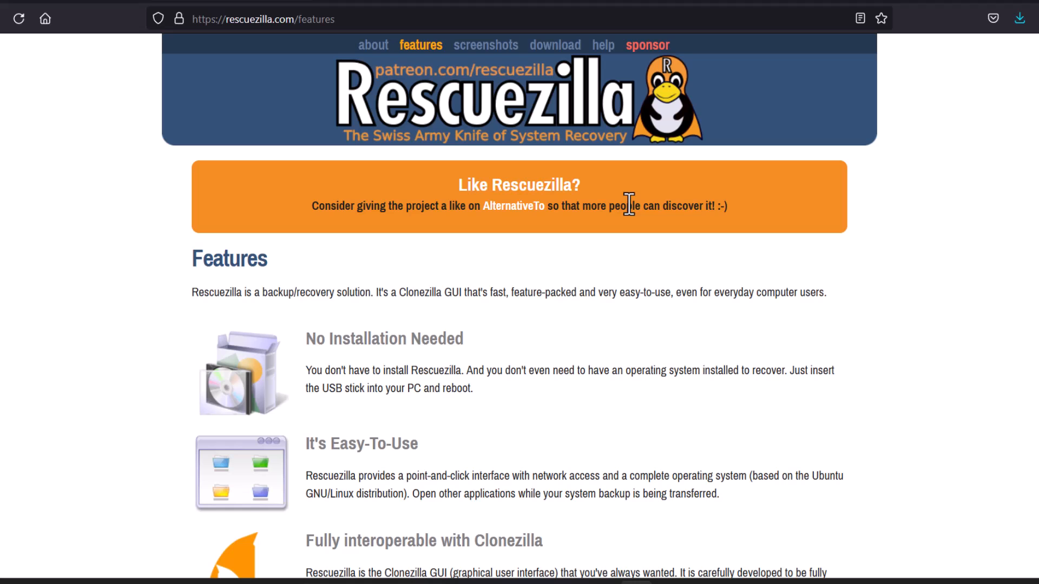
mouse_move(373, 45)
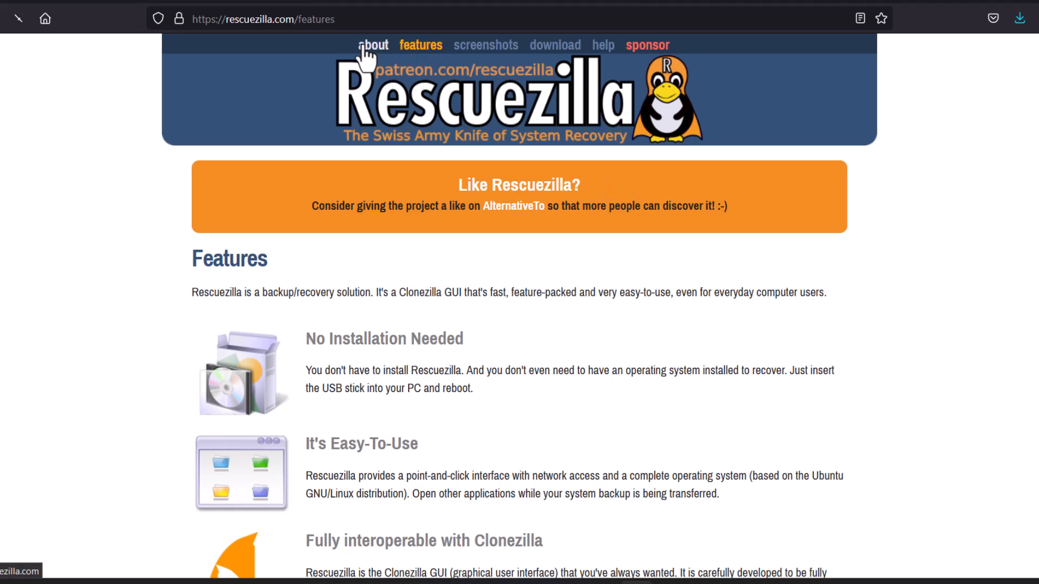
Step: Return to the about page, go to the 2.4.2 download page and start downloading rescuezilla-2.4.2-64bit.jammy.iso
left_click(372, 45)
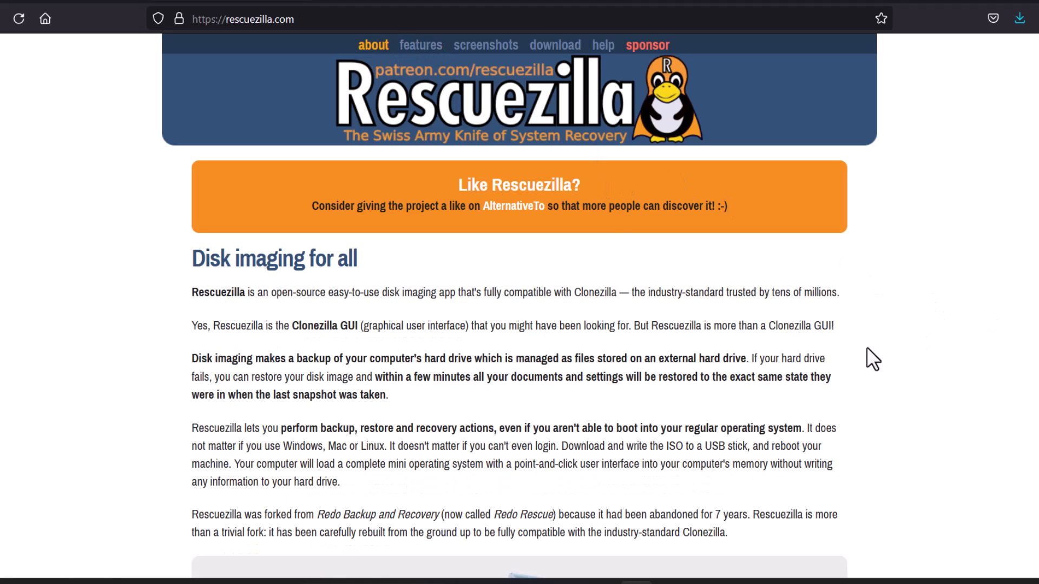
scroll("down", 3)
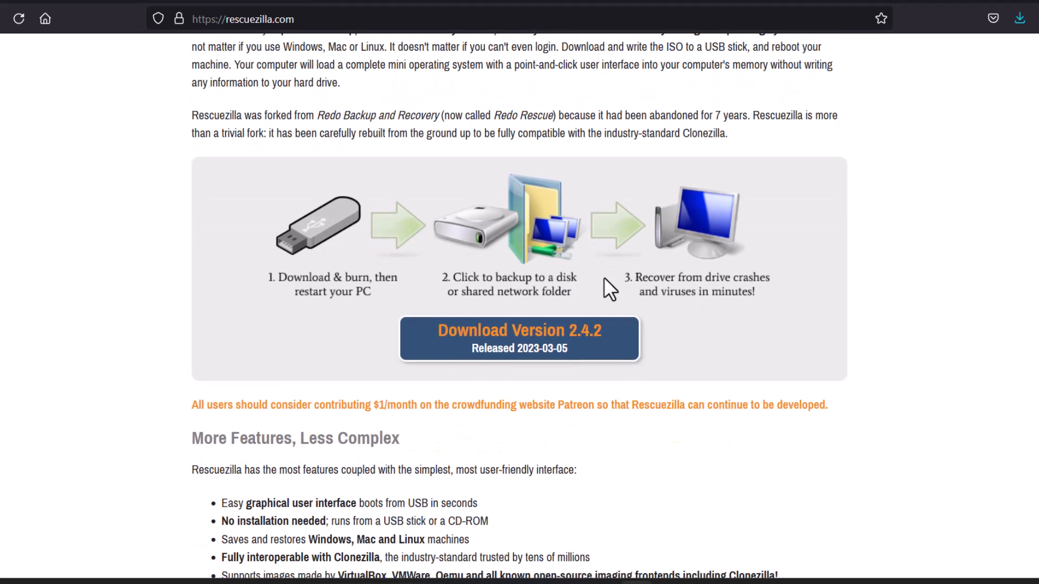
left_click(519, 337)
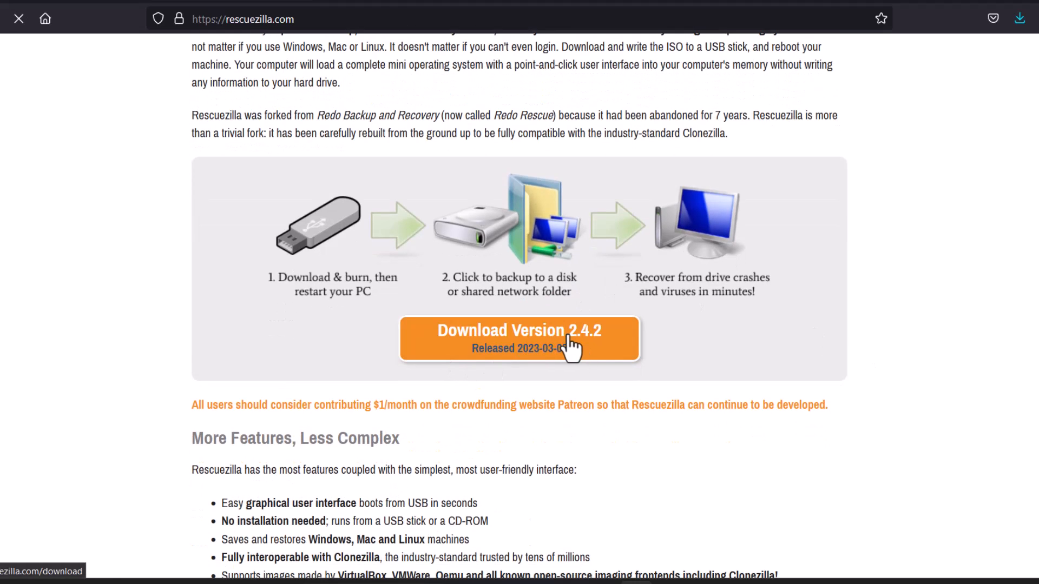
left_click(520, 339)
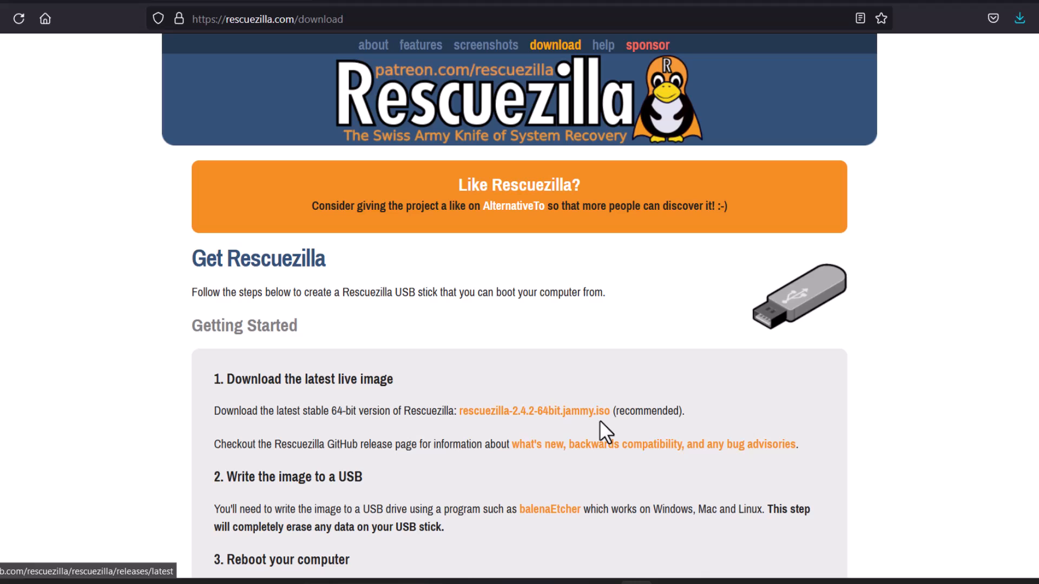
mouse_move(534, 411)
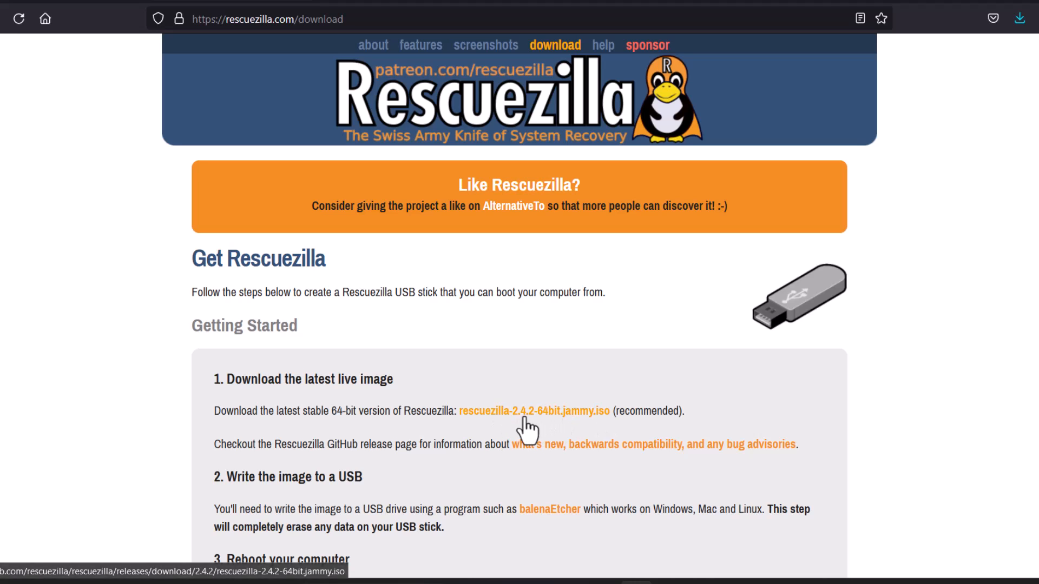
mouse_move(533, 424)
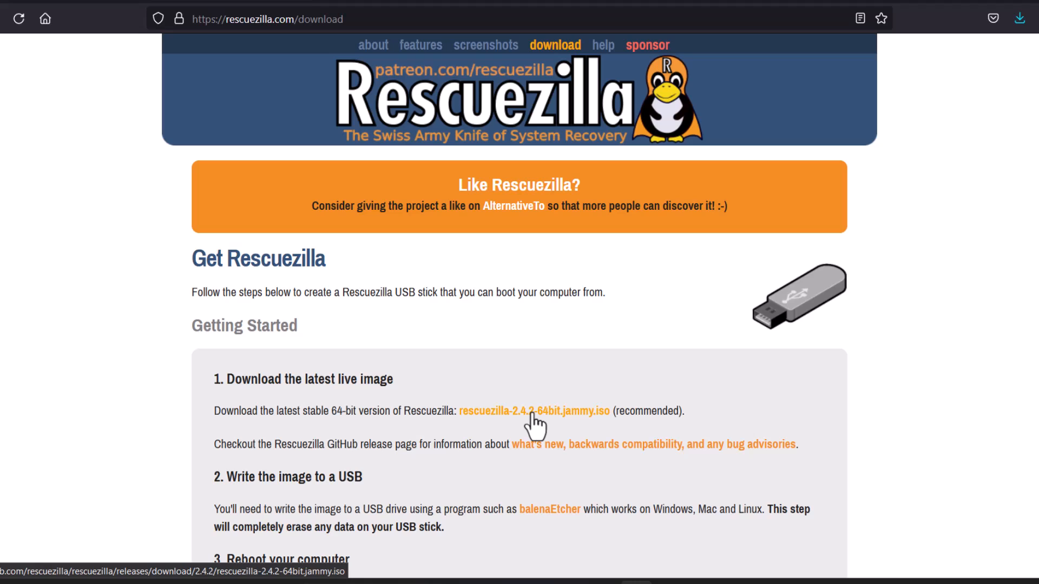
left_click(534, 411)
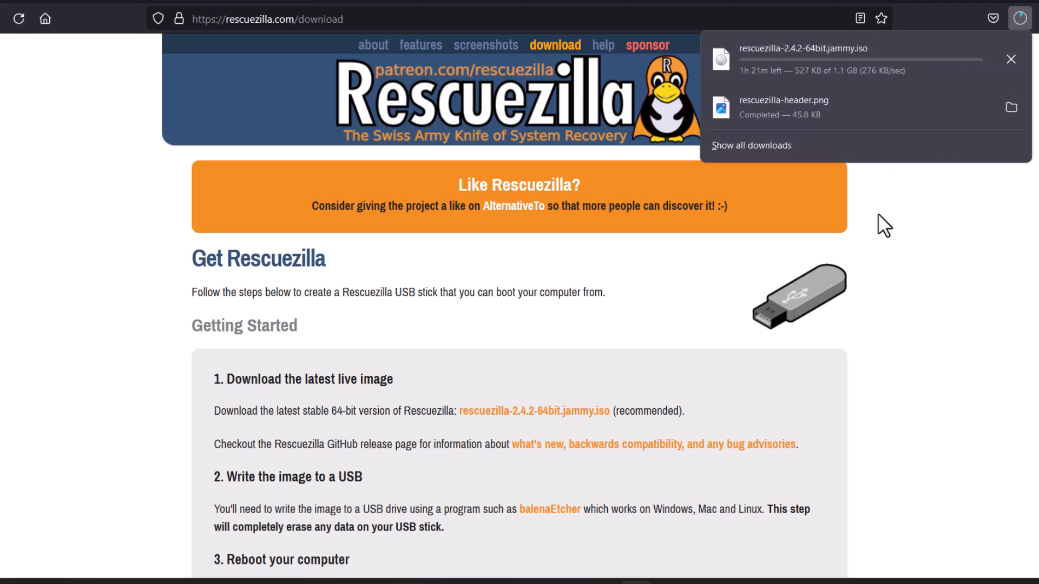
mouse_move(1010, 59)
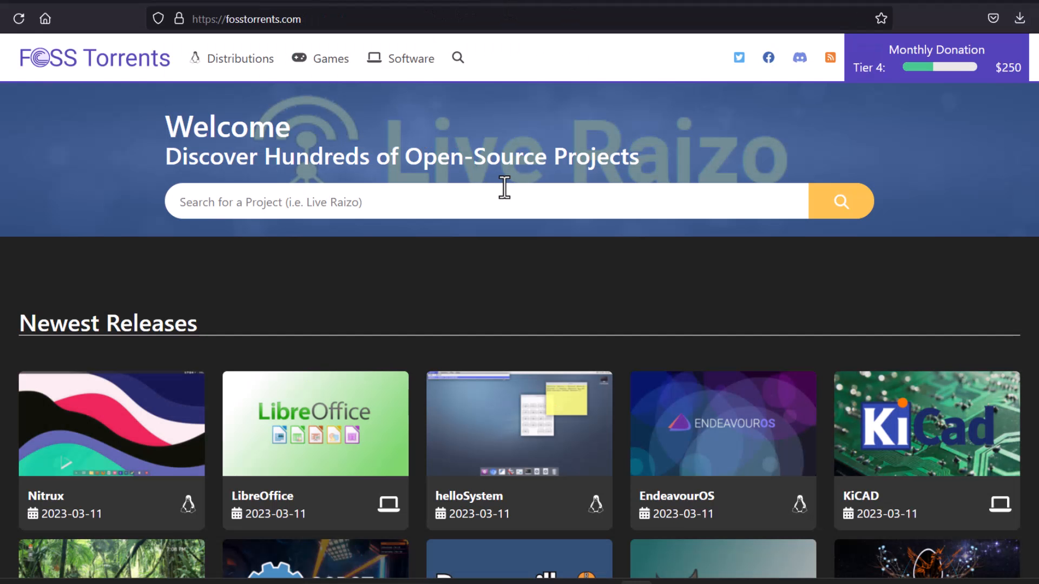
mouse_move(55, 226)
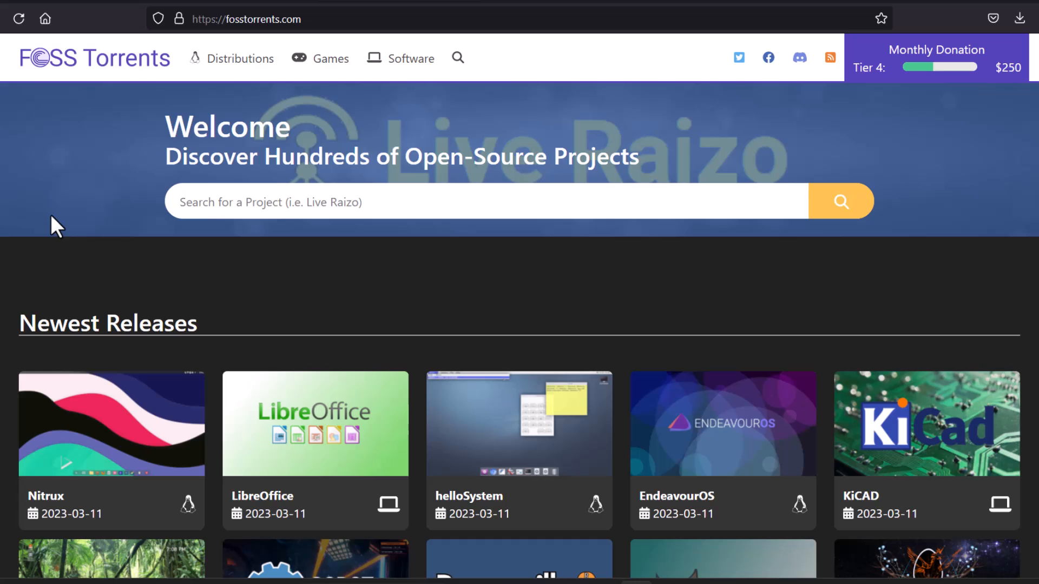
mouse_move(56, 275)
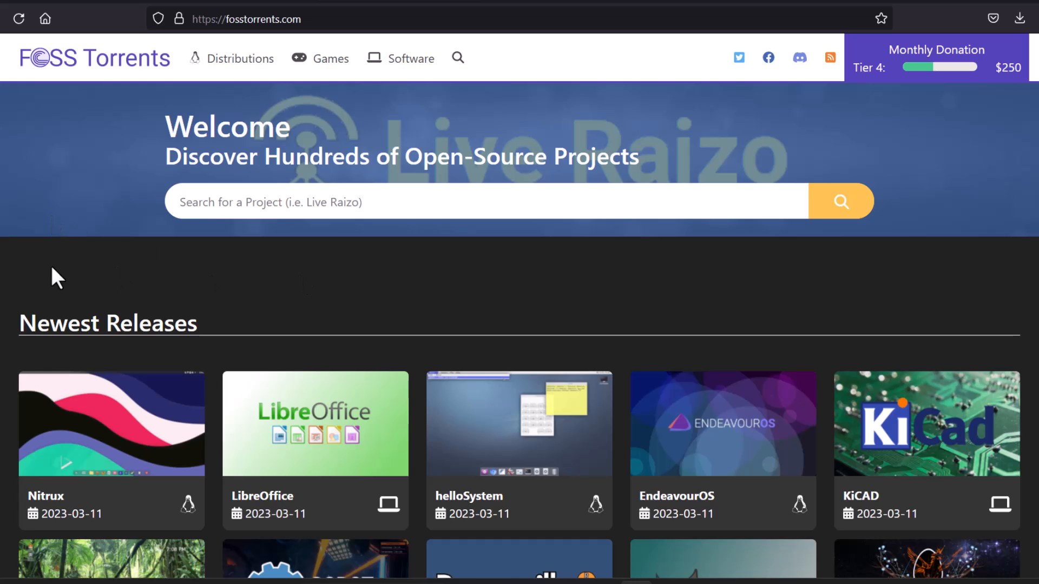
Step: Scroll the FOSS Torrents Rescuezilla page down to the Official Editions table with the Jammy 2.4.2 edition
scroll("down", 3)
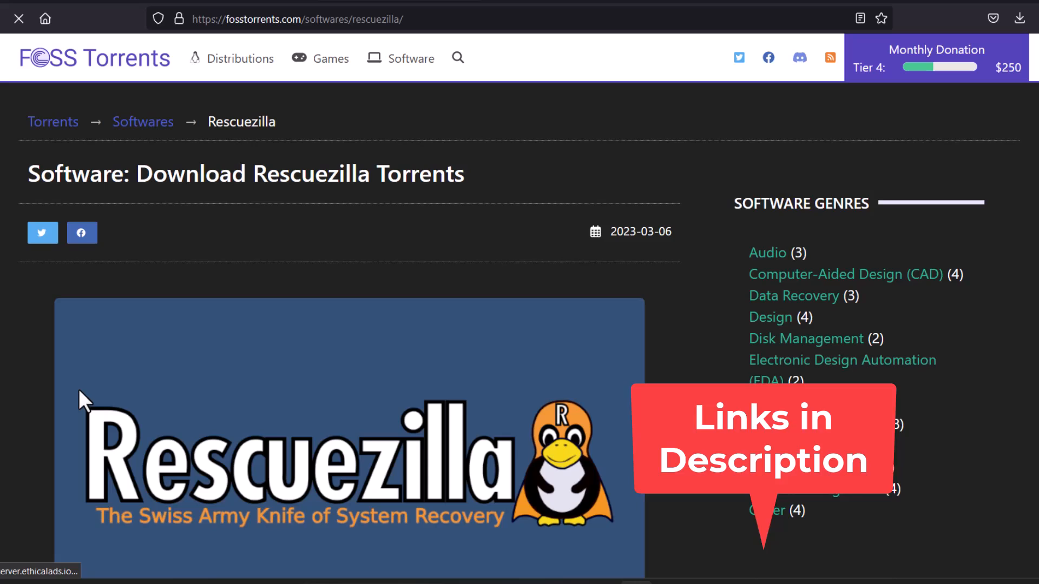
scroll("down", 3)
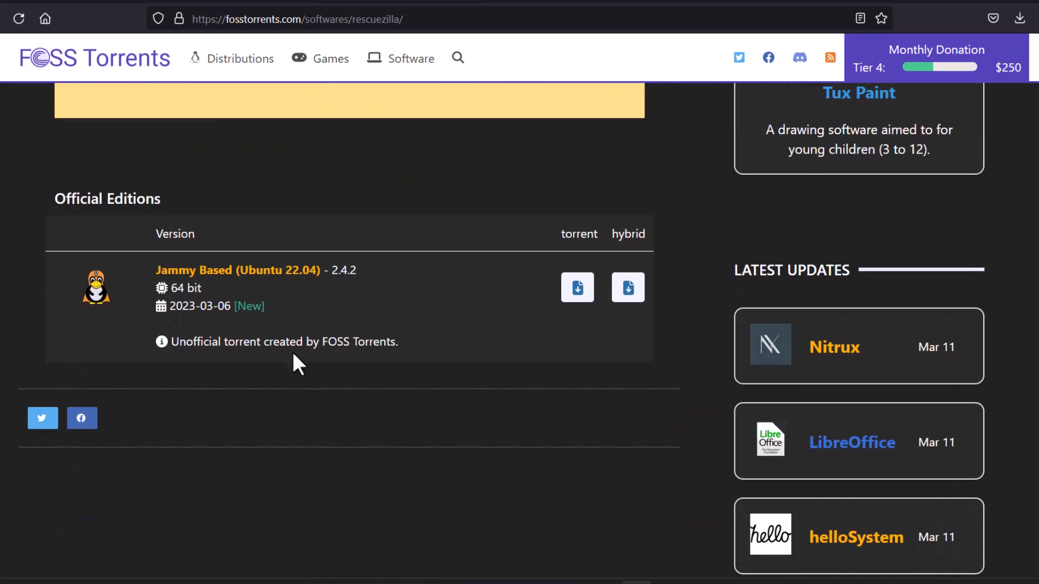
mouse_move(424, 320)
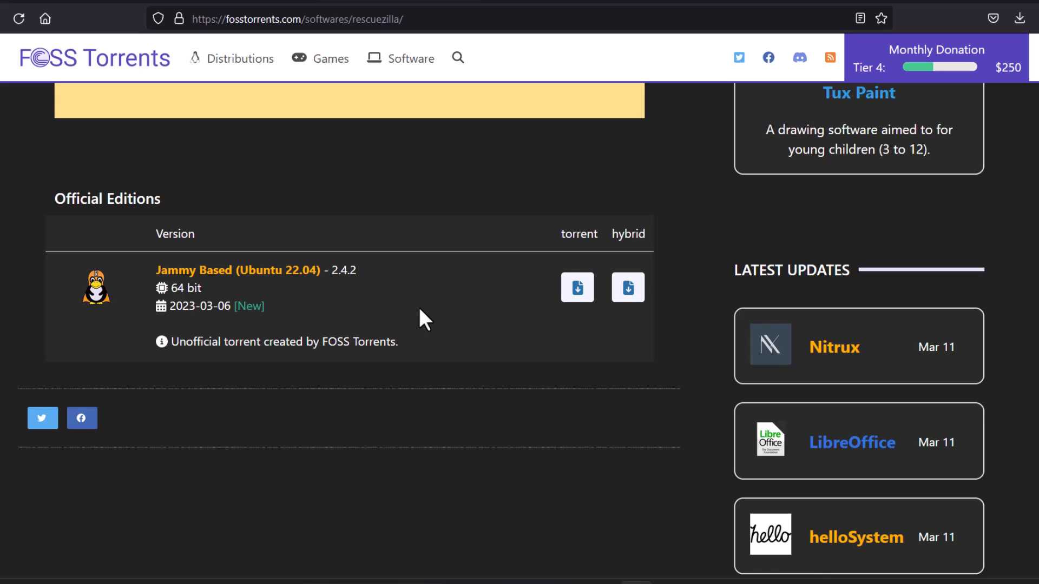
mouse_move(576, 288)
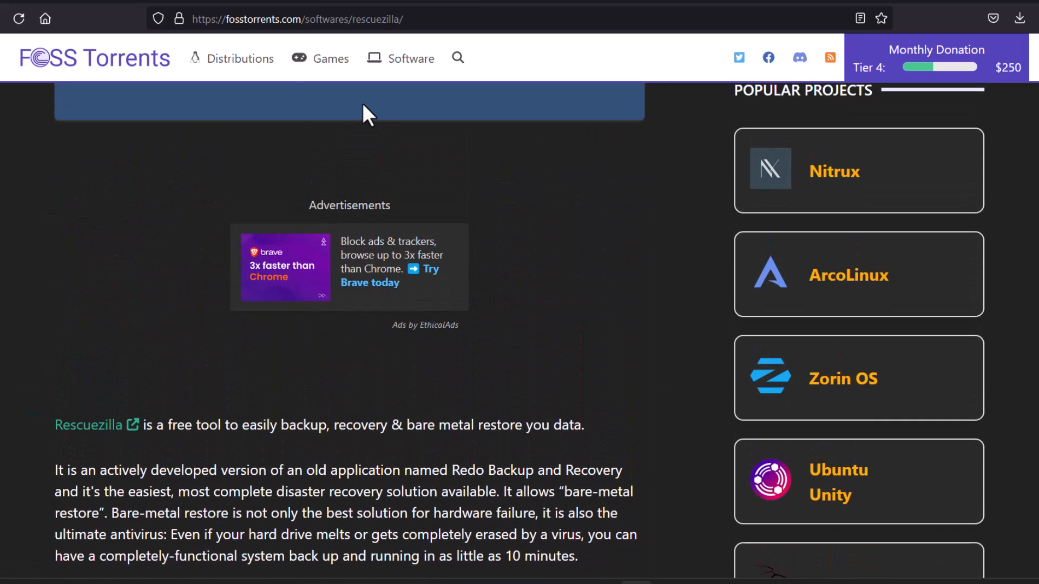
Step: Go to the GitHub v2.4.2 release and read its notes down to the Assets list of ISO images and checksums
left_click(90, 425)
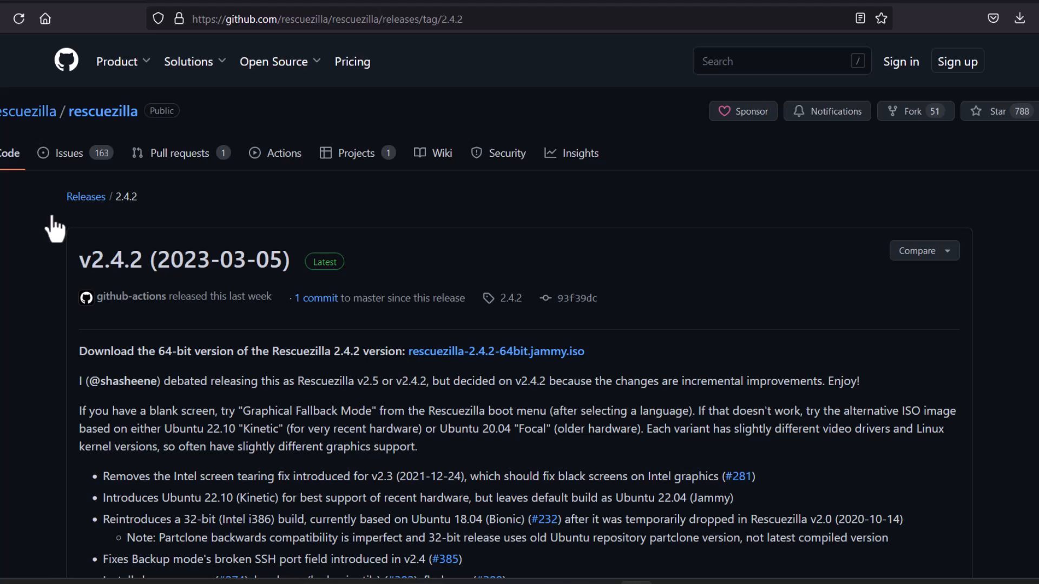
mouse_move(18, 341)
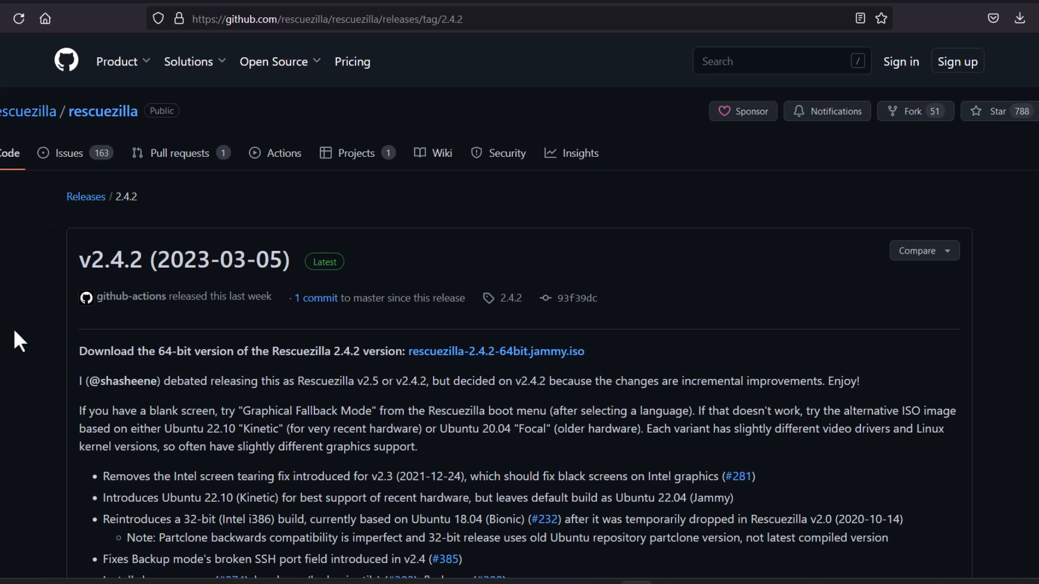
scroll("down", 3)
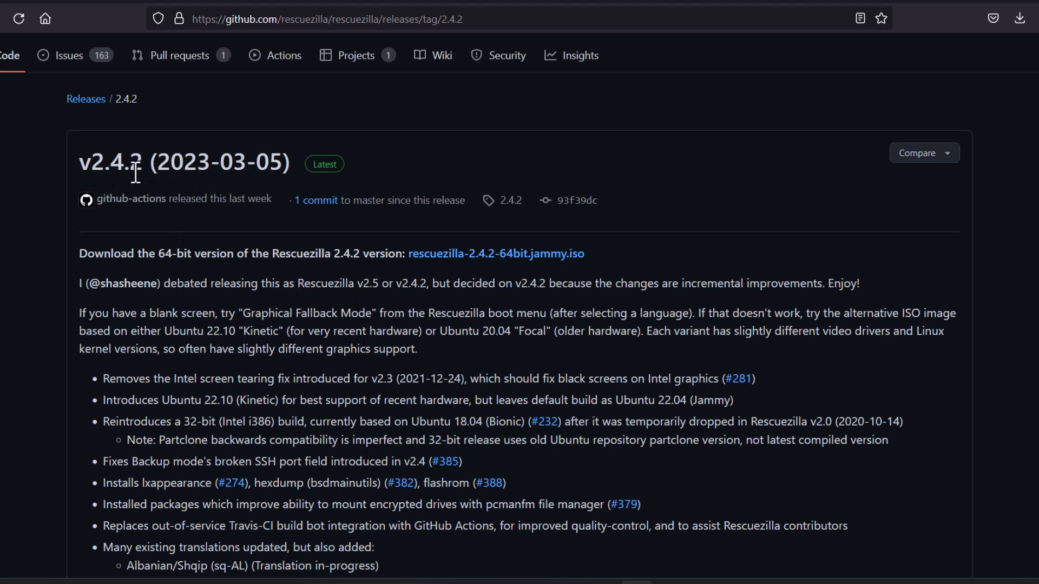
mouse_move(97, 173)
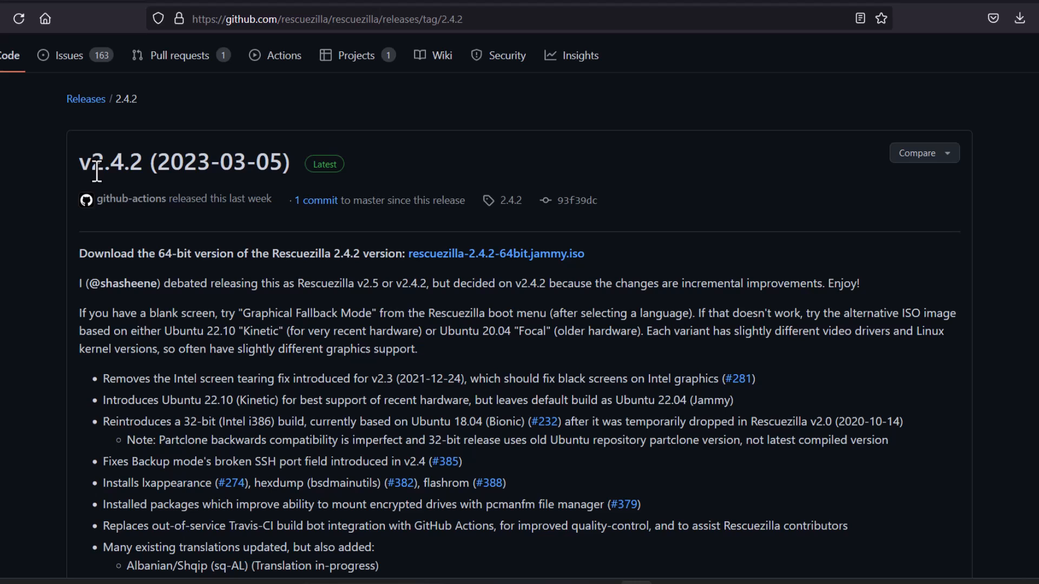
mouse_move(97, 190)
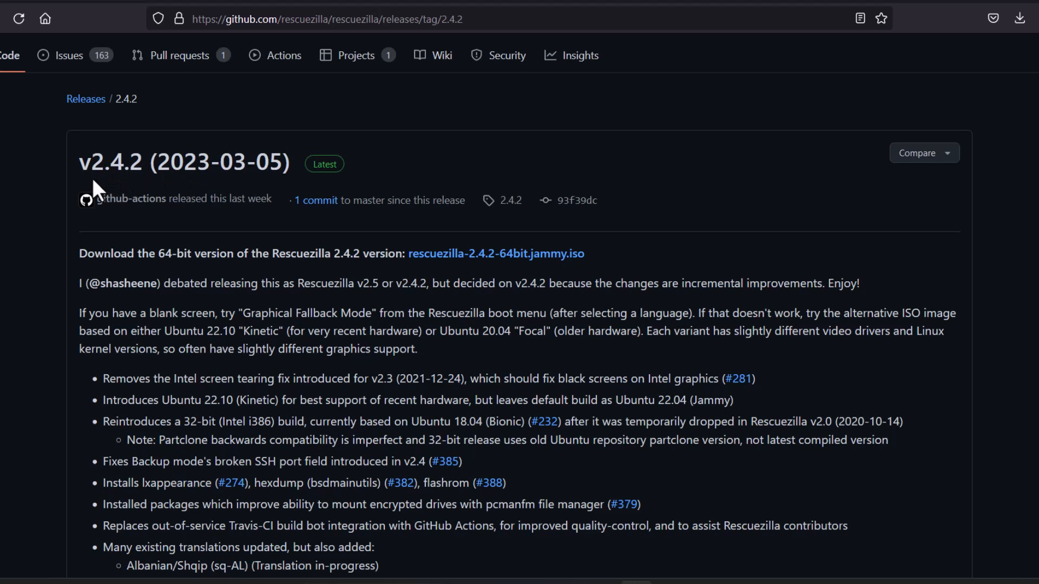
mouse_move(10, 302)
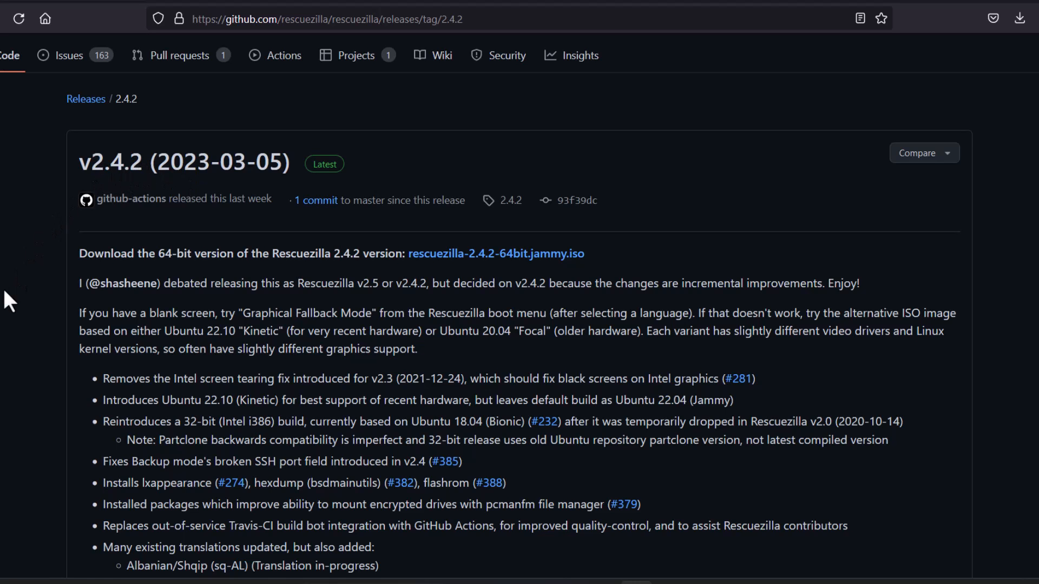
scroll("down", 3)
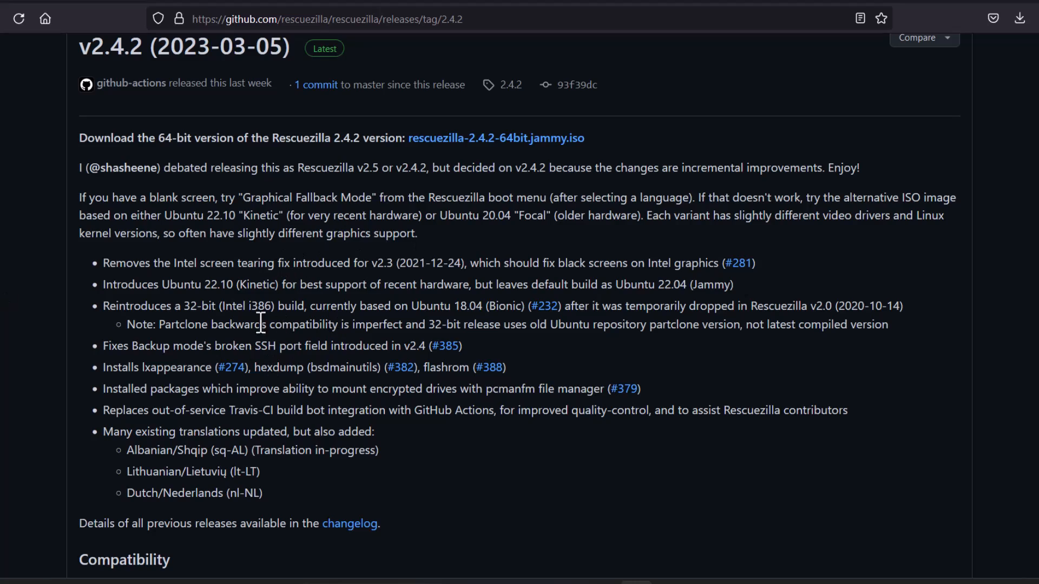
scroll("down", 3)
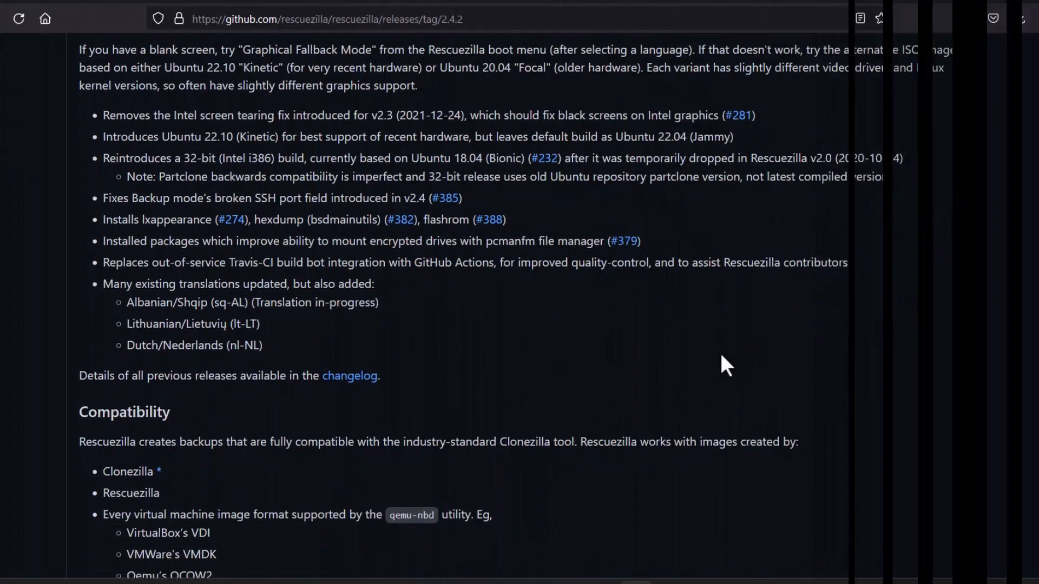
scroll("down", 3)
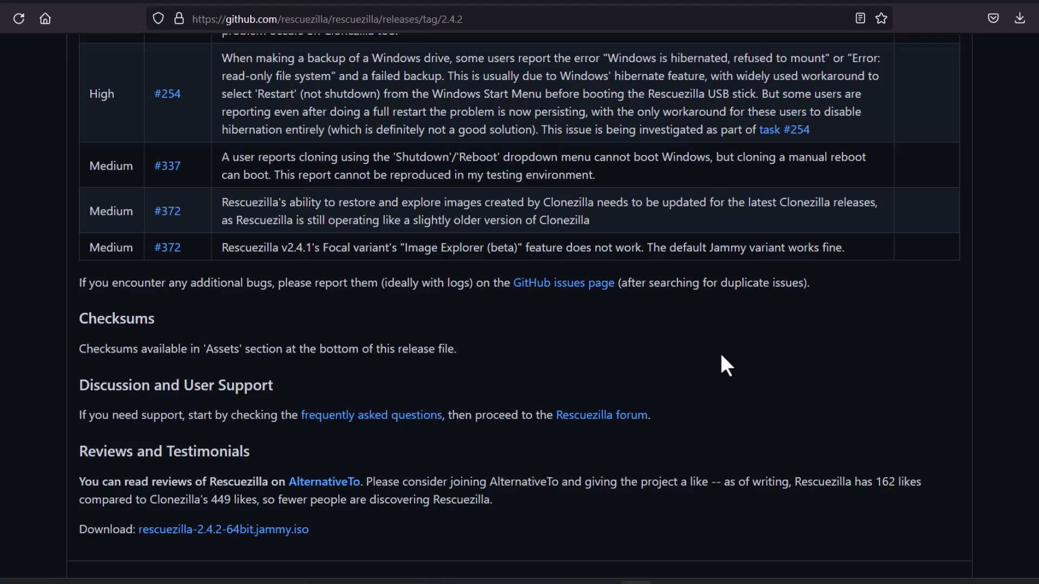
scroll("down", 3)
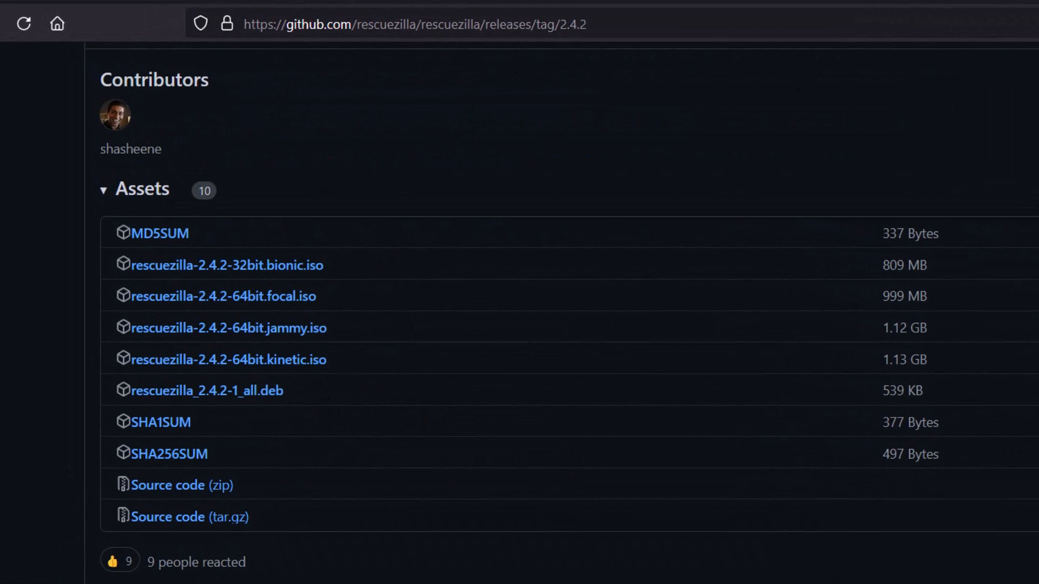
mouse_move(370, 370)
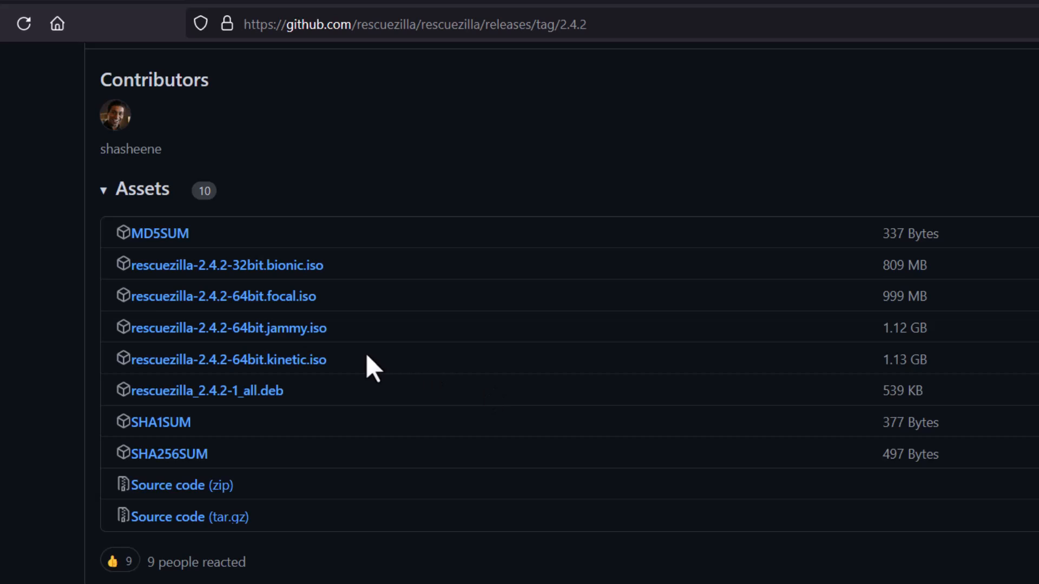
mouse_move(209, 344)
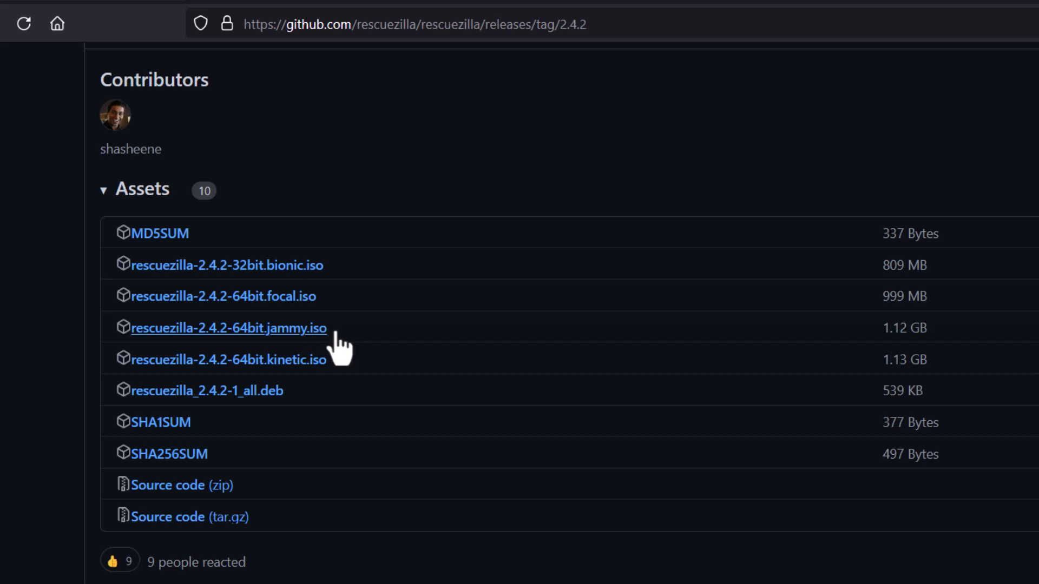
mouse_move(322, 371)
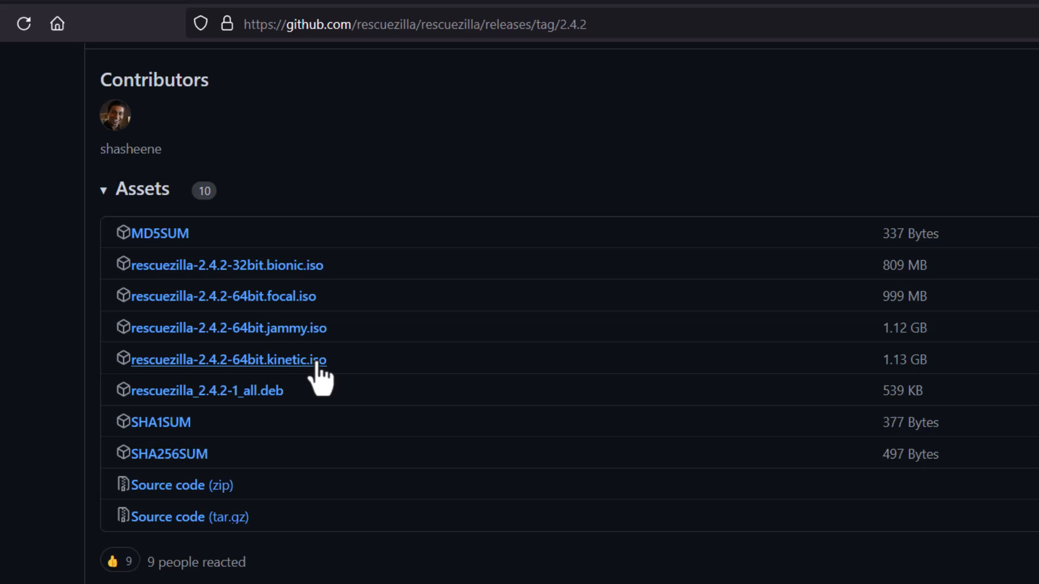
mouse_move(363, 378)
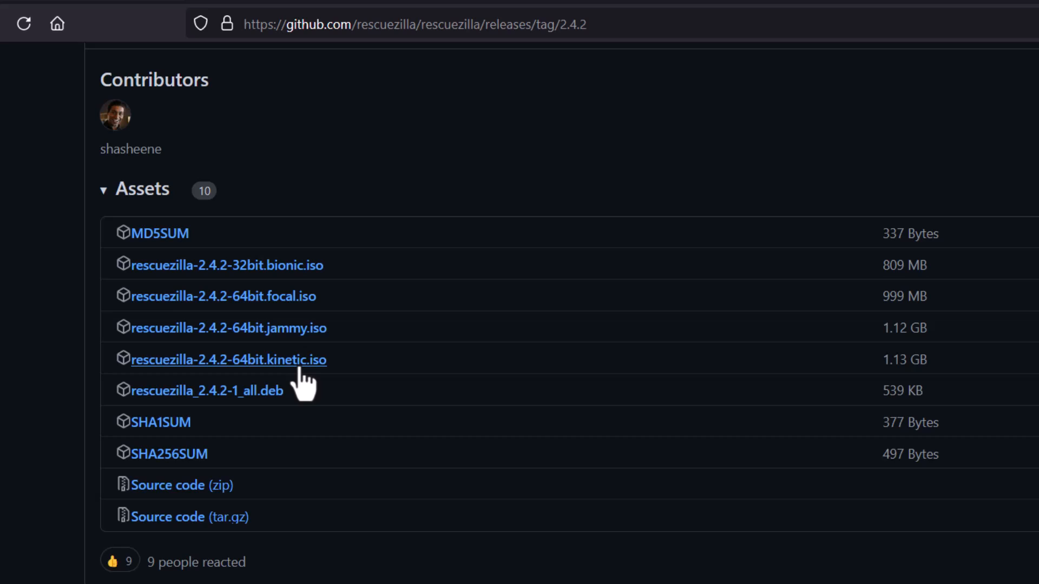
mouse_move(252, 387)
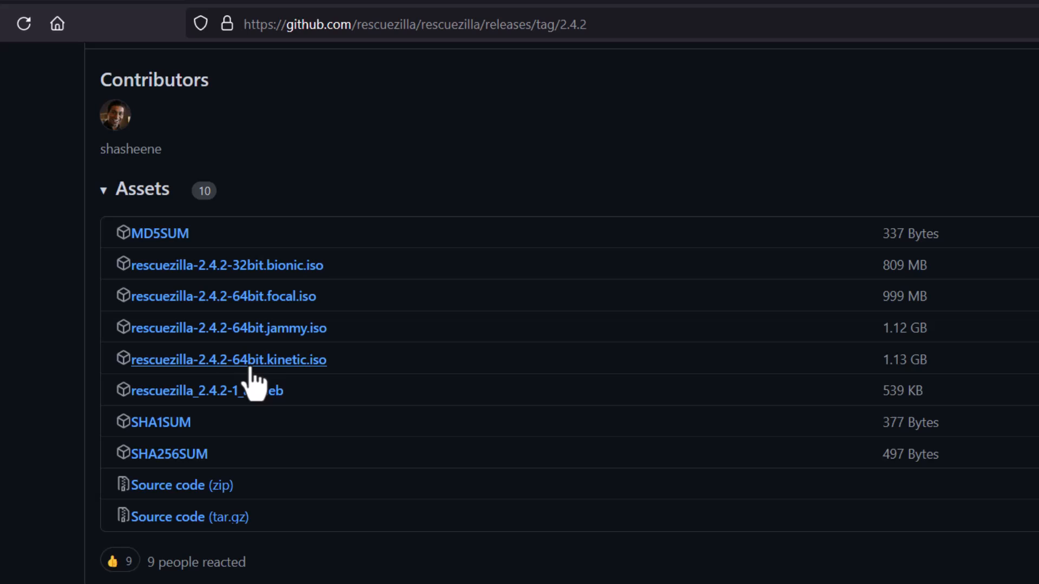
mouse_move(328, 338)
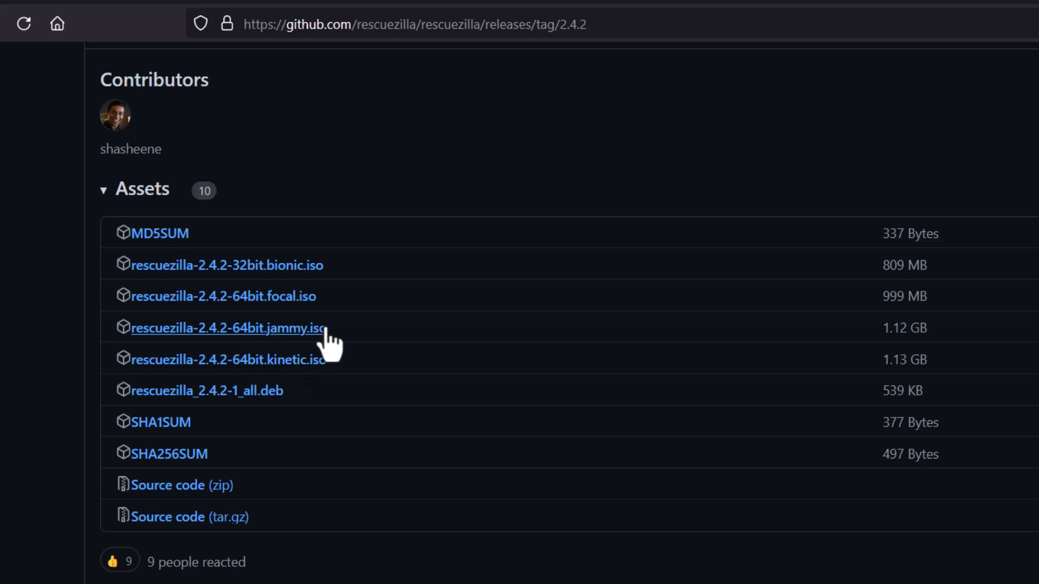
mouse_move(393, 343)
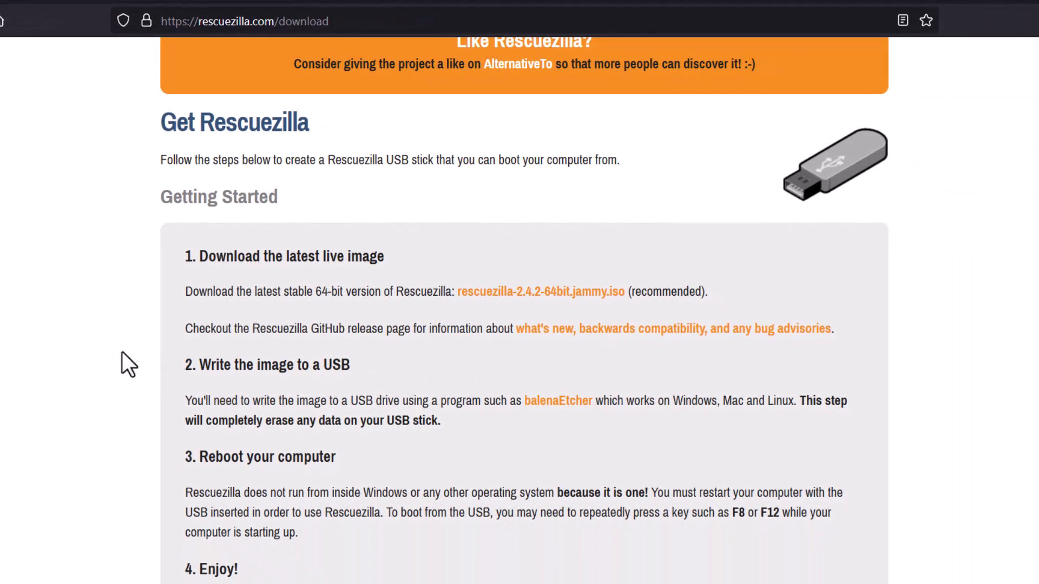
mouse_move(110, 358)
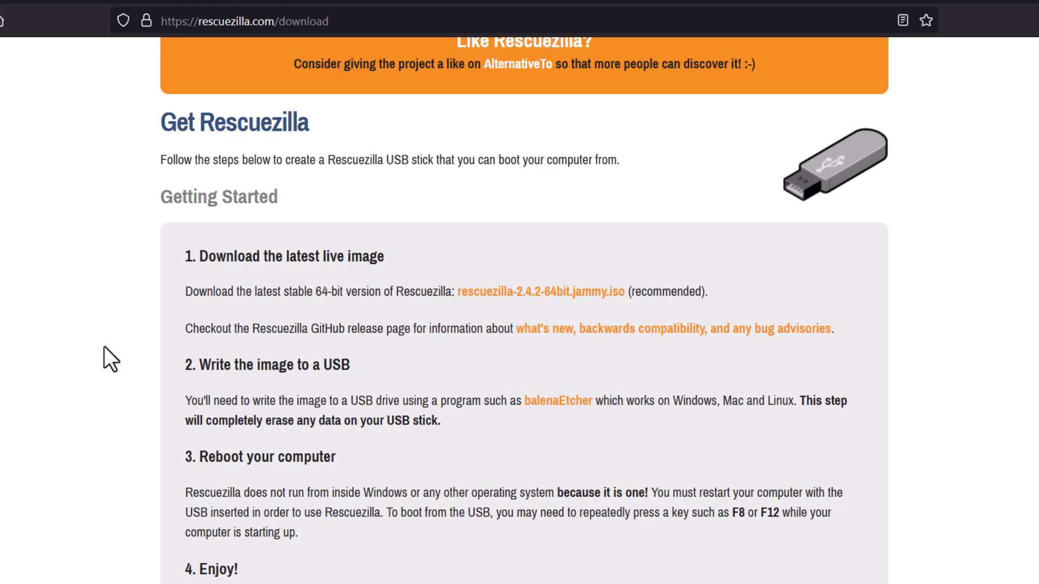
mouse_move(582, 438)
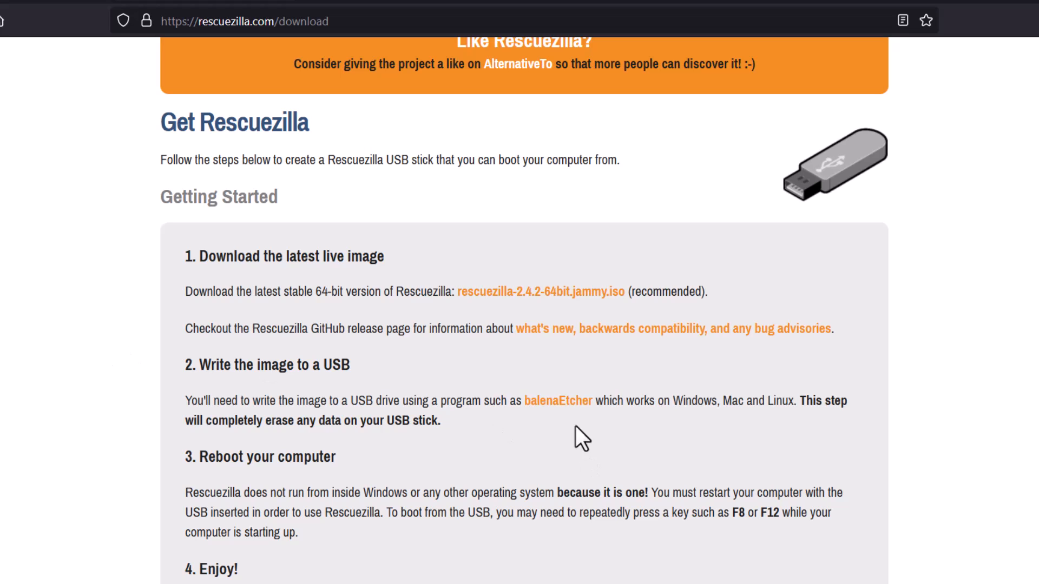
mouse_move(558, 401)
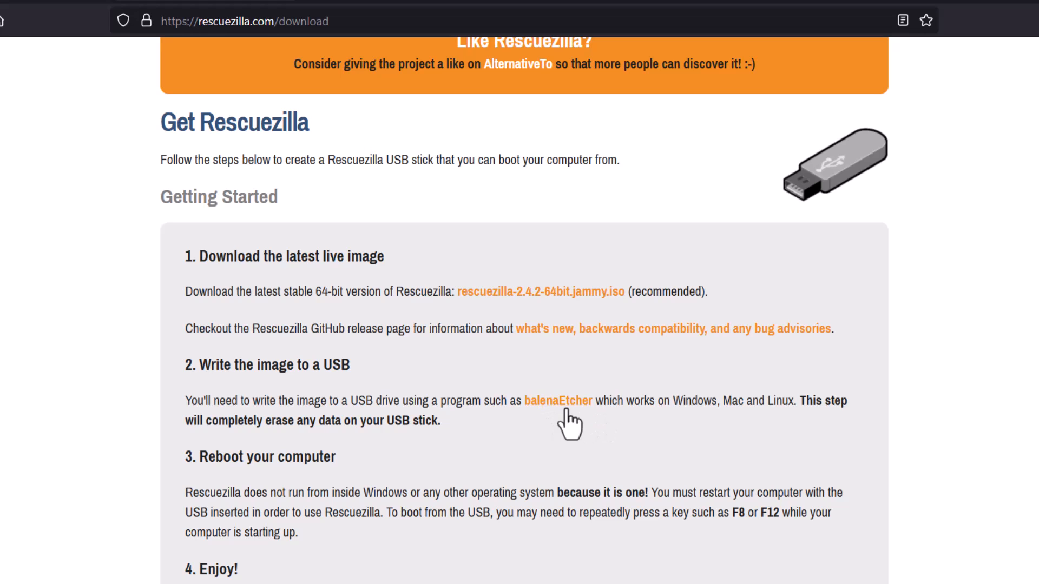
mouse_move(697, 457)
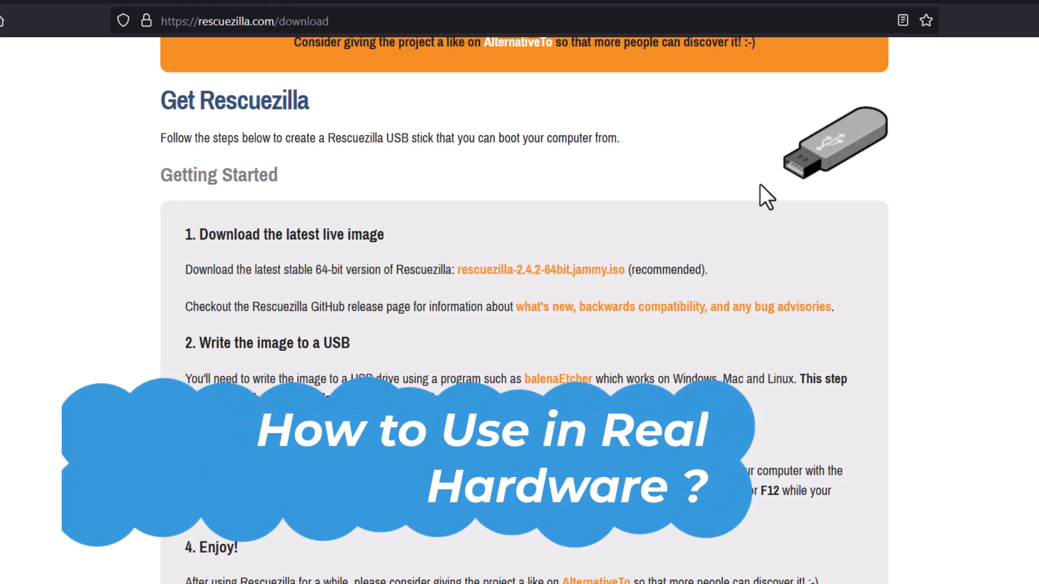
mouse_move(798, 503)
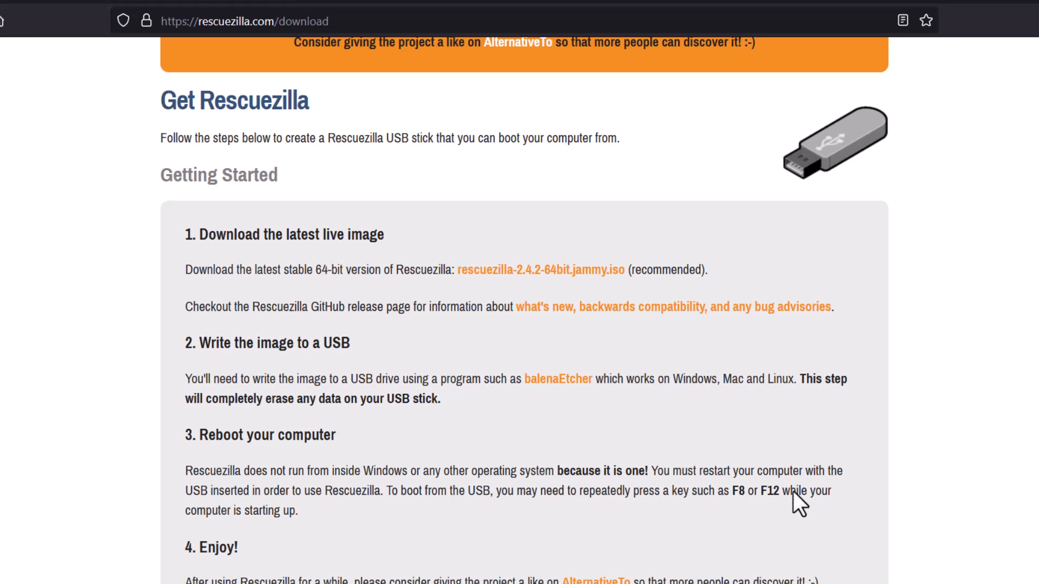
mouse_move(505, 408)
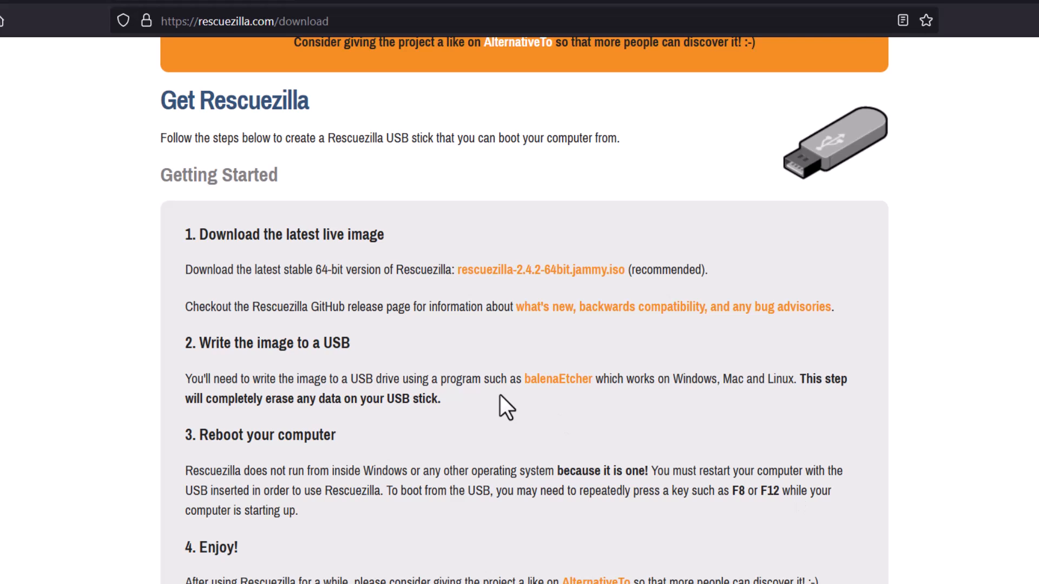
mouse_move(318, 223)
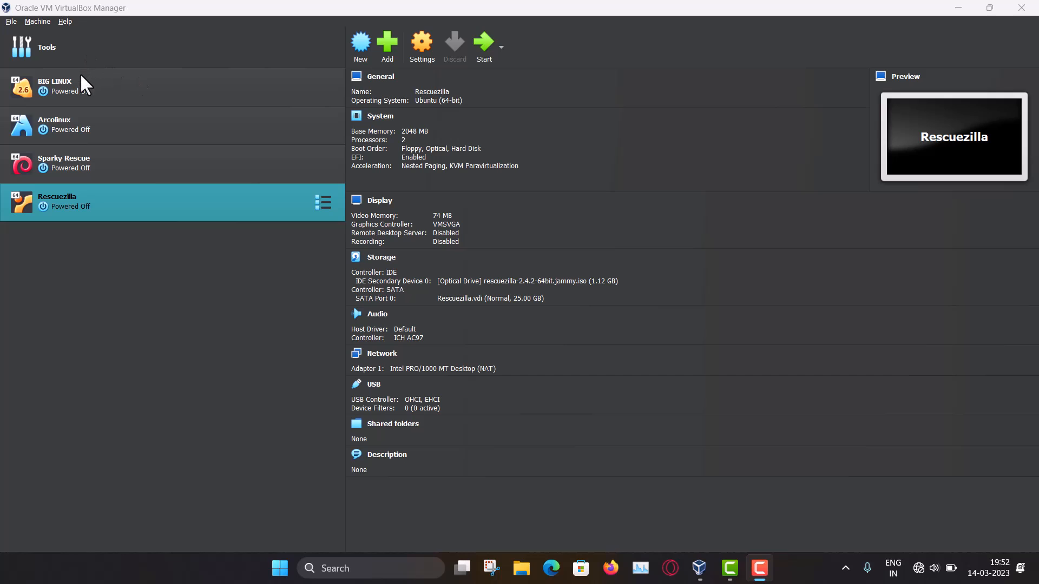
mouse_move(285, 265)
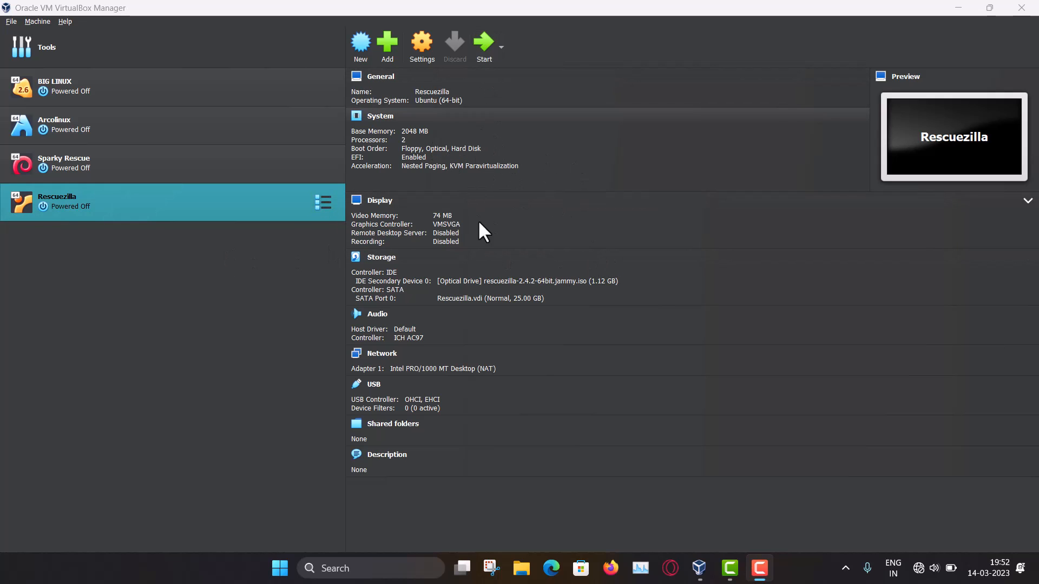
Step: Start the Rescuezilla virtual machine from VirtualBox Manager
left_click(483, 43)
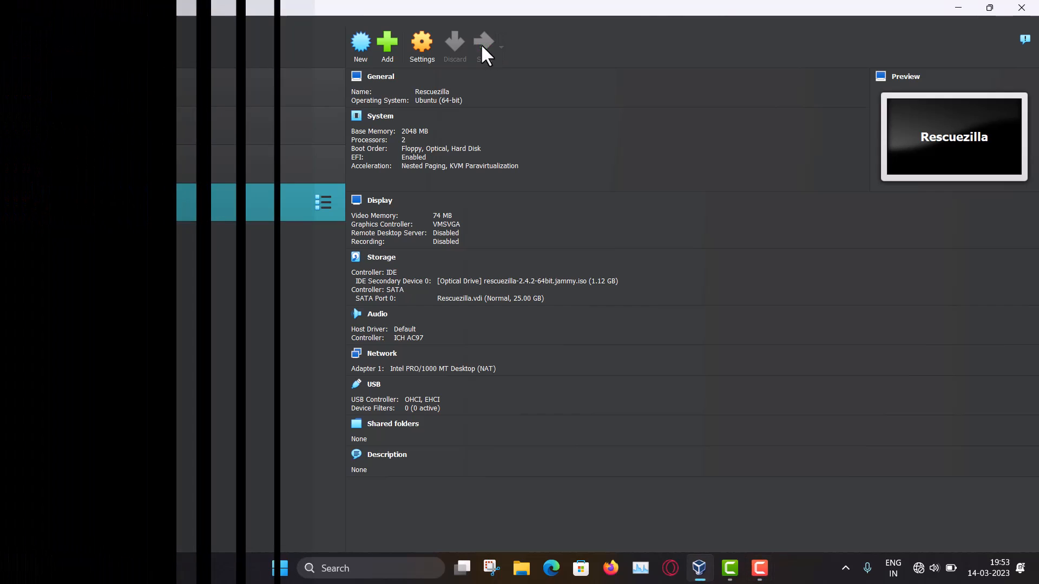
left_click(482, 43)
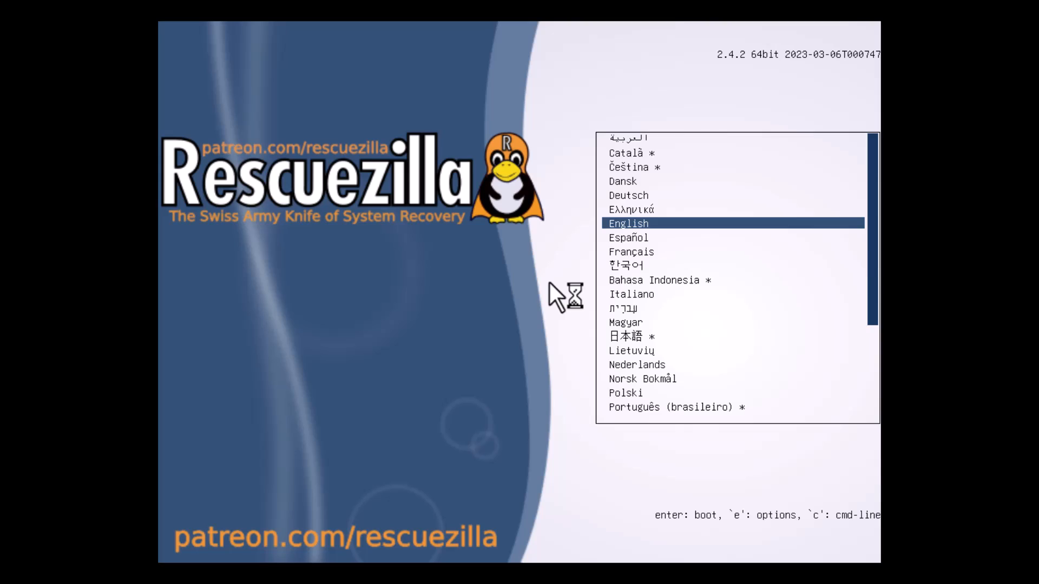
Step: Choose English in the boot menu and boot Start Rescuezilla to reach the Welcome screen
key("Return")
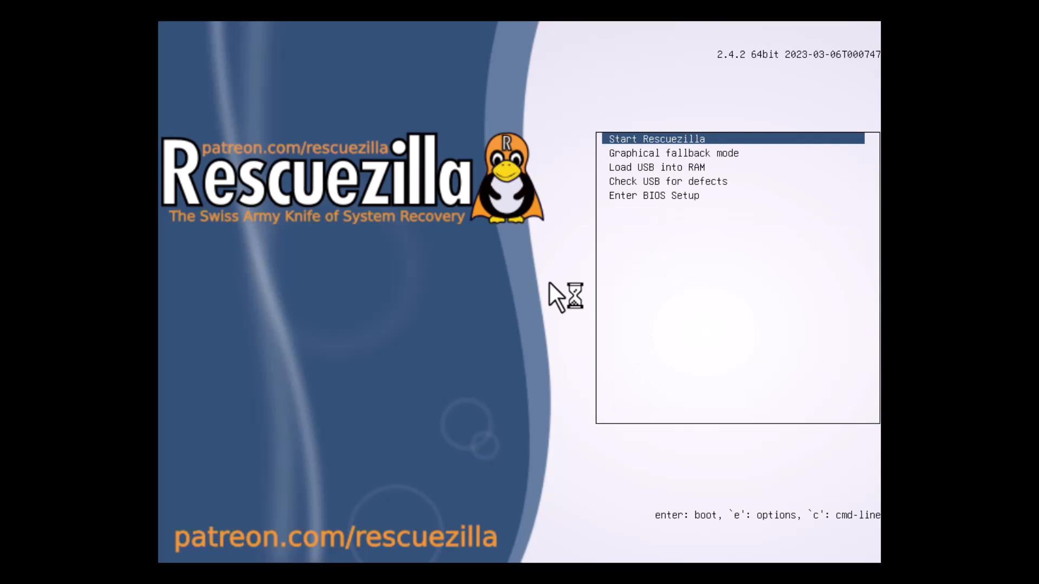
key("Down")
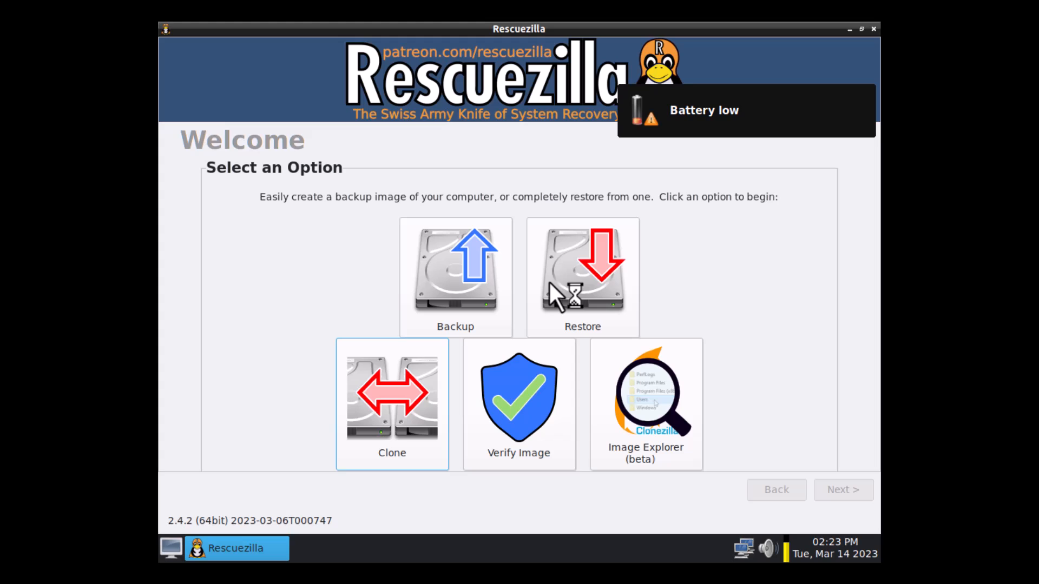
mouse_move(571, 181)
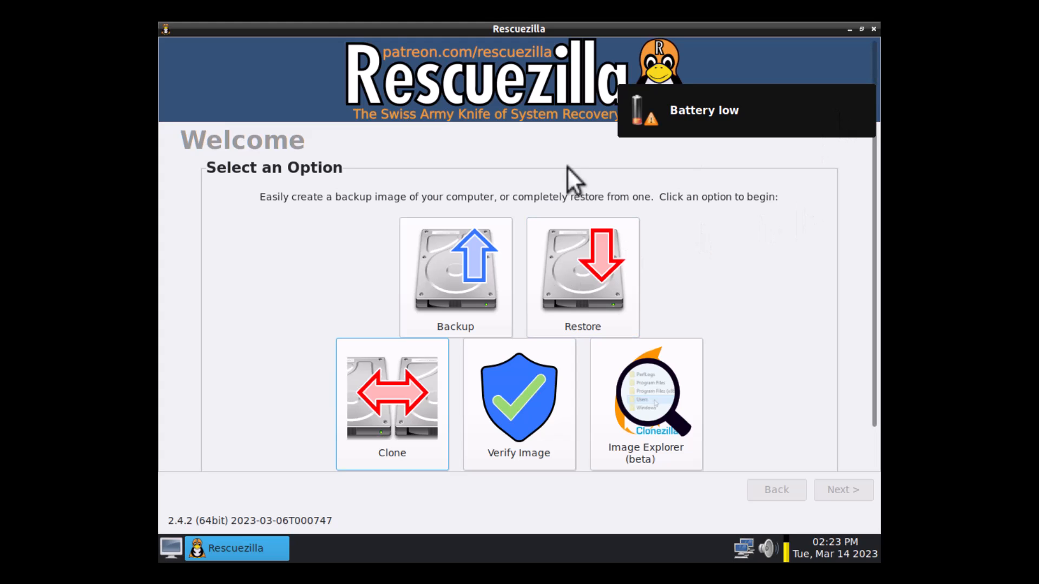
mouse_move(671, 209)
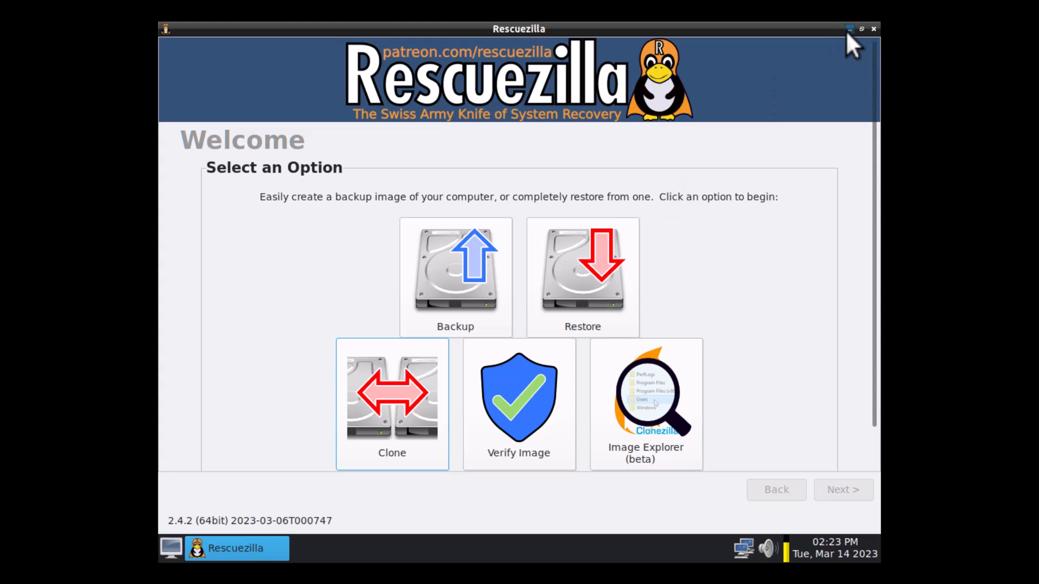
Step: Minimize the Rescuezilla window and bring up the live desktop's right-click menu
left_click(851, 28)
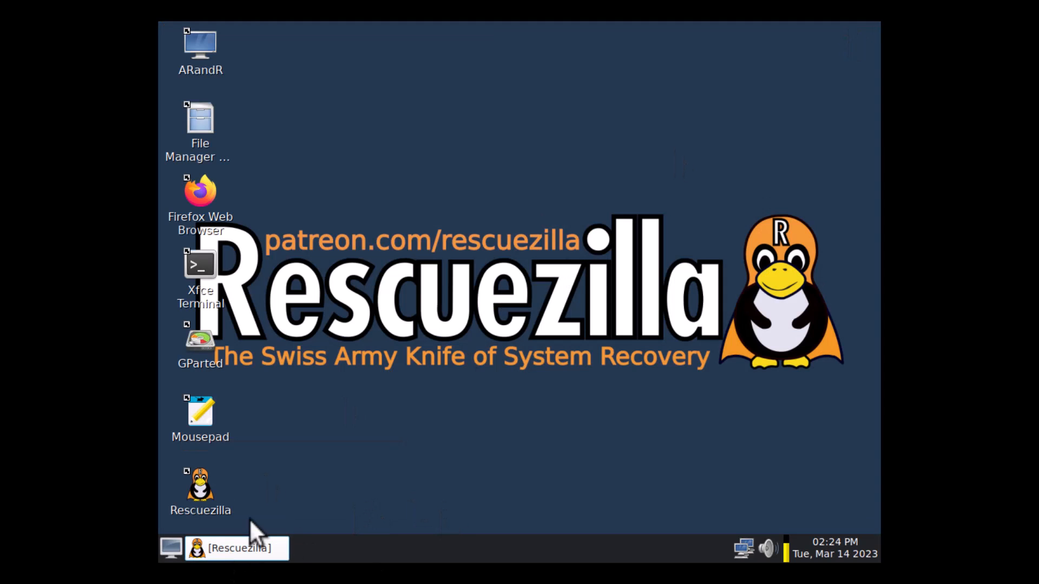
mouse_move(481, 188)
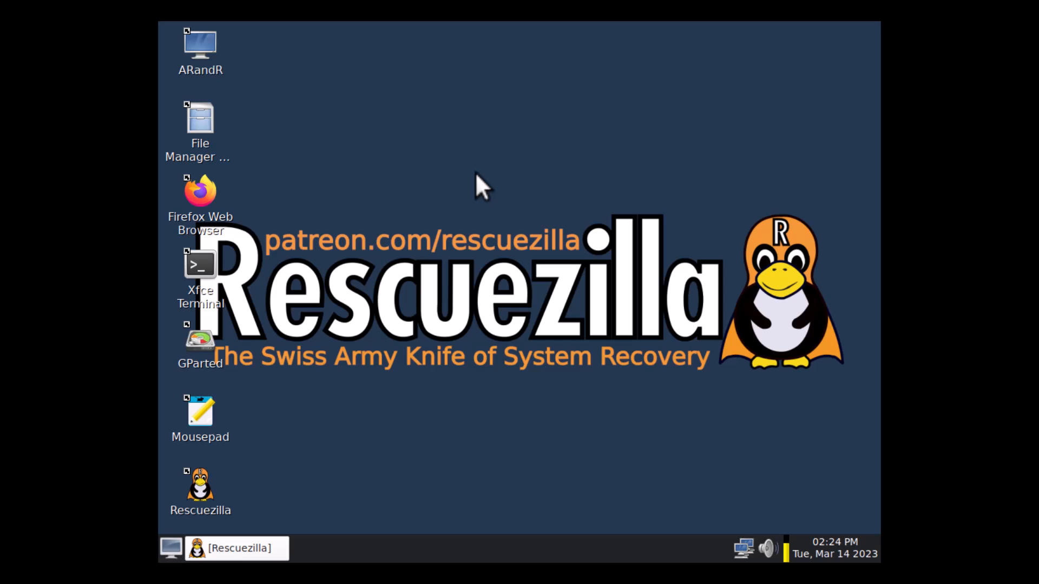
right_click(481, 187)
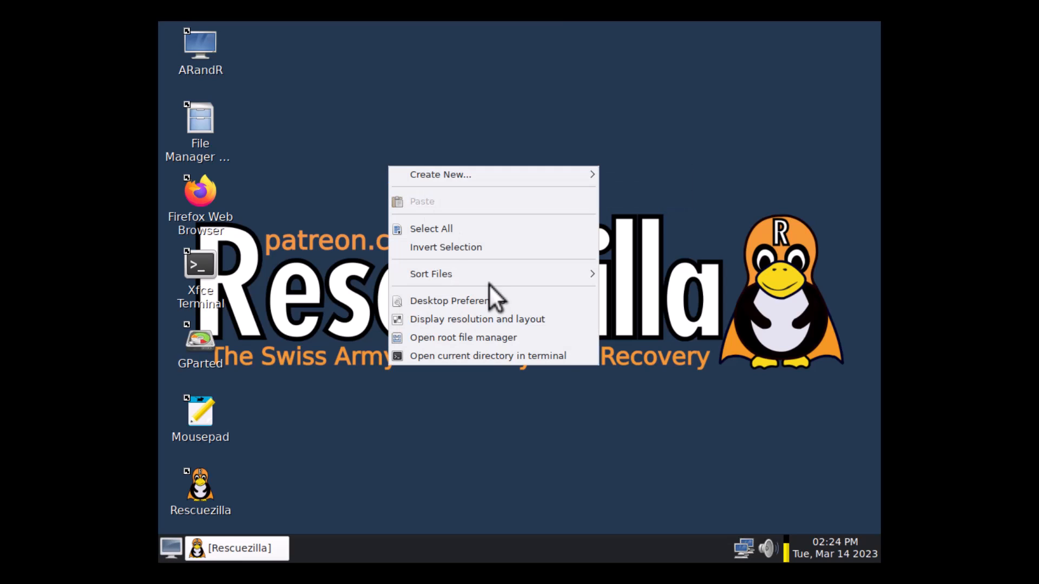
mouse_move(517, 318)
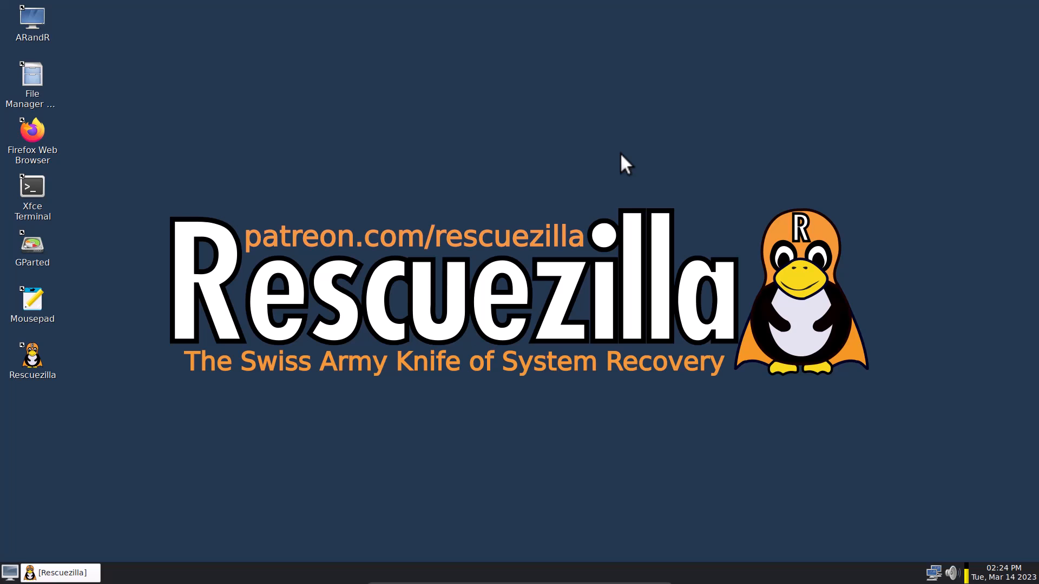
mouse_move(214, 93)
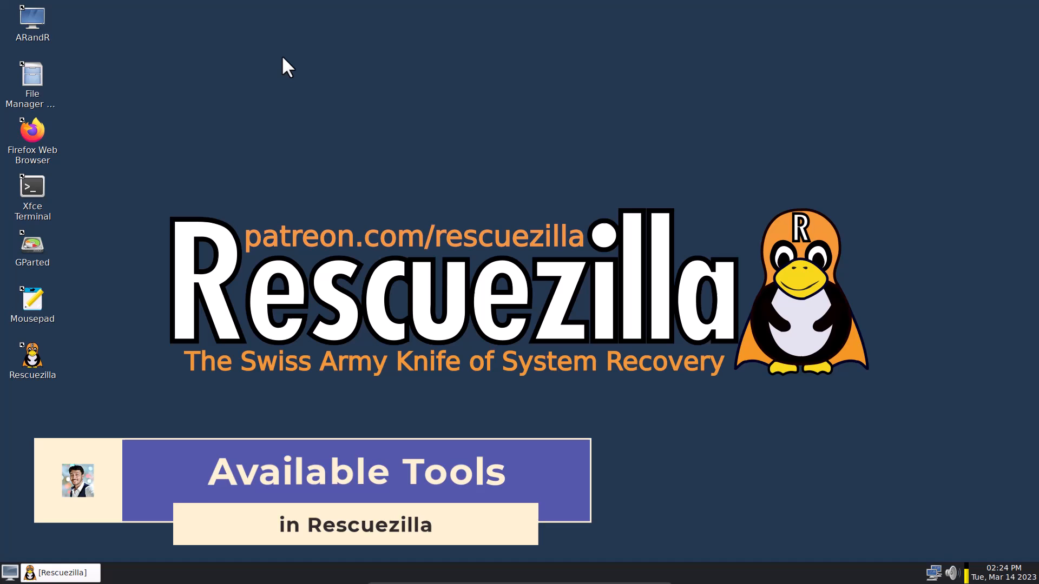
mouse_move(48, 411)
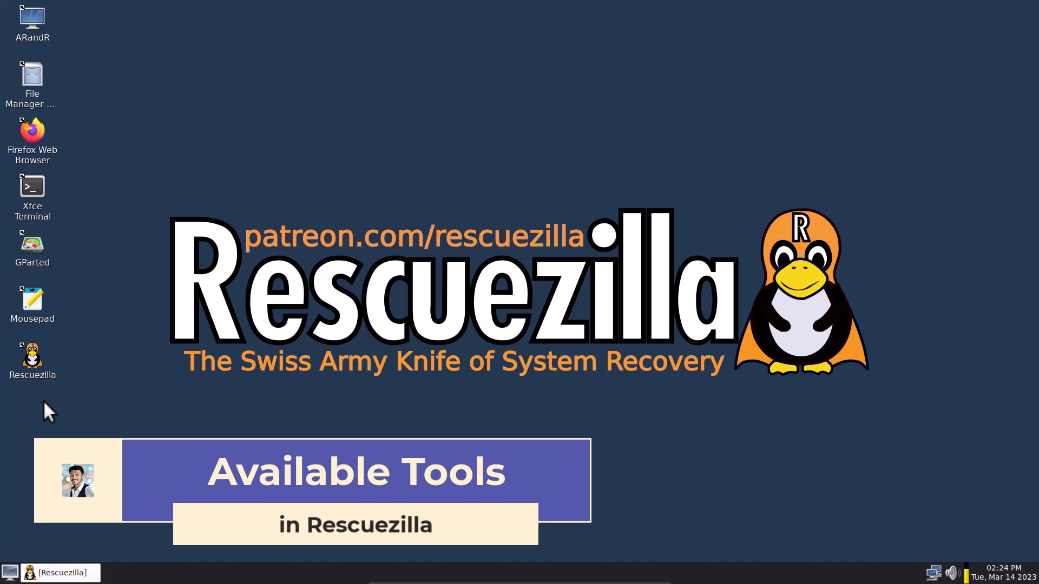
mouse_move(52, 383)
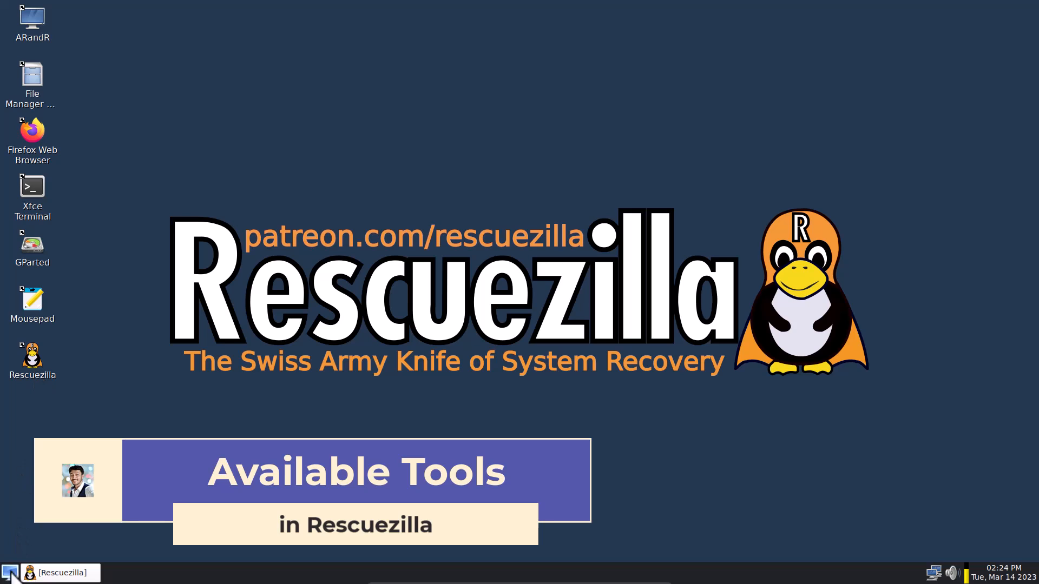
Step: Browse the applications menu, then restore the minimized Rescuezilla window from the taskbar
left_click(9, 572)
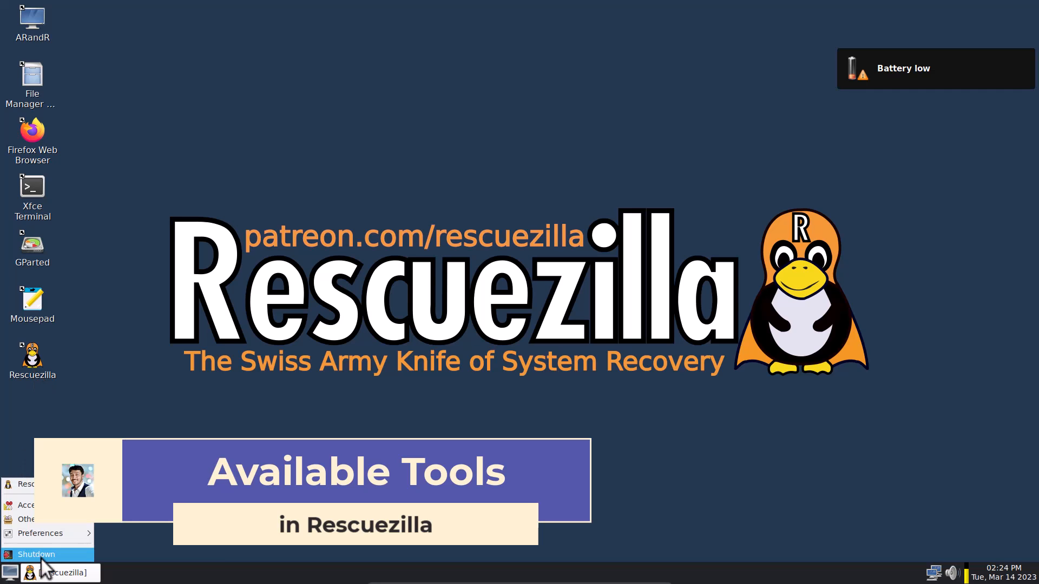
mouse_move(40, 533)
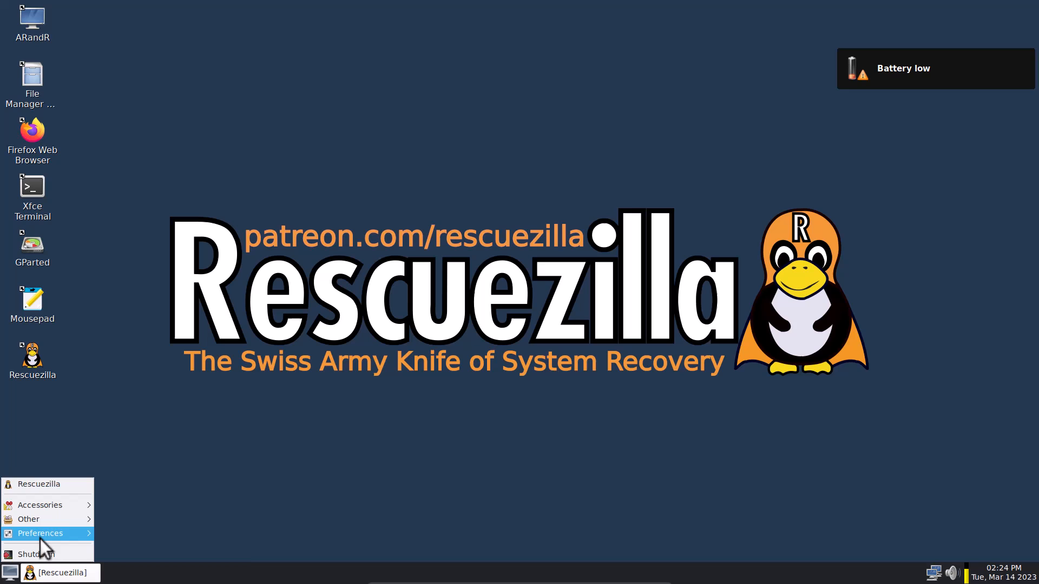
mouse_move(44, 484)
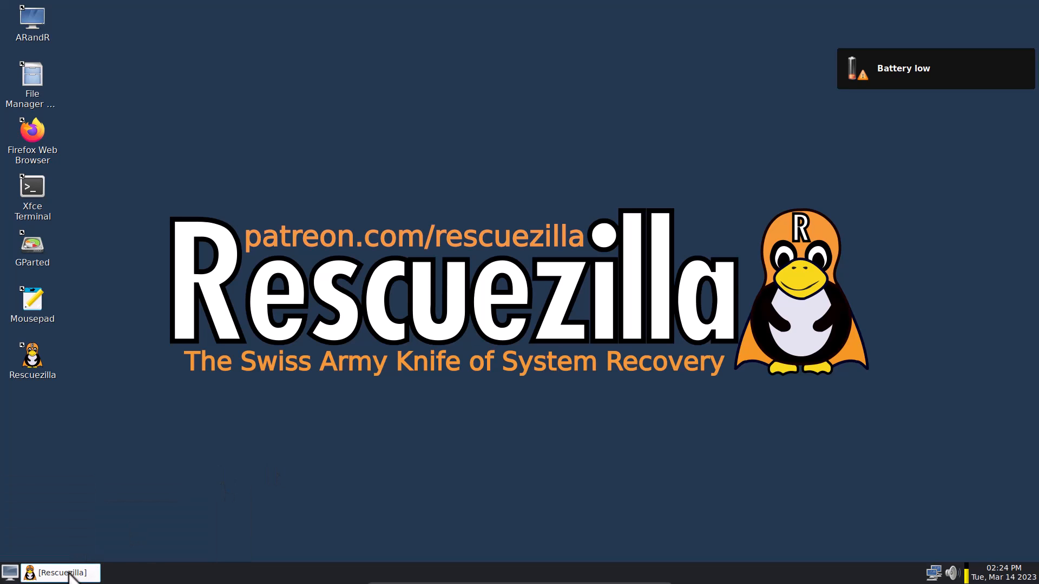
left_click(59, 572)
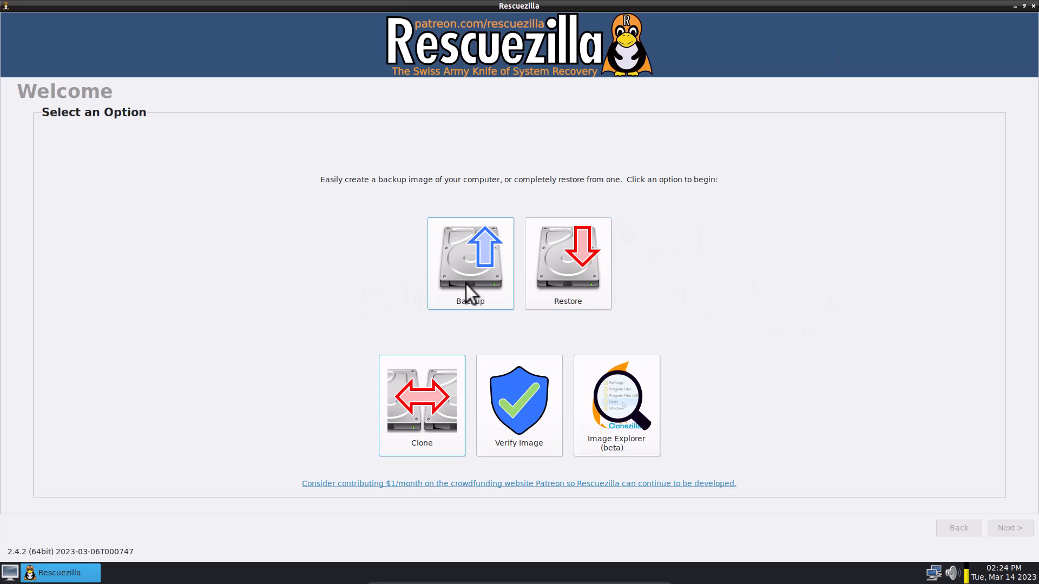
mouse_move(597, 286)
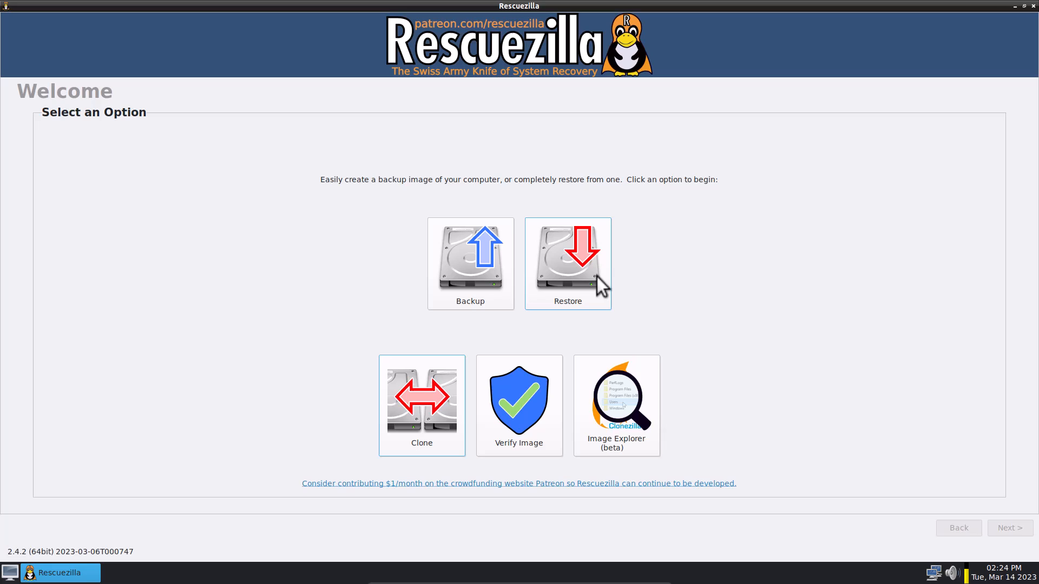
mouse_move(422, 431)
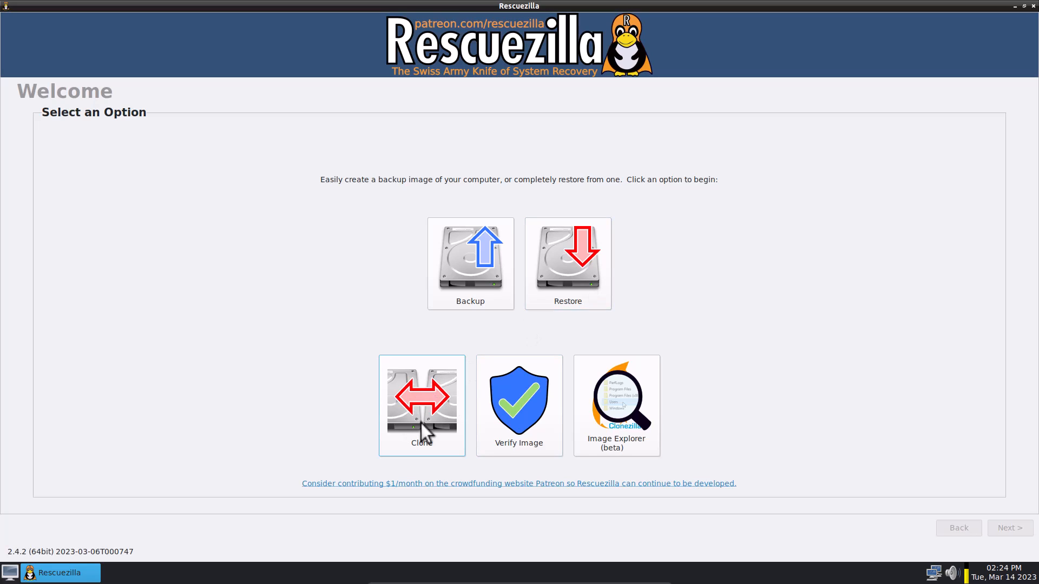
mouse_move(609, 428)
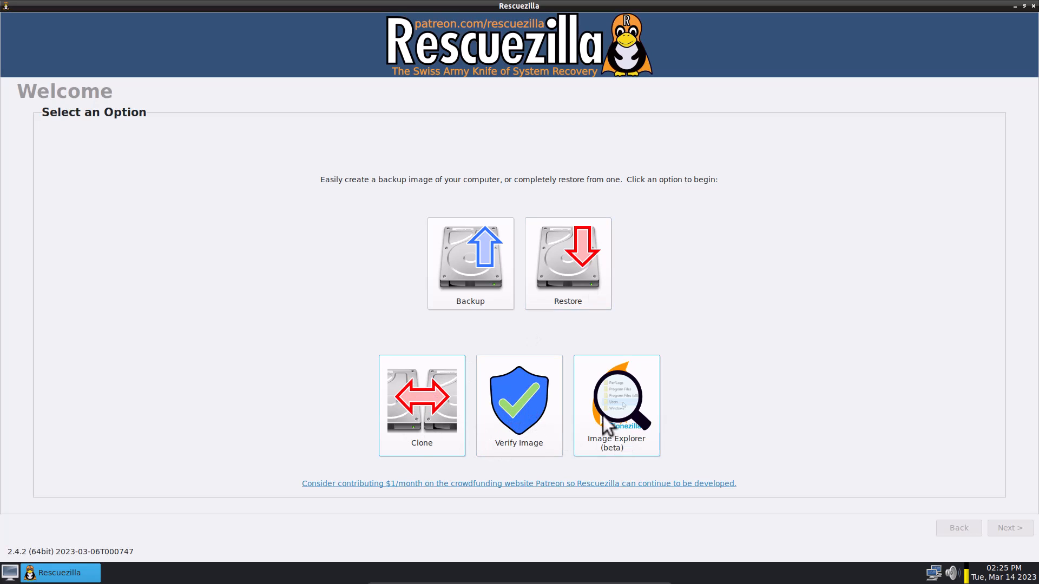
mouse_move(628, 464)
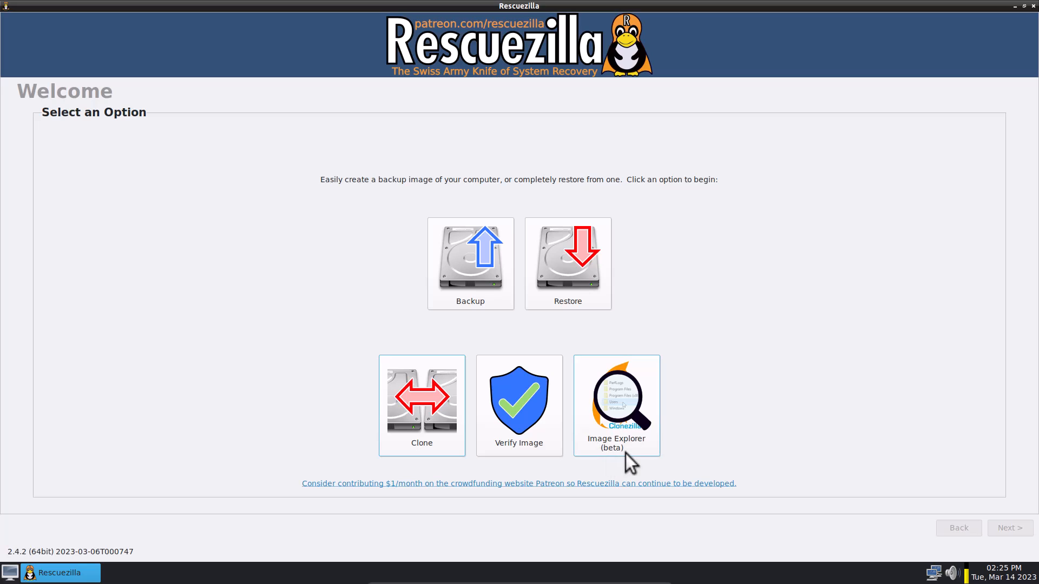
mouse_move(1030, 13)
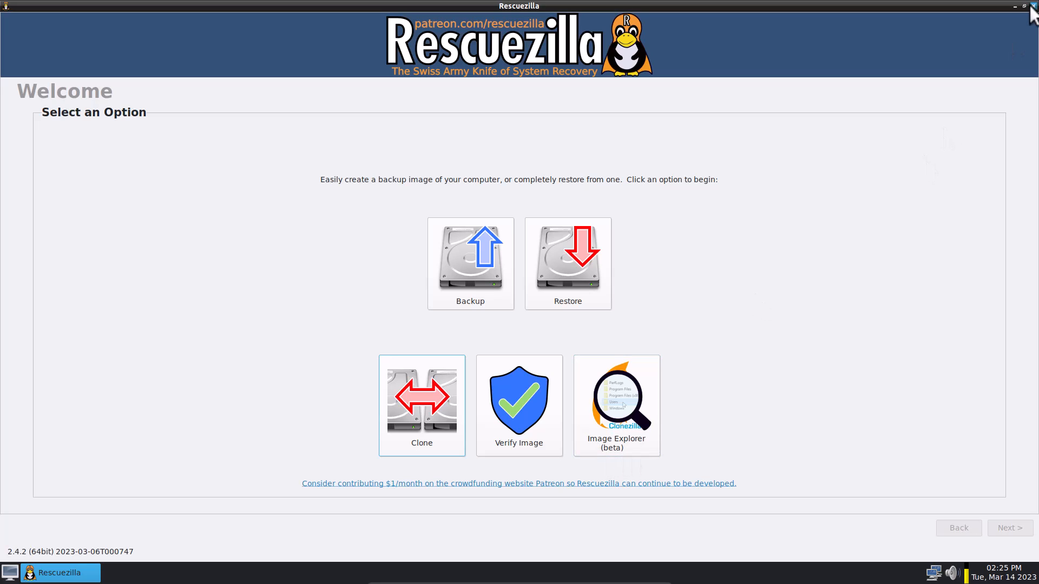
Step: Close the Rescuezilla Welcome window, leaving the live desktop
left_click(1014, 7)
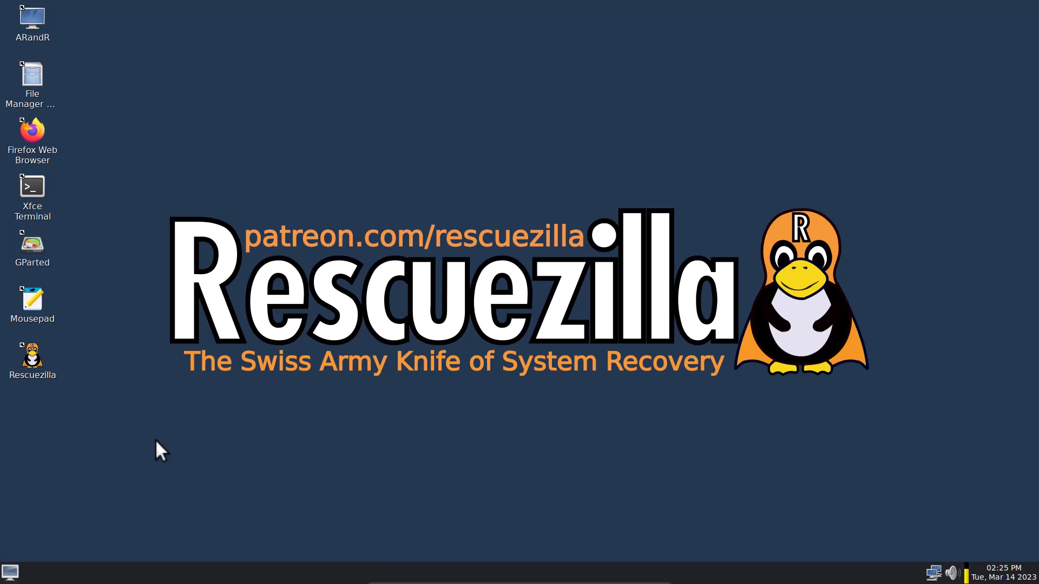
Step: Launch File Recovery (Undelete) from the applications menu's Other category, starting TestDisk 7.1
left_click(10, 571)
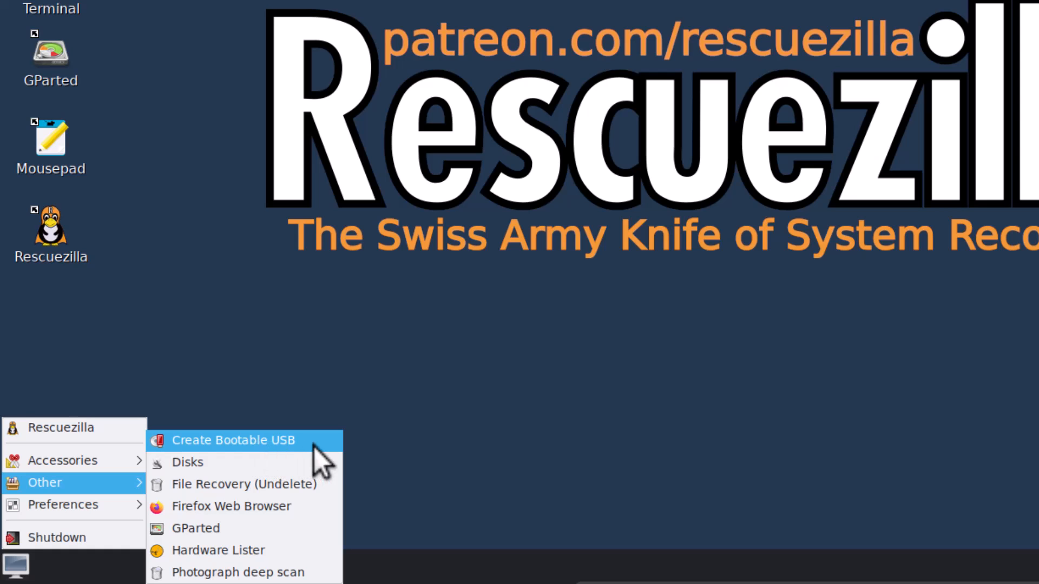
mouse_move(302, 461)
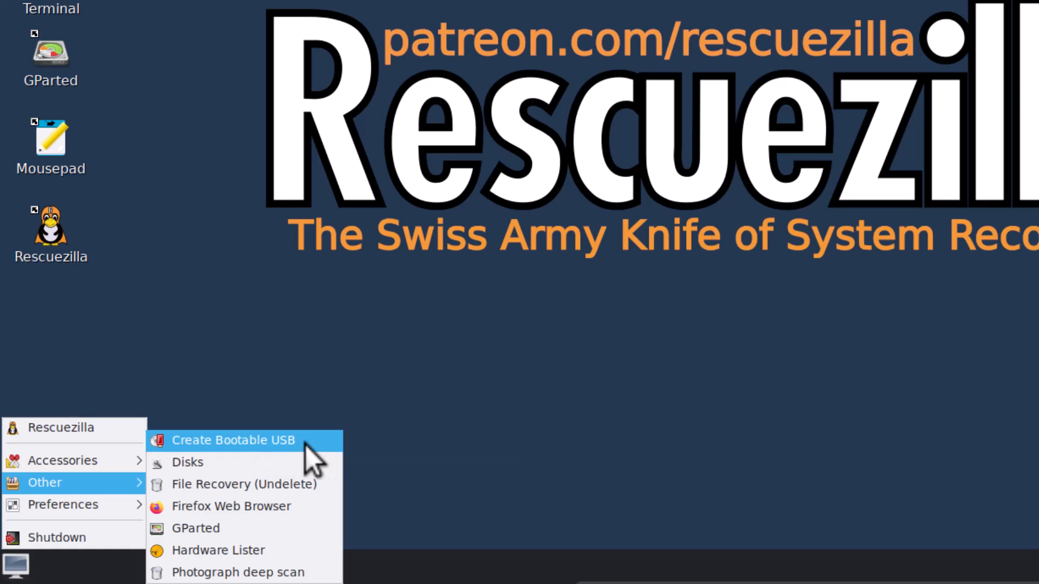
left_click(230, 440)
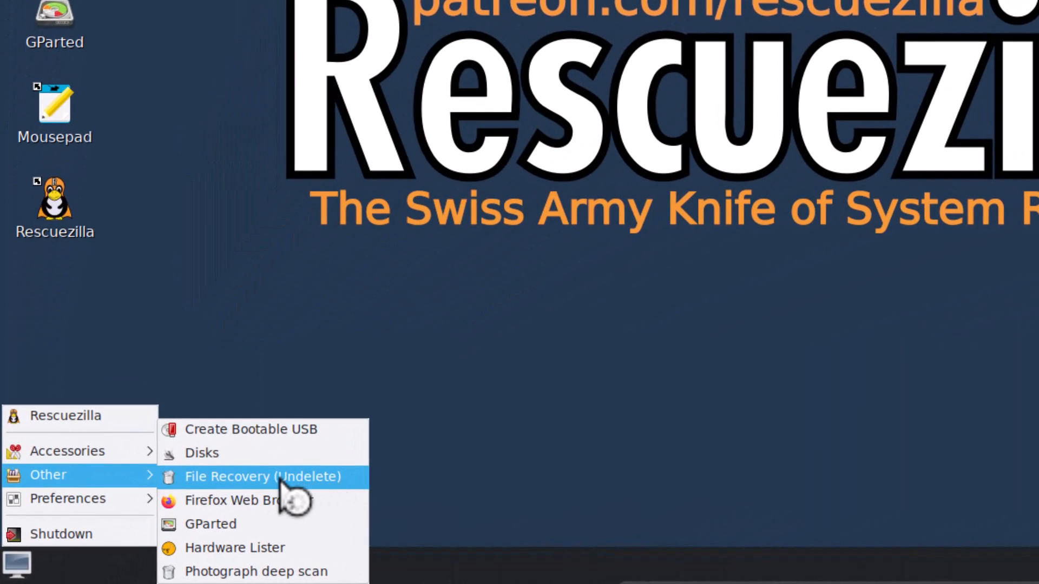
left_click(260, 476)
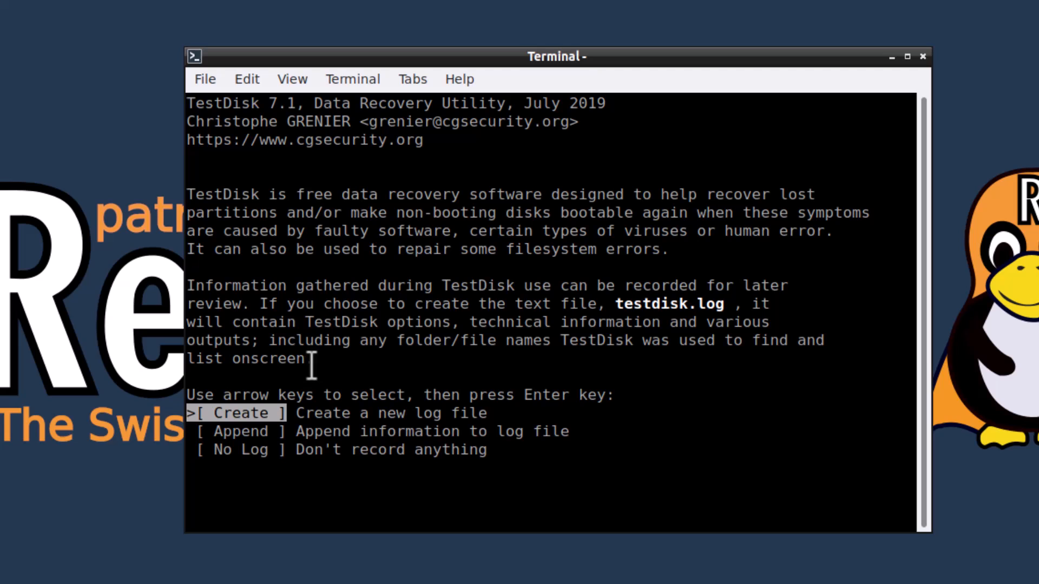
mouse_move(759, 274)
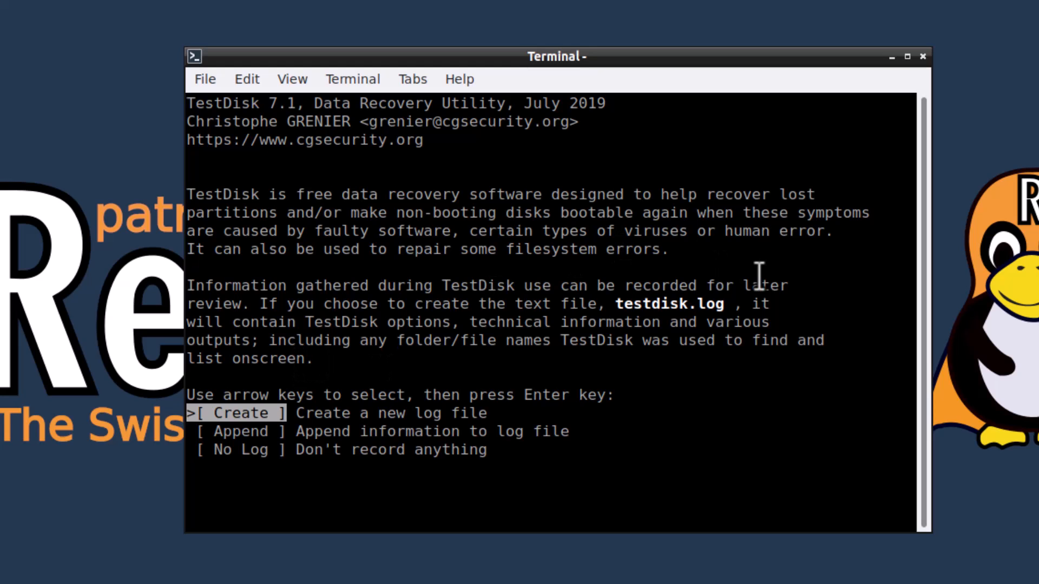
mouse_move(634, 153)
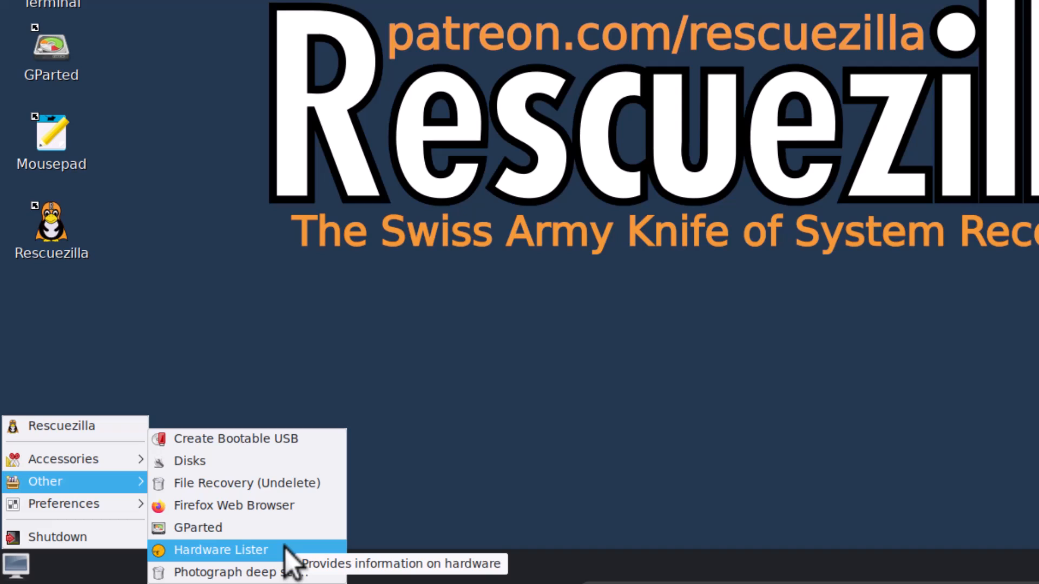
mouse_move(240, 572)
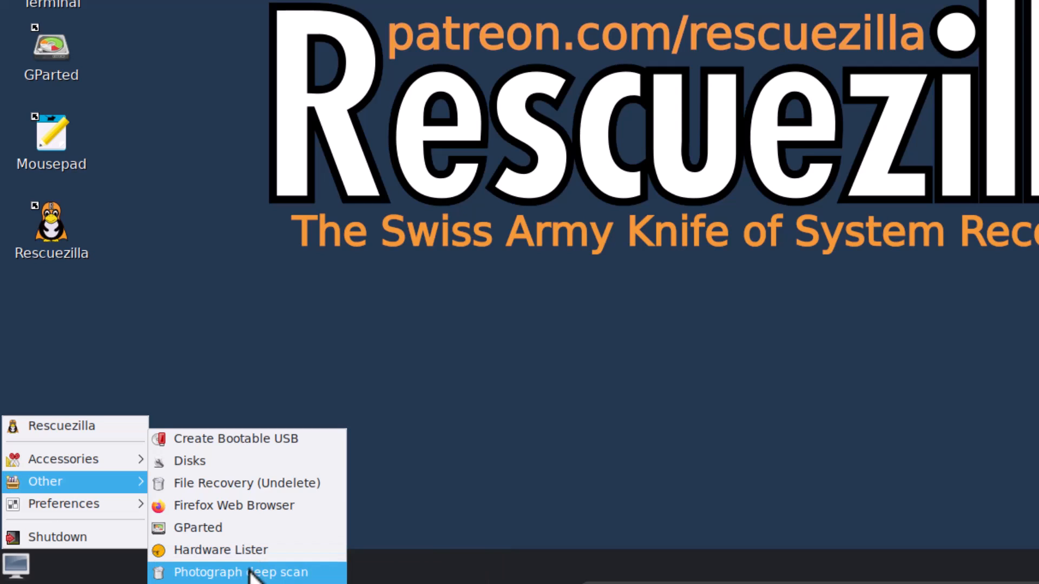
mouse_move(218, 572)
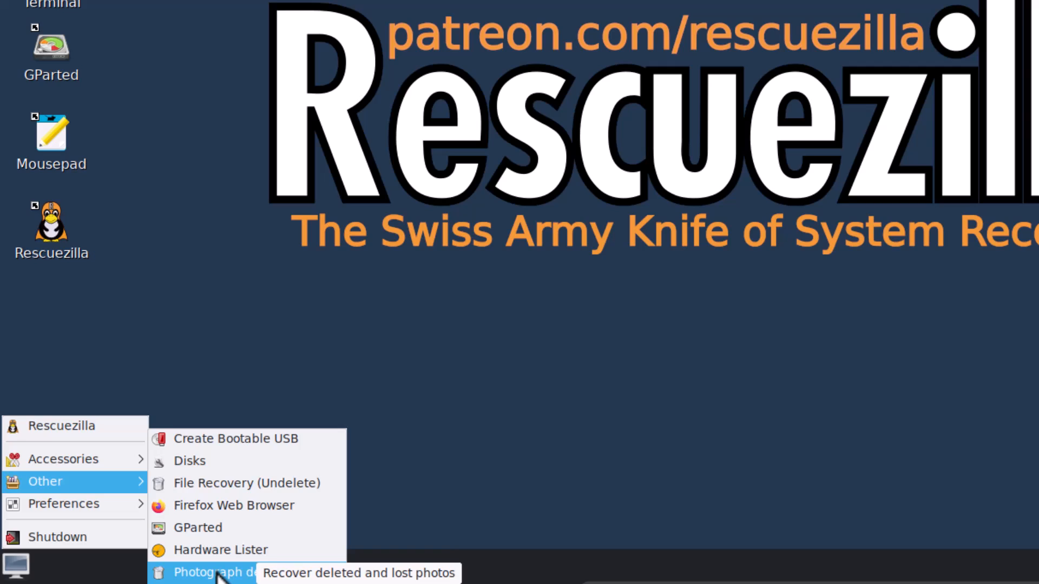
Step: Launch the 'Photograph deep scan' tool so PhotoRec 7.1 runs in a terminal
left_click(212, 571)
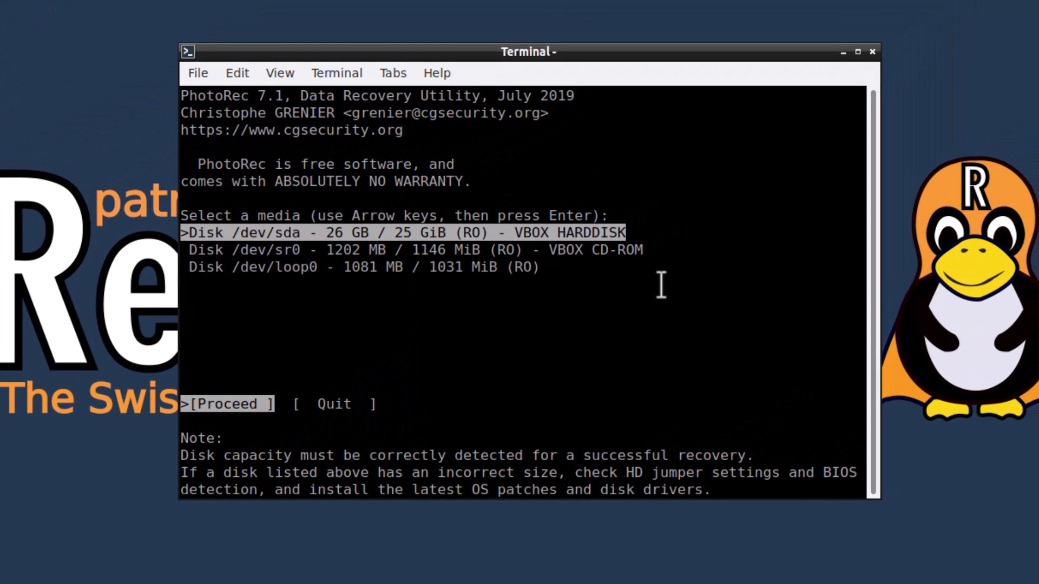
mouse_move(677, 192)
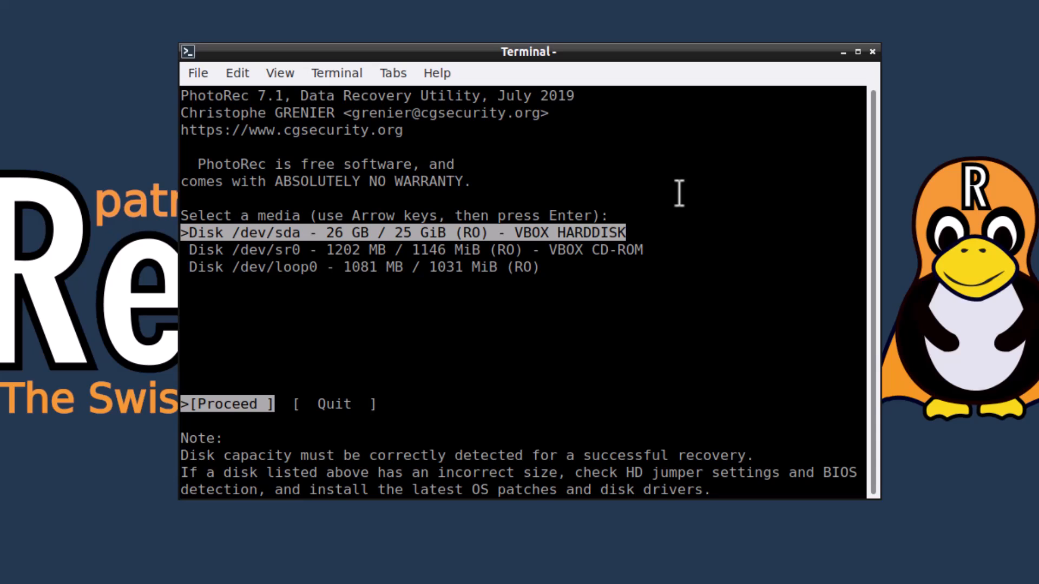
mouse_move(758, 230)
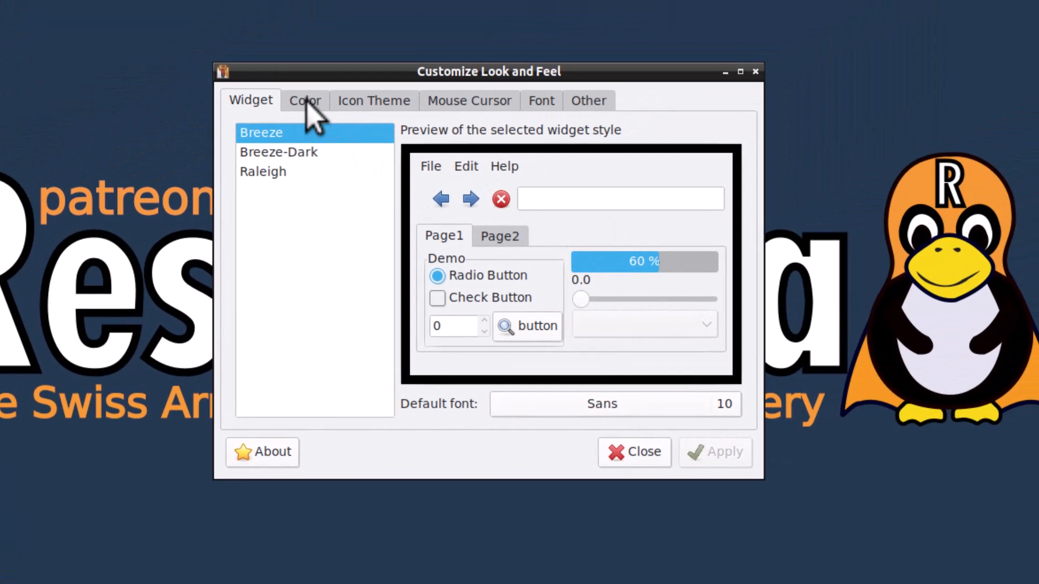
Step: Preview the Breeze-Dark and Raleigh widget styles, the Humanity icon theme and the cursor themes
left_click(278, 152)
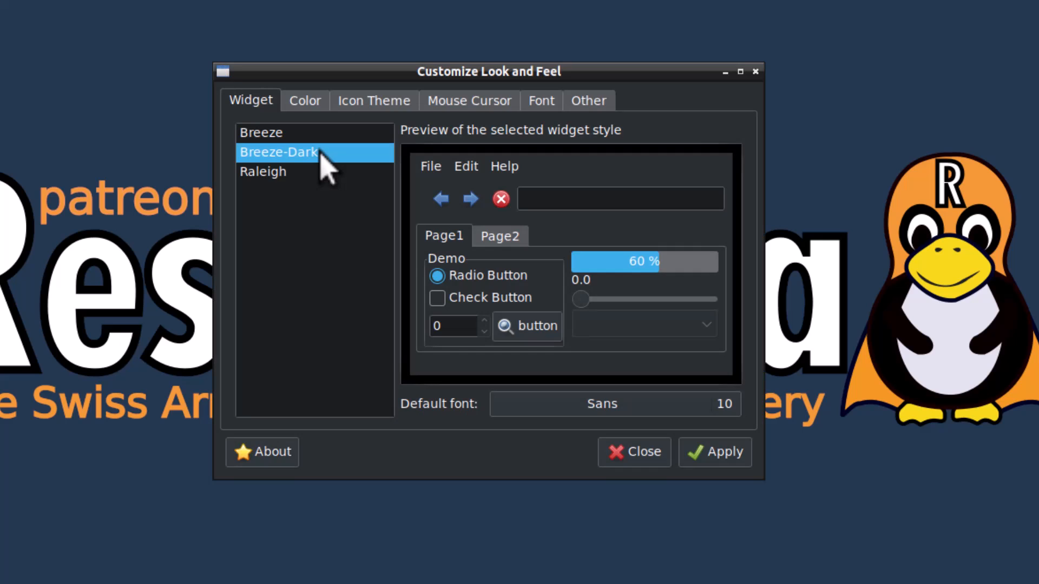
left_click(261, 181)
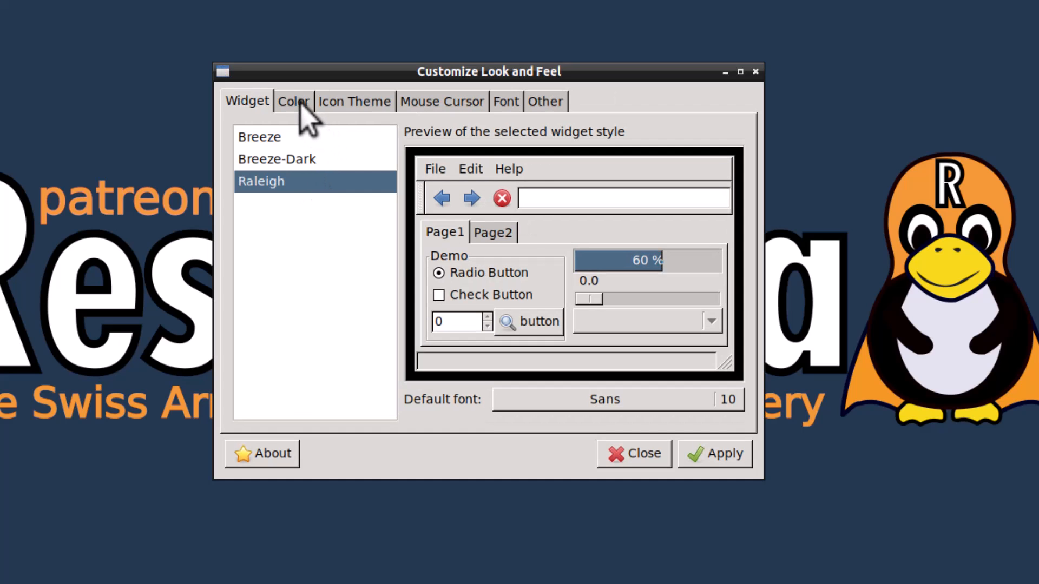
left_click(354, 101)
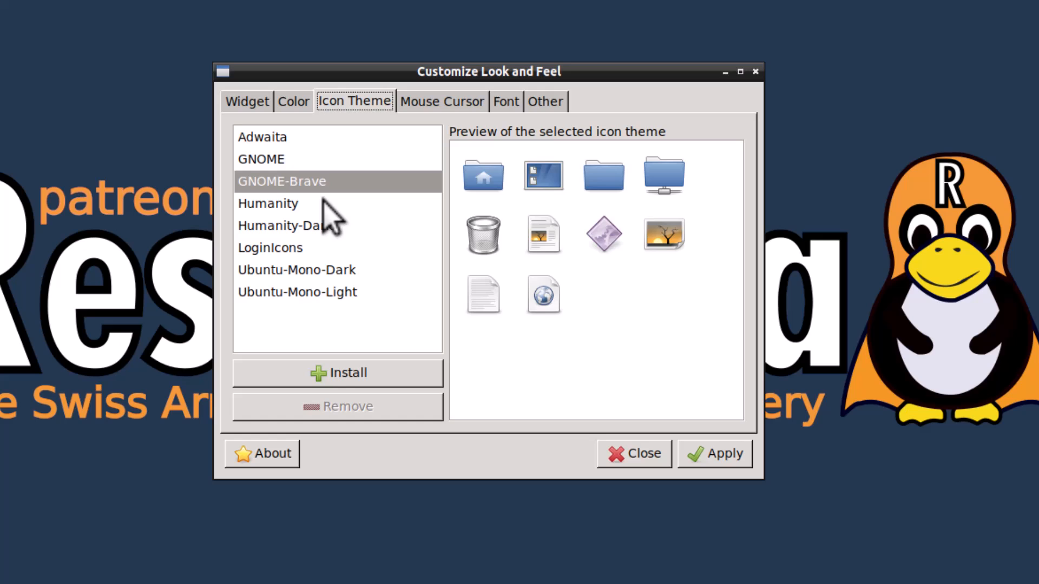
left_click(267, 203)
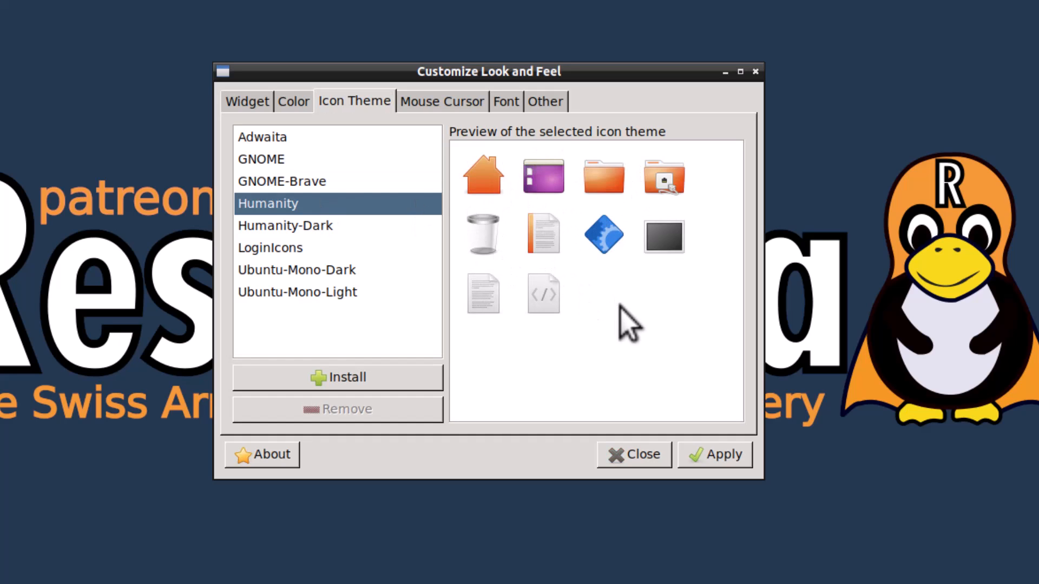
left_click(441, 101)
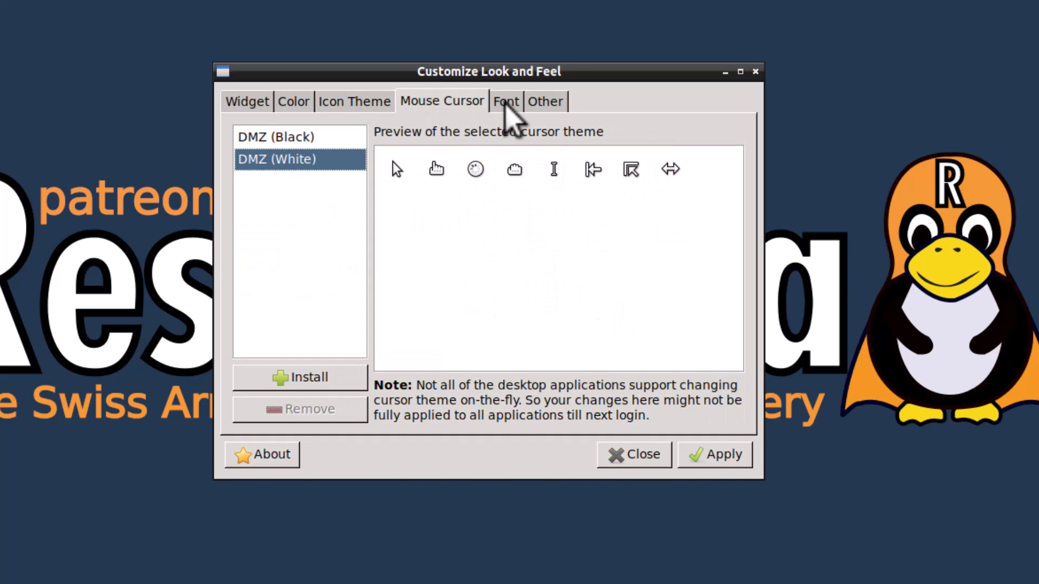
left_click(633, 454)
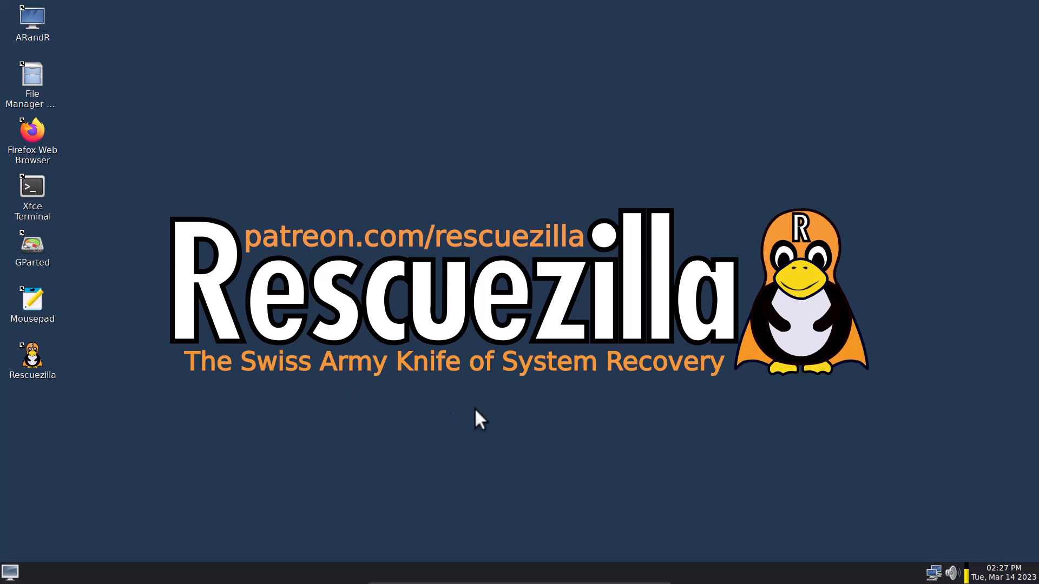
mouse_move(561, 412)
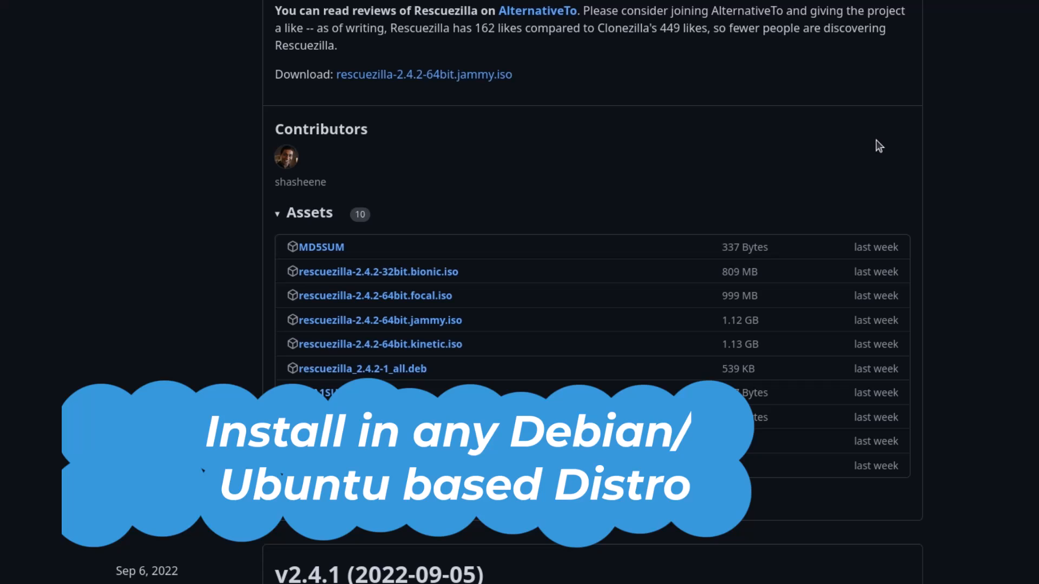
mouse_move(447, 334)
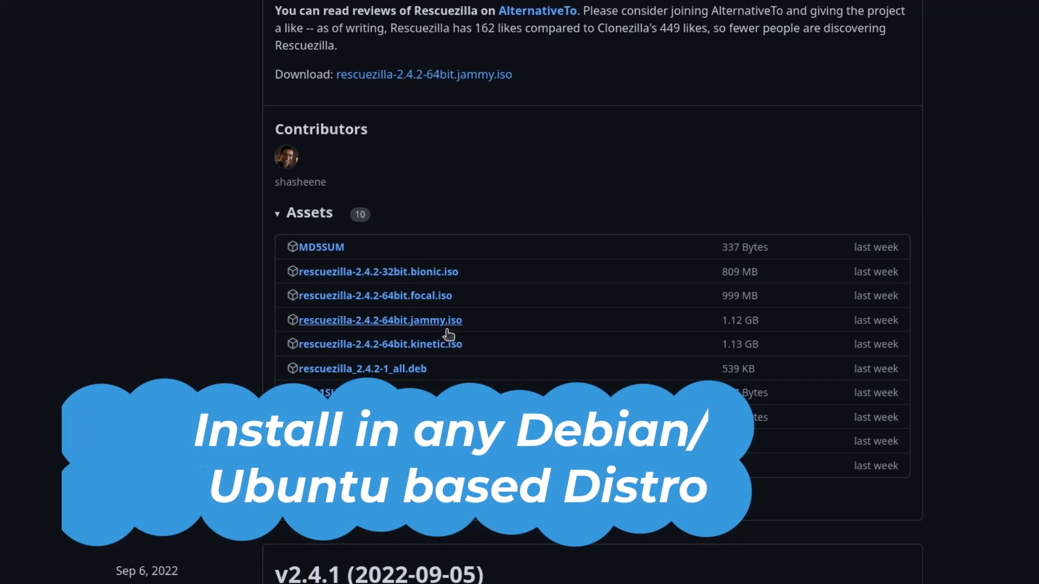
mouse_move(214, 331)
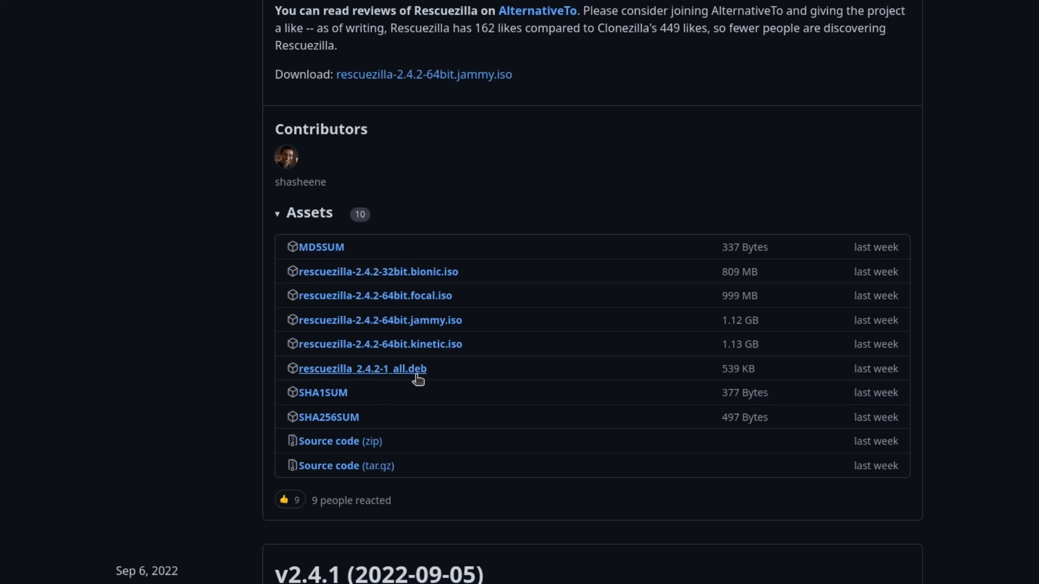
mouse_move(425, 379)
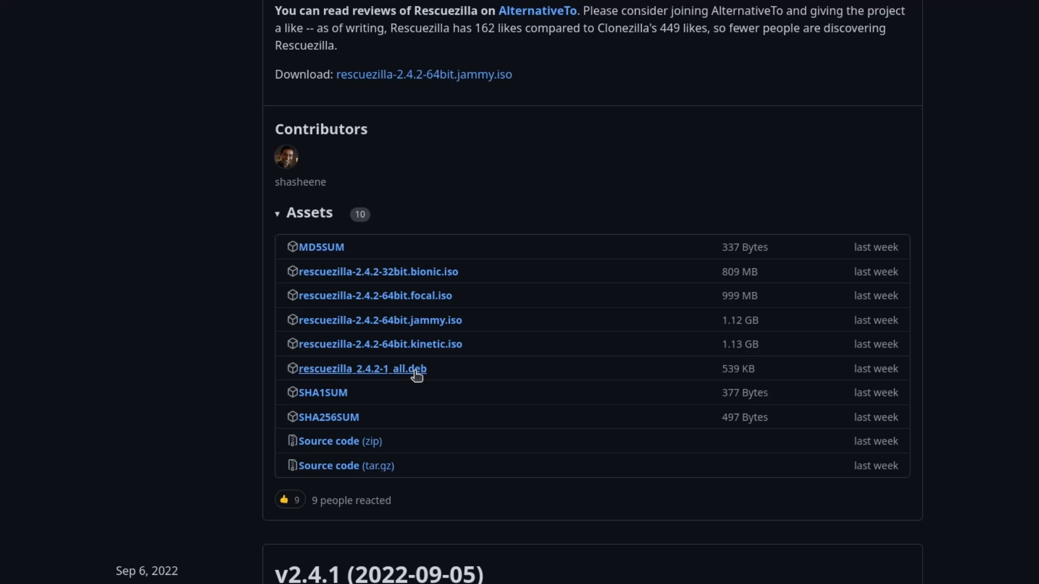
mouse_move(415, 376)
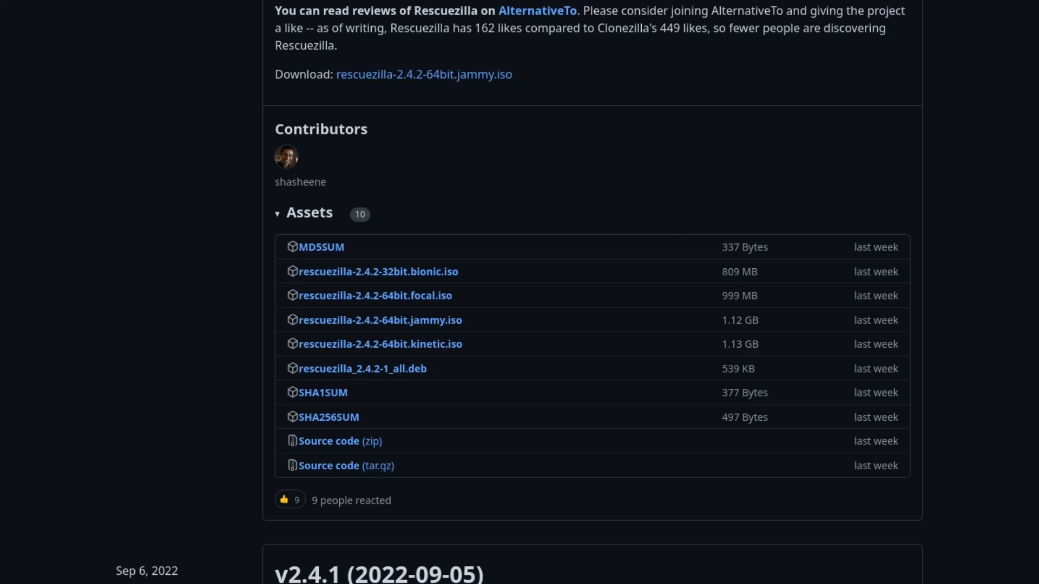
Step: Download rescuezilla_2.4.2-1_all.deb from the v2.4.2 release assets
left_click(362, 367)
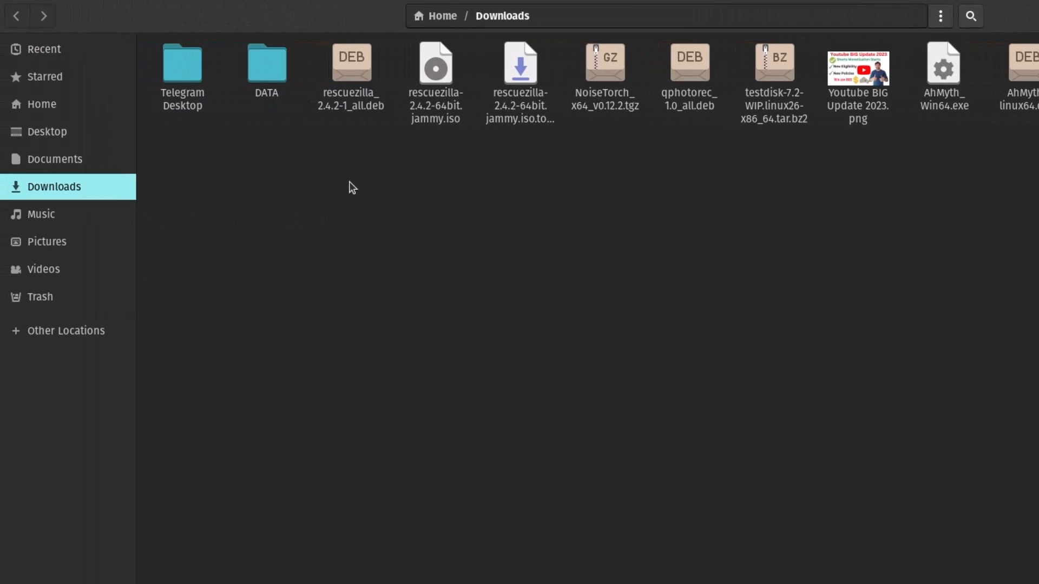
Step: Open the Rescuezilla .deb from Downloads with GDebi Package Installer
left_click(350, 63)
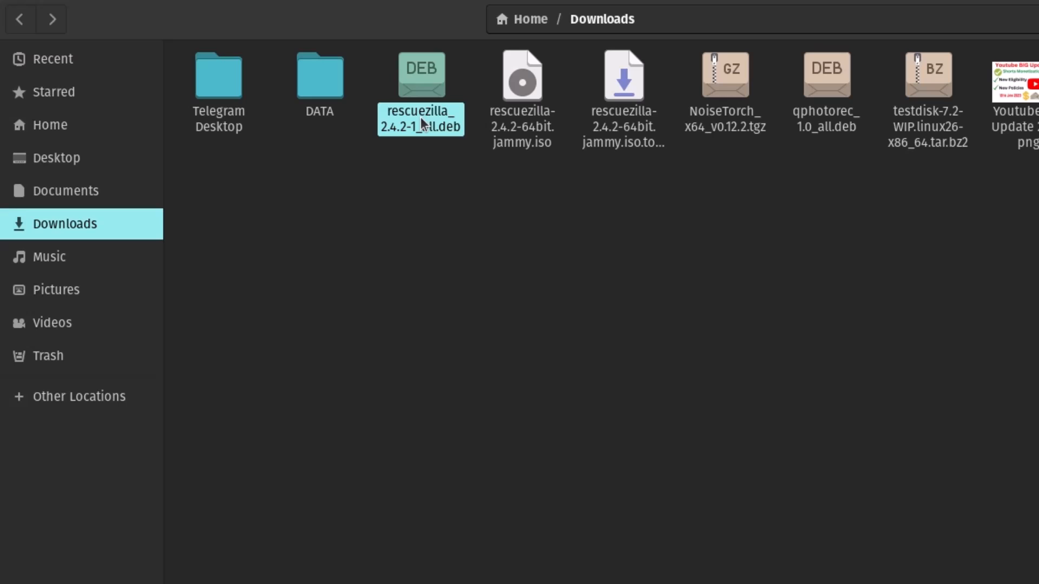
right_click(420, 72)
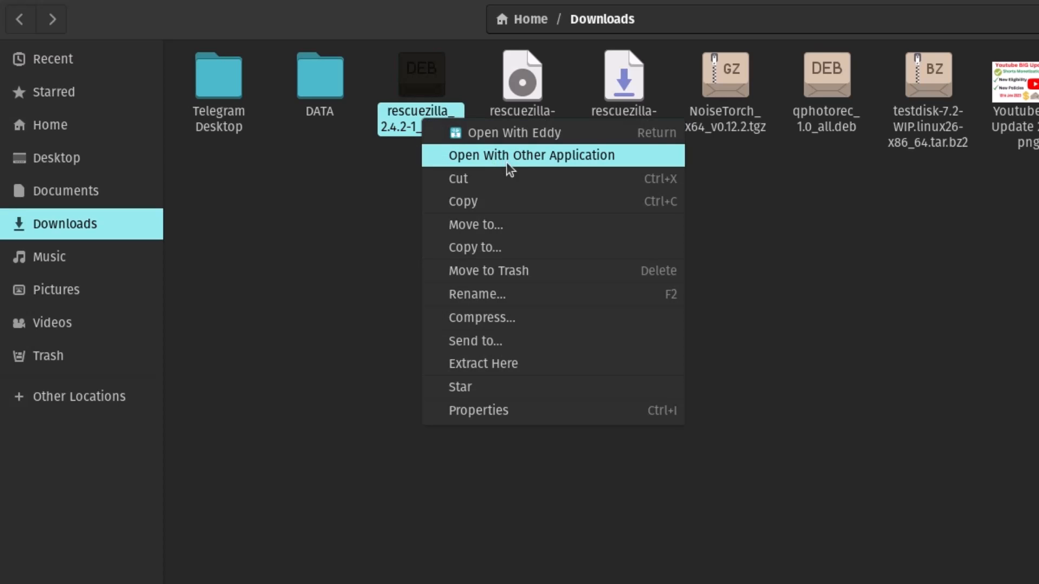
left_click(529, 155)
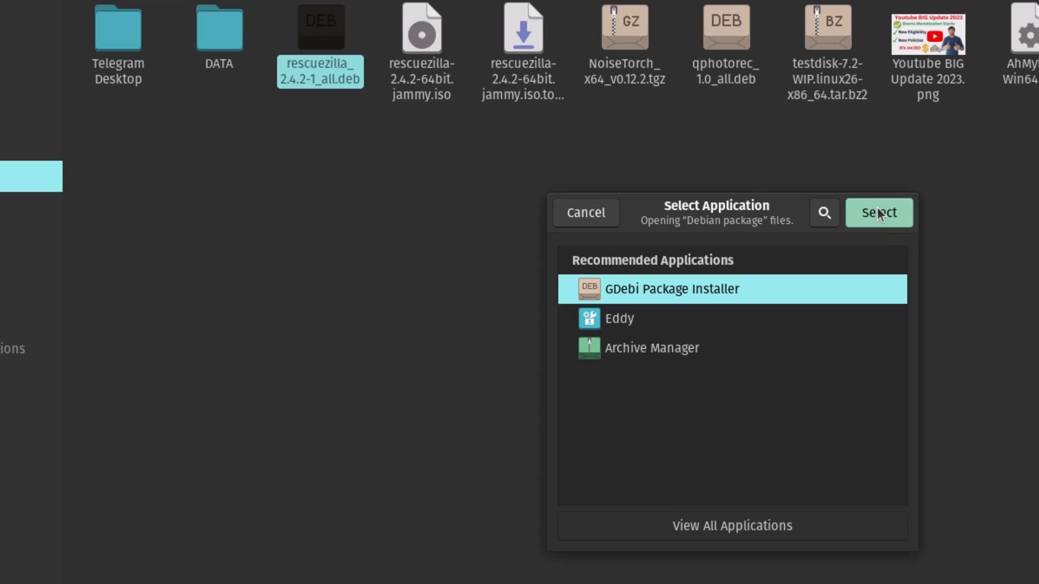
left_click(879, 213)
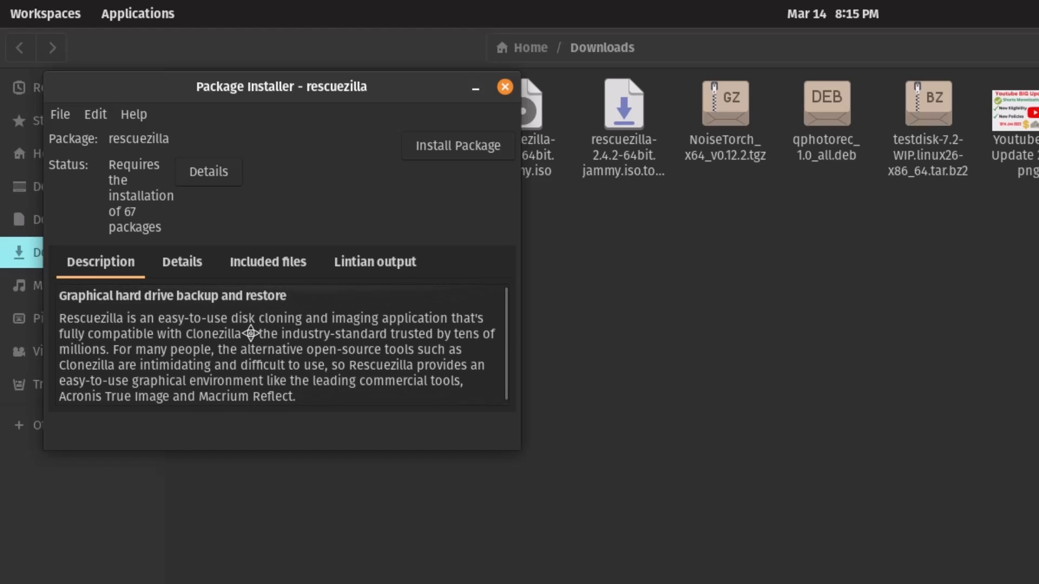
mouse_move(471, 160)
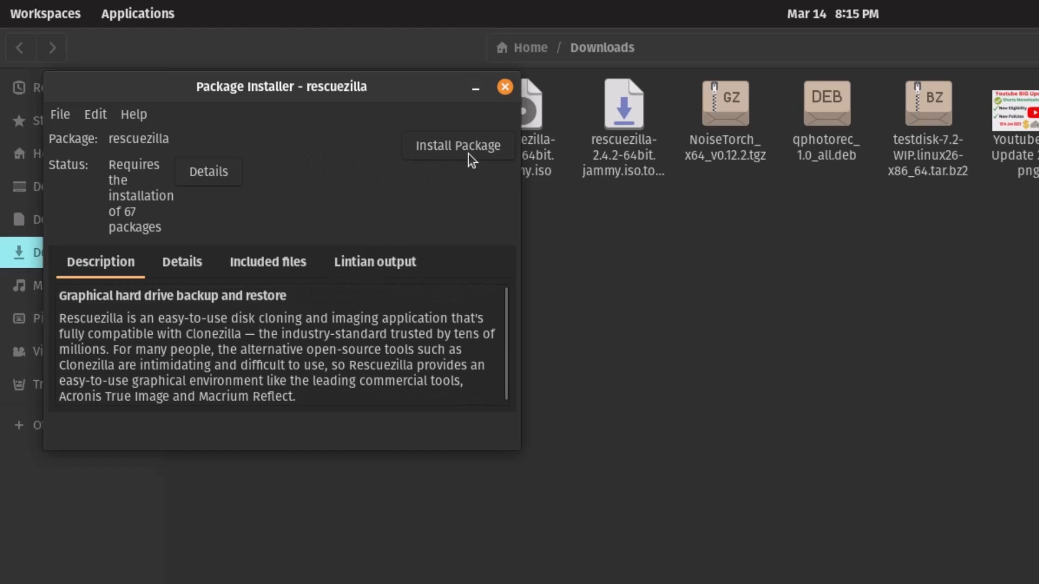
mouse_move(79, 202)
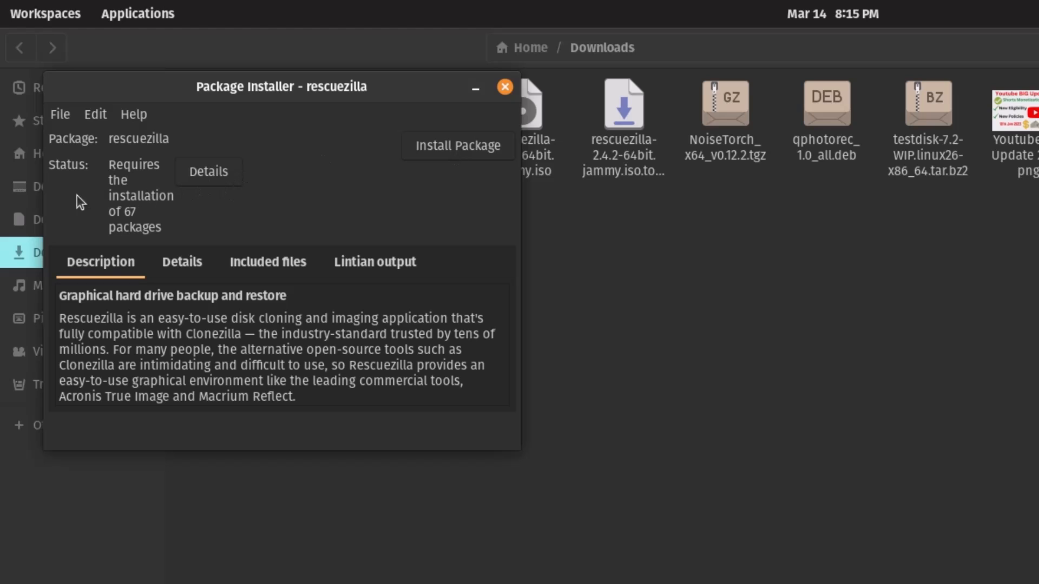
mouse_move(228, 181)
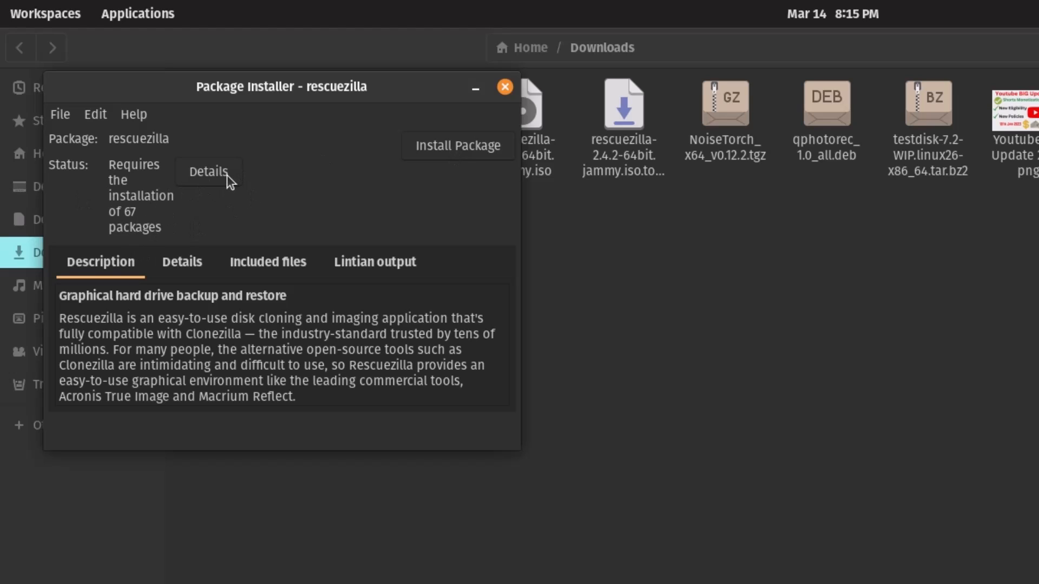
Step: Review the 67 required dependencies in Details, then start installing the rescuezilla package
left_click(207, 172)
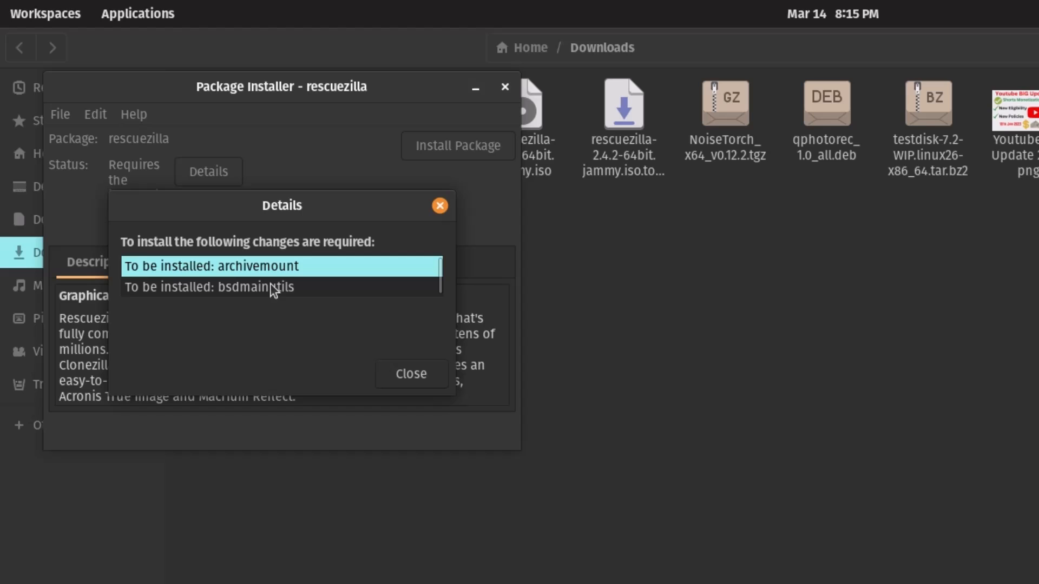
scroll("down", 3)
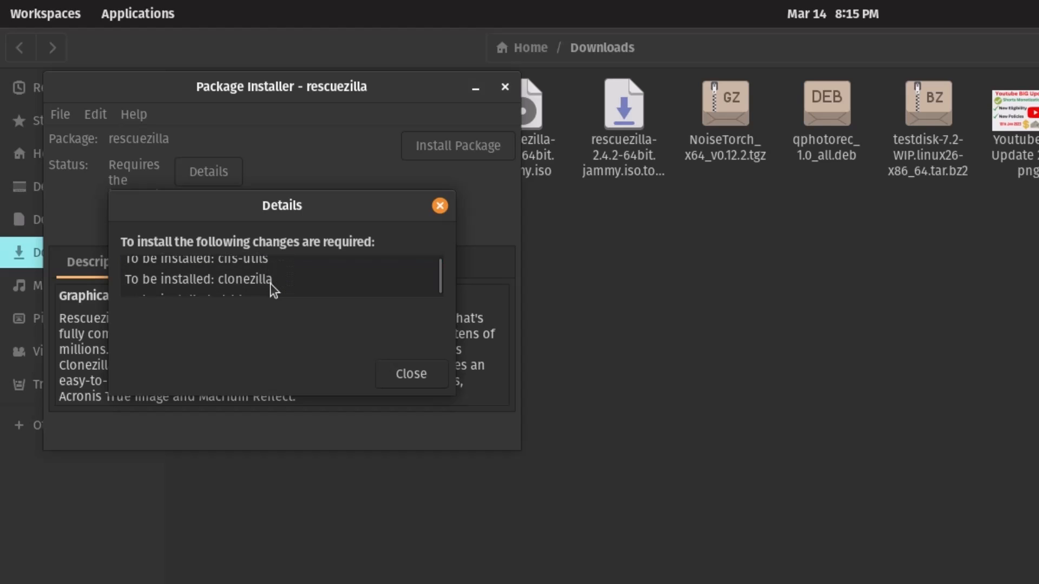
scroll("down", 3)
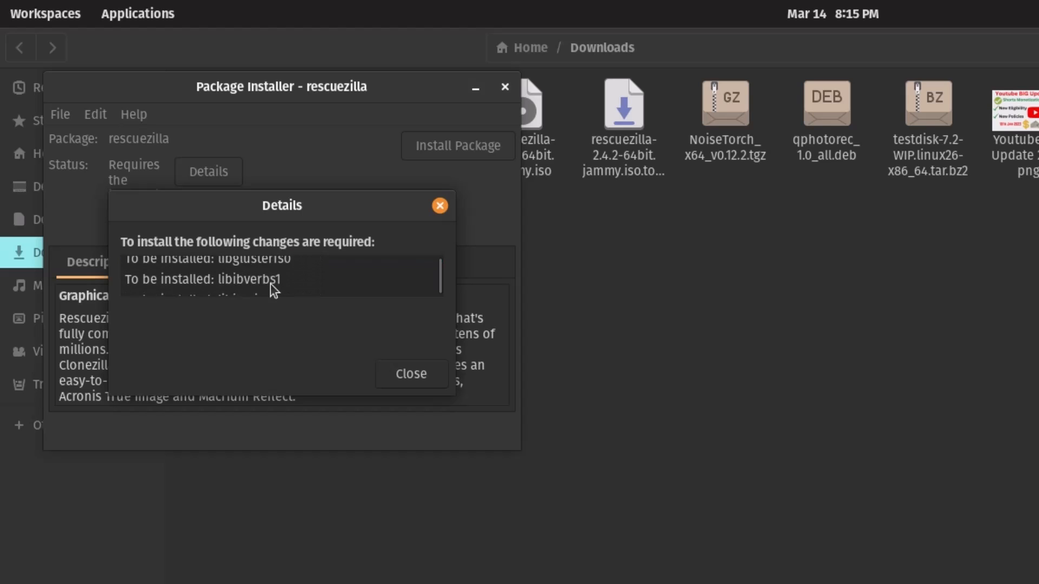
scroll("down", 3)
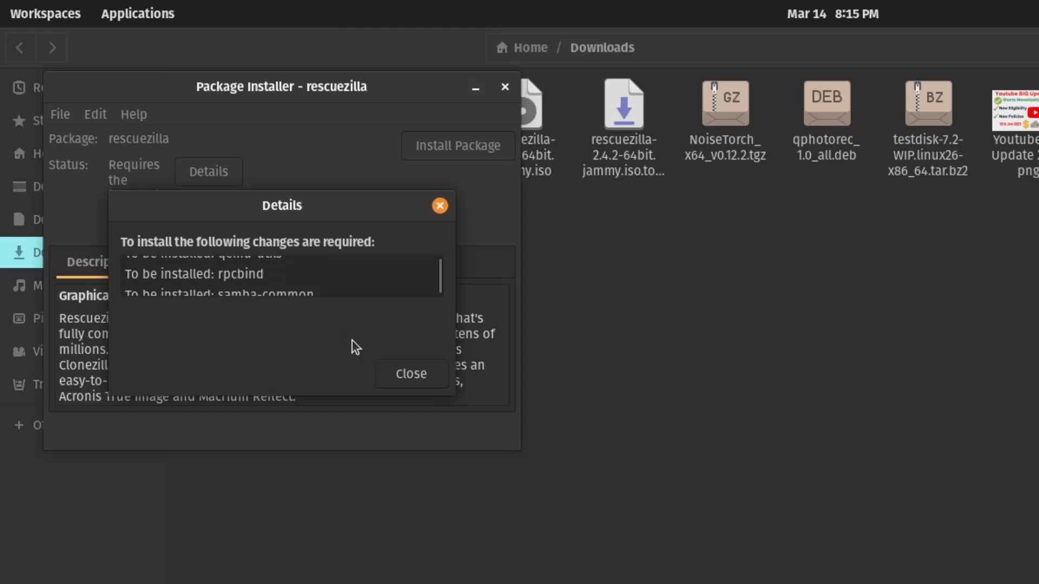
left_click(410, 373)
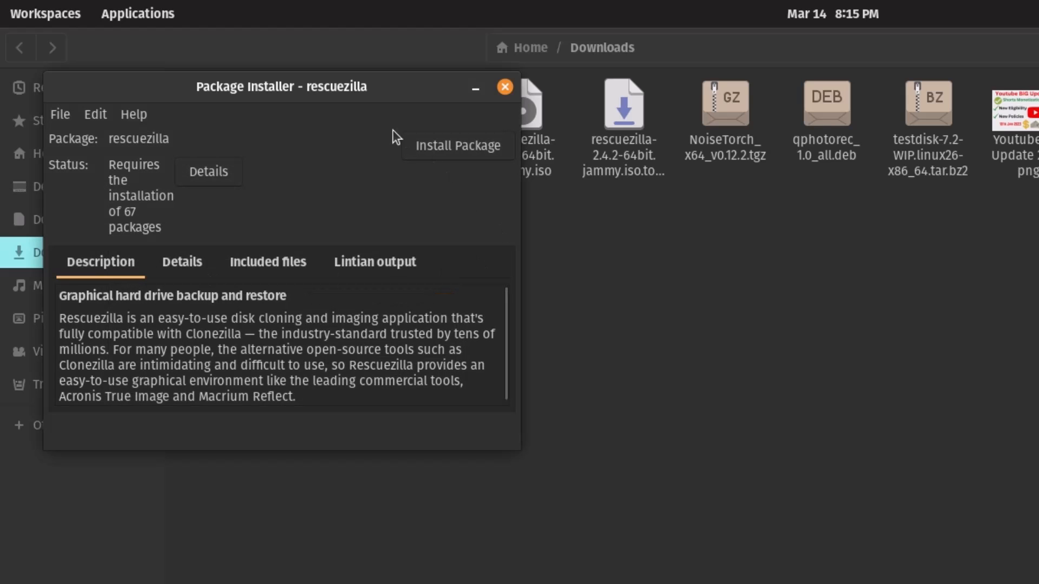
left_click(456, 145)
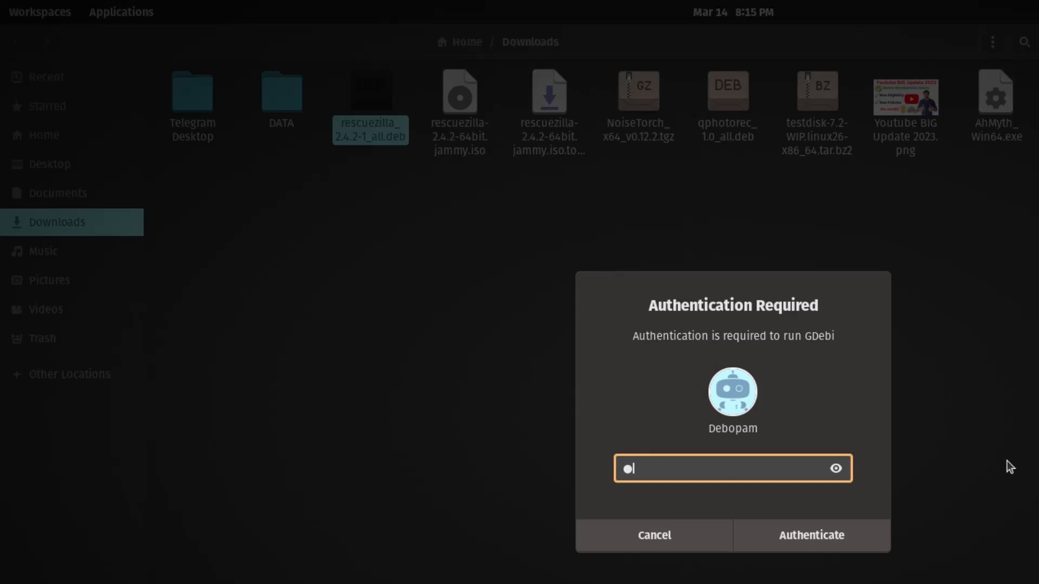
Step: Authenticate and let the installation finish, checking the terminal output along the way
left_click(811, 535)
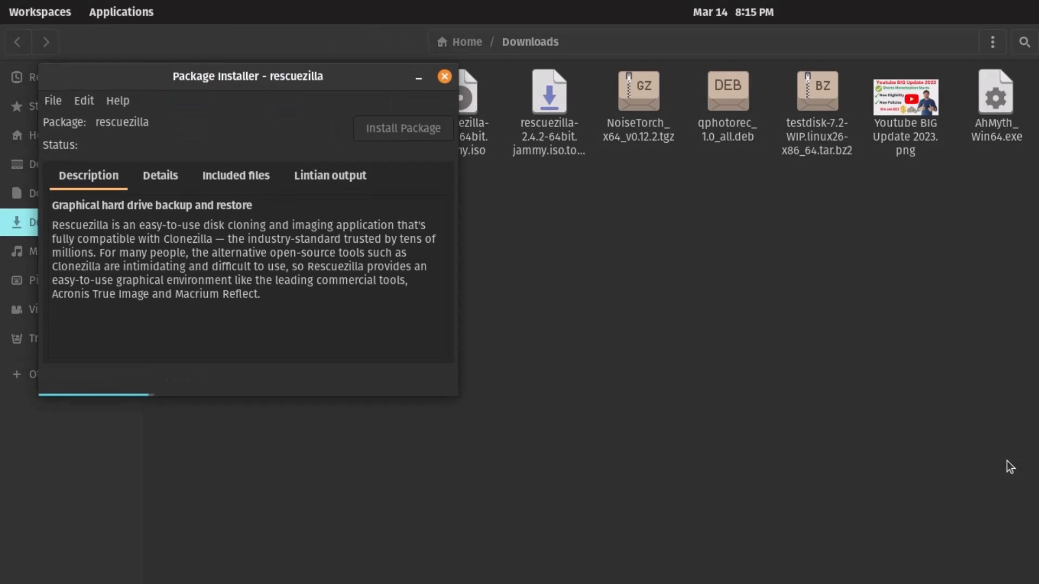
left_click(402, 128)
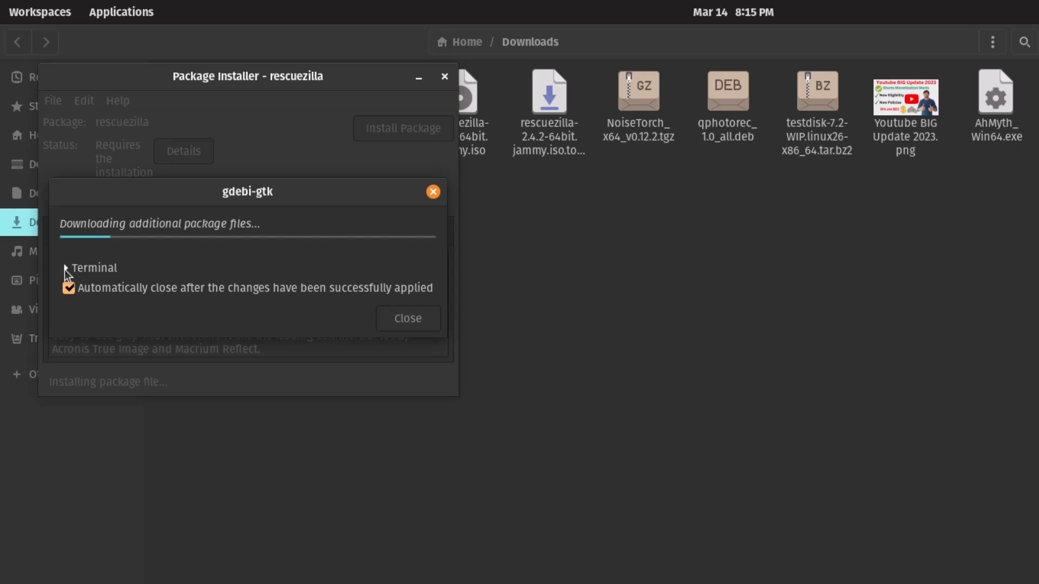
left_click(66, 268)
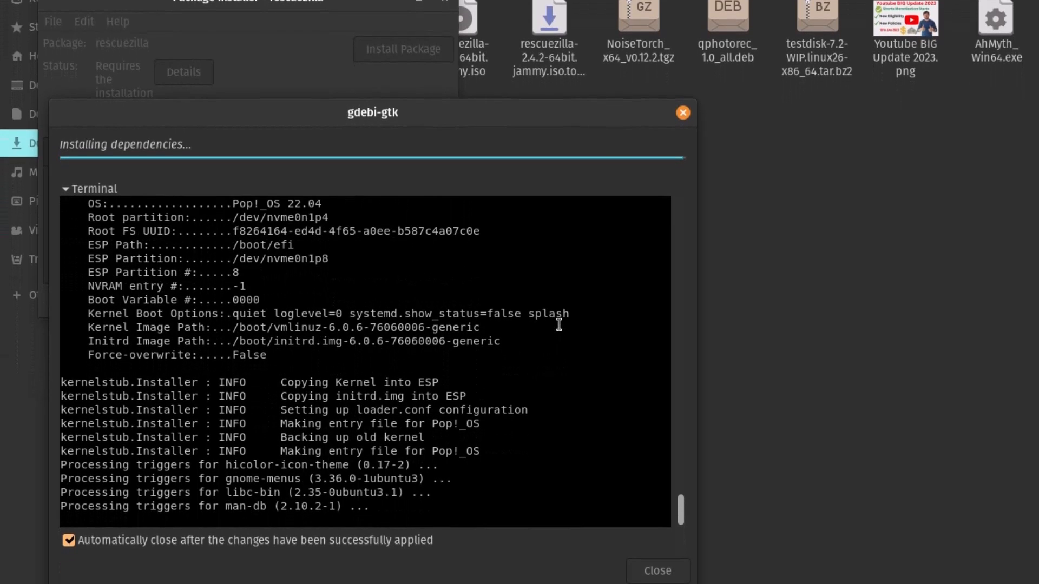
left_click(92, 188)
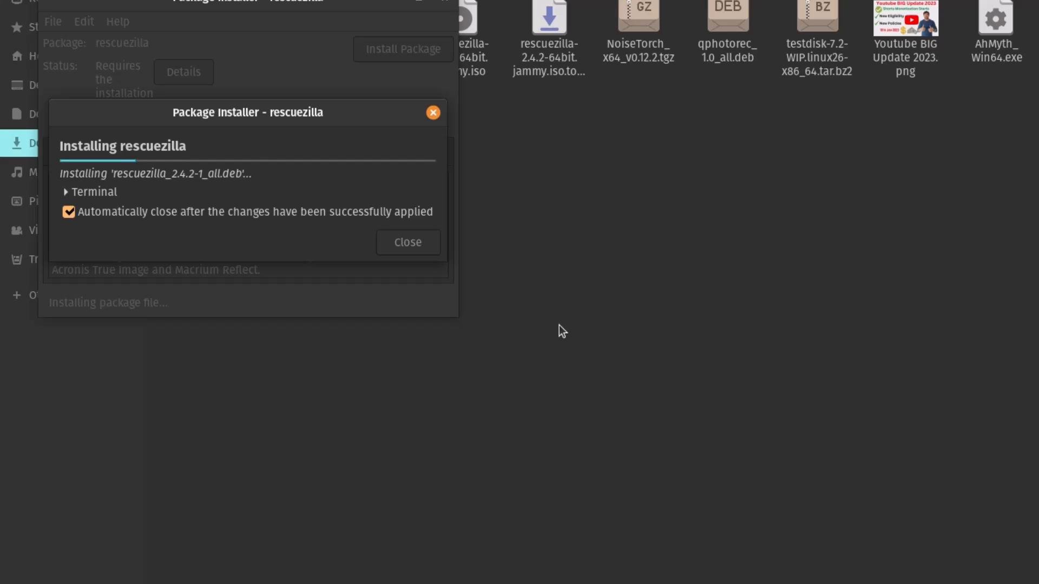
left_click(407, 241)
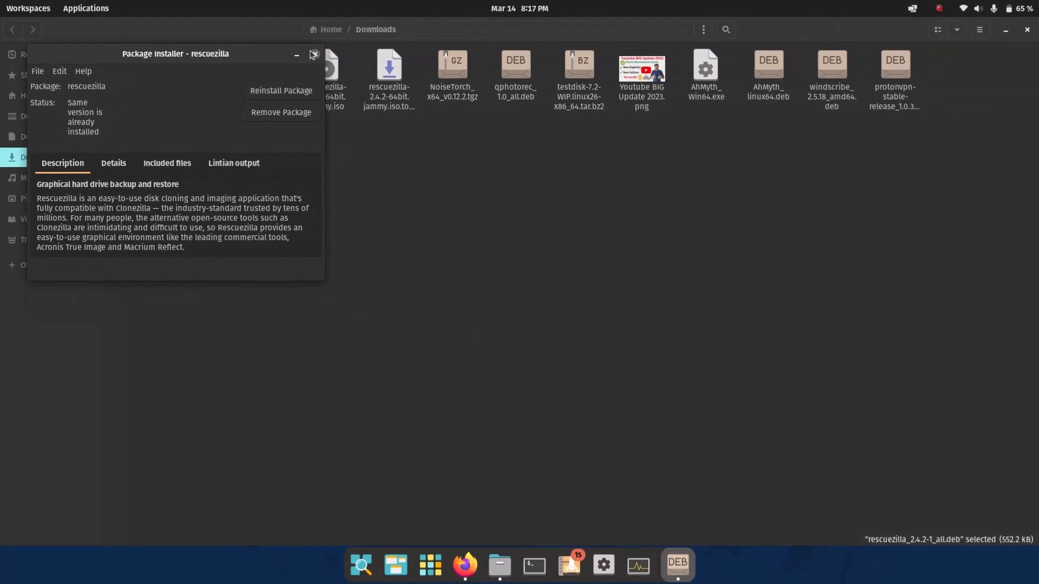
Step: Close the Package Installer and the Downloads folder window, leaving the desktop
left_click(313, 54)
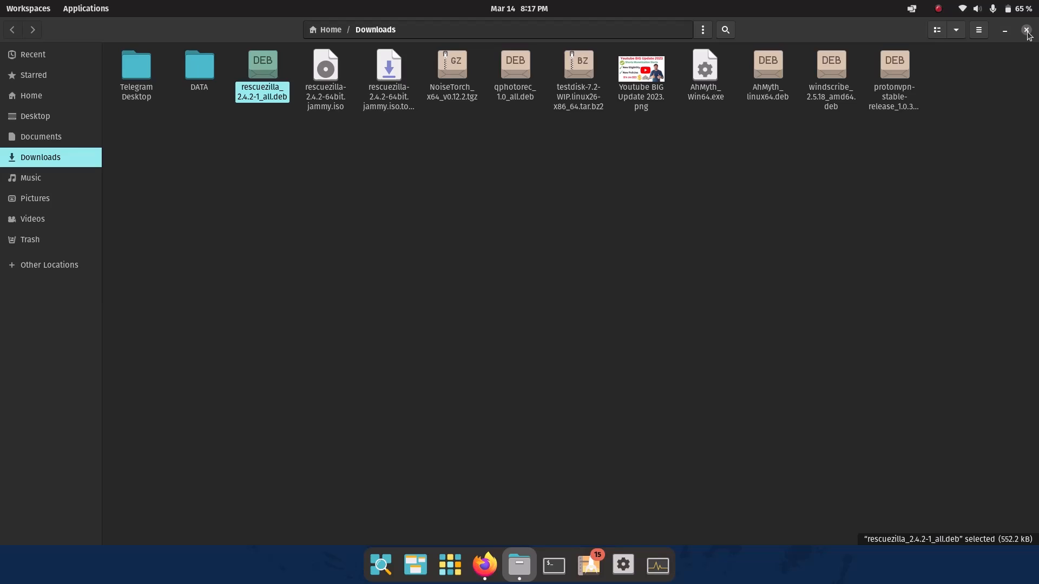
left_click(1025, 30)
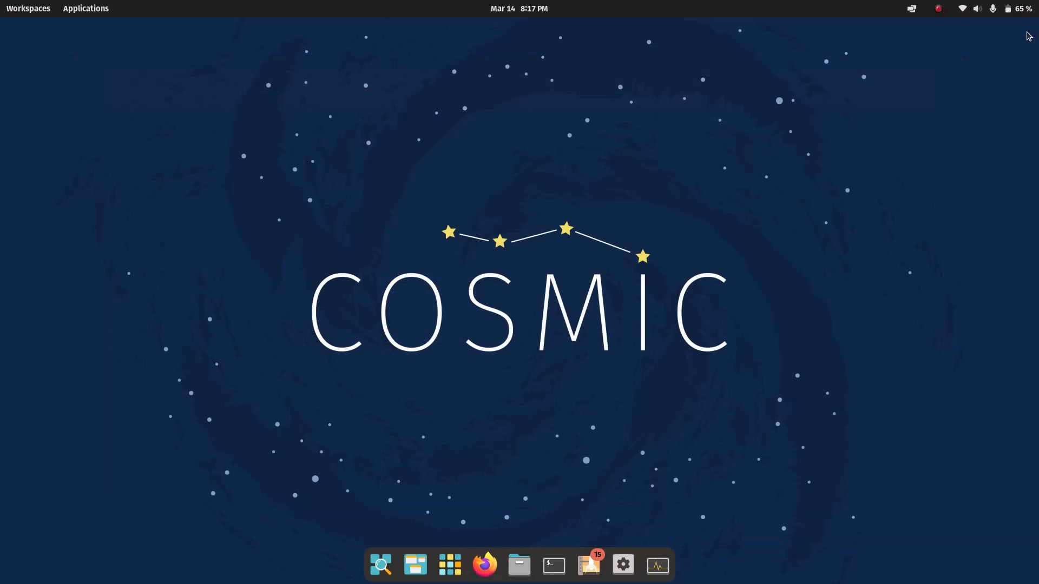
Step: Launch Rescuezilla from Applications as root and dismiss the nbd kernel module warning
left_click(85, 7)
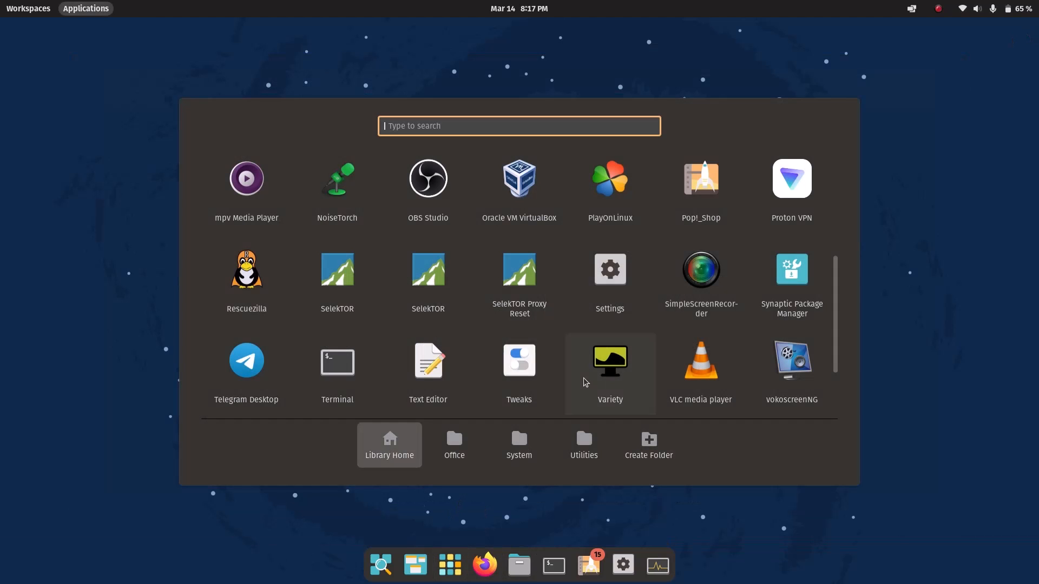
mouse_move(246, 268)
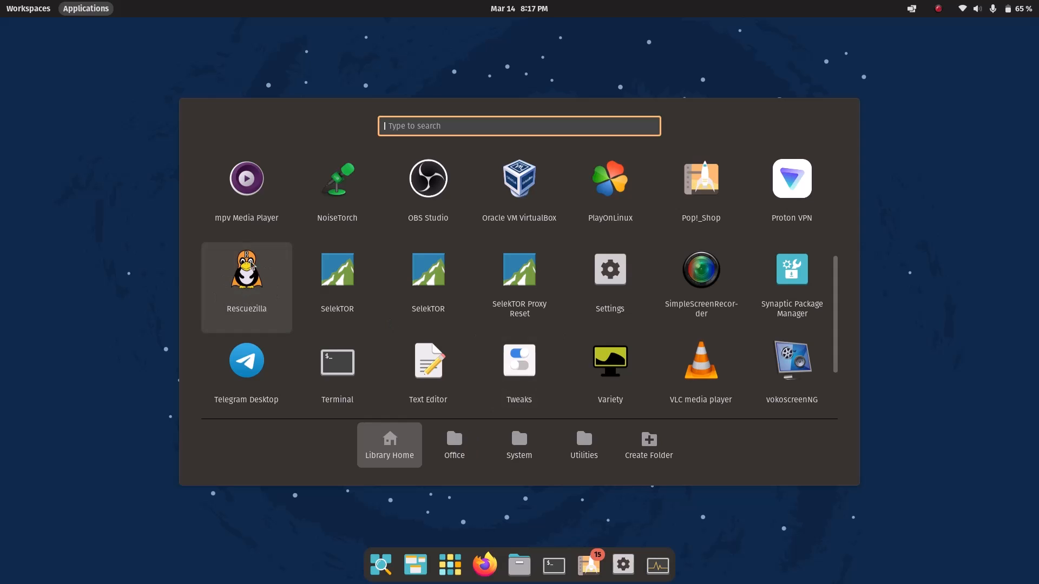
mouse_move(274, 288)
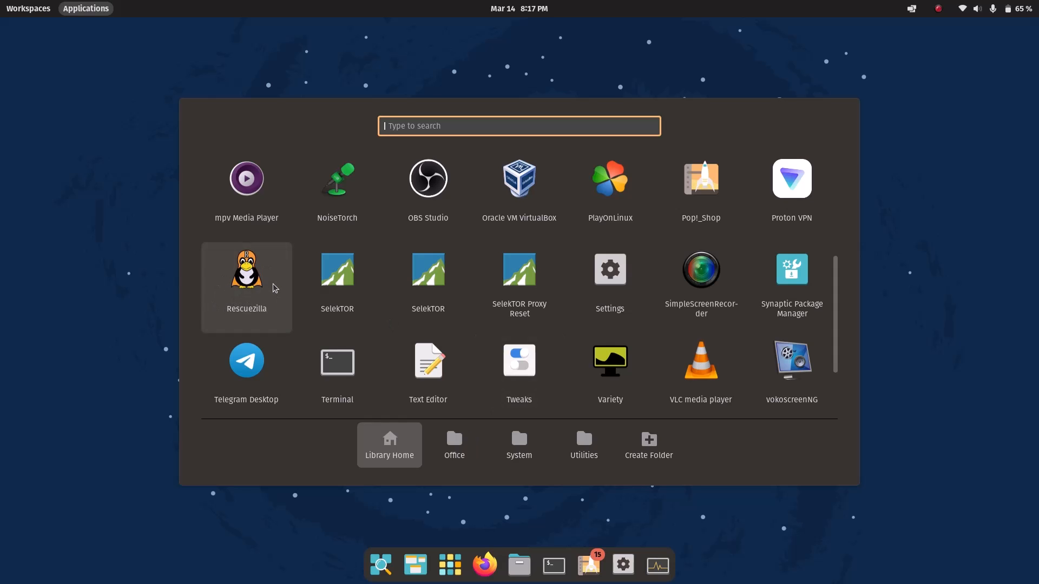
left_click(245, 269)
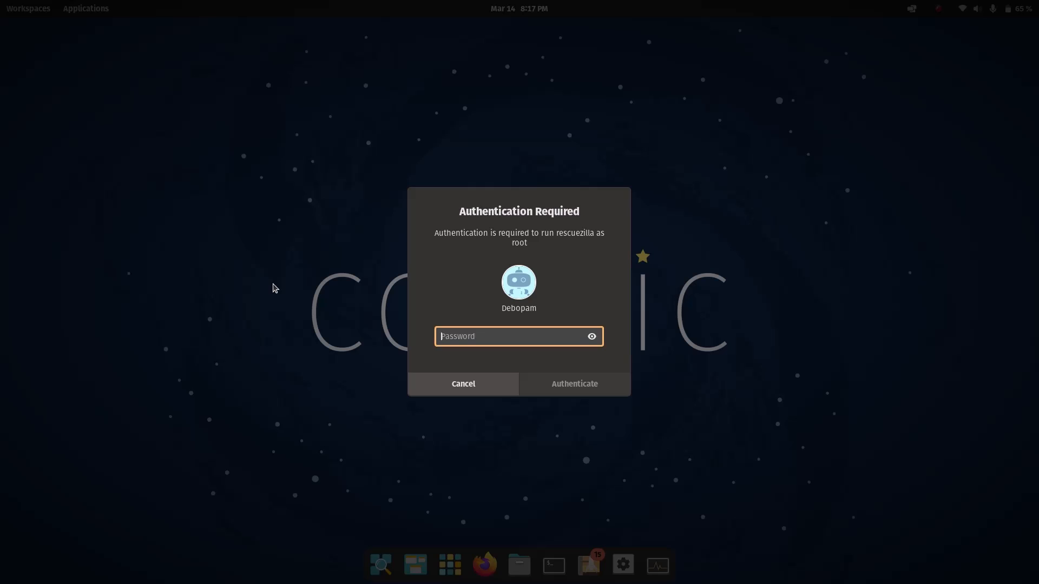
left_click(462, 383)
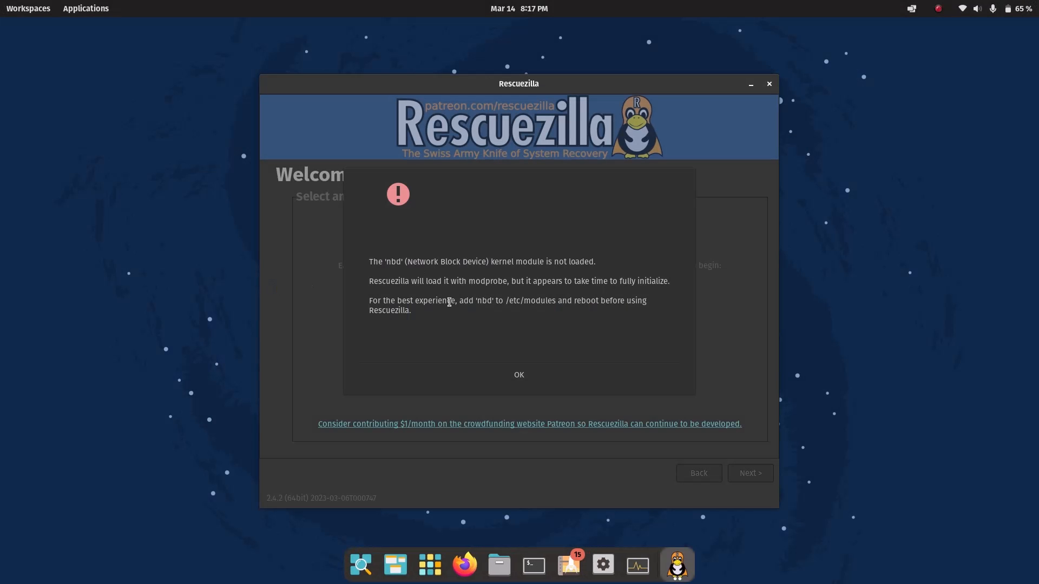
mouse_move(527, 310)
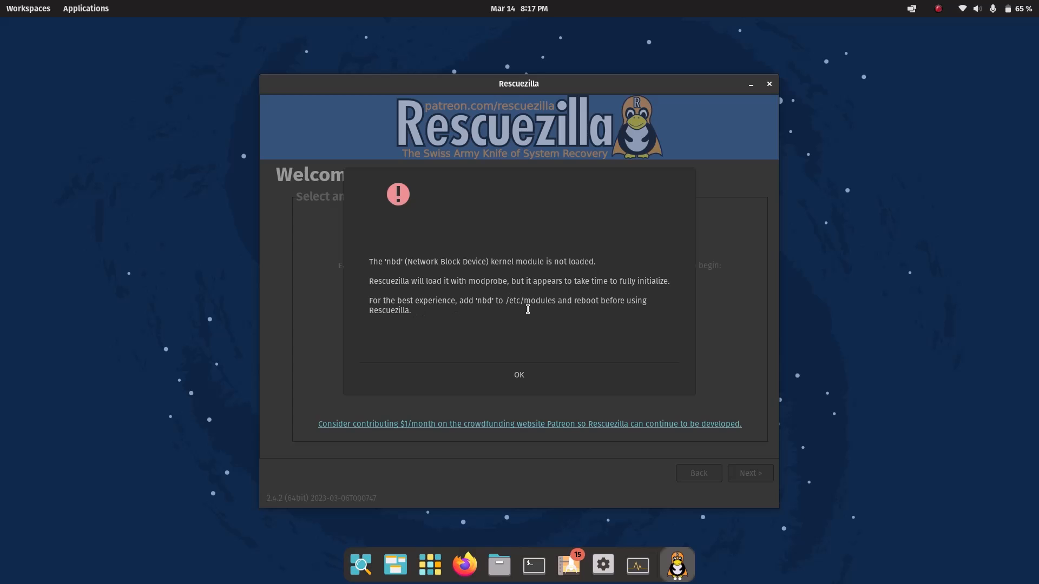
left_click(519, 375)
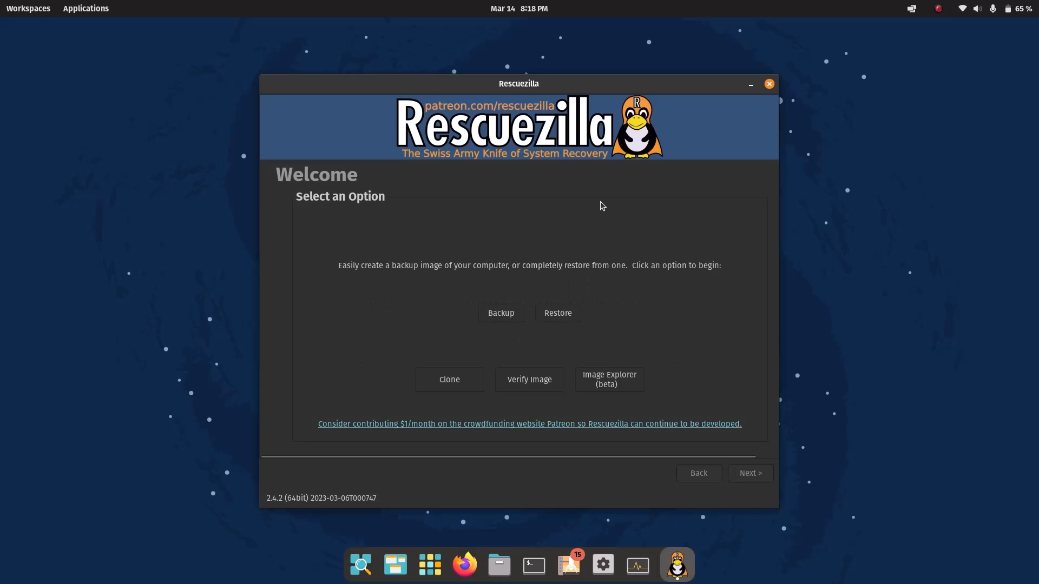
mouse_move(442, 281)
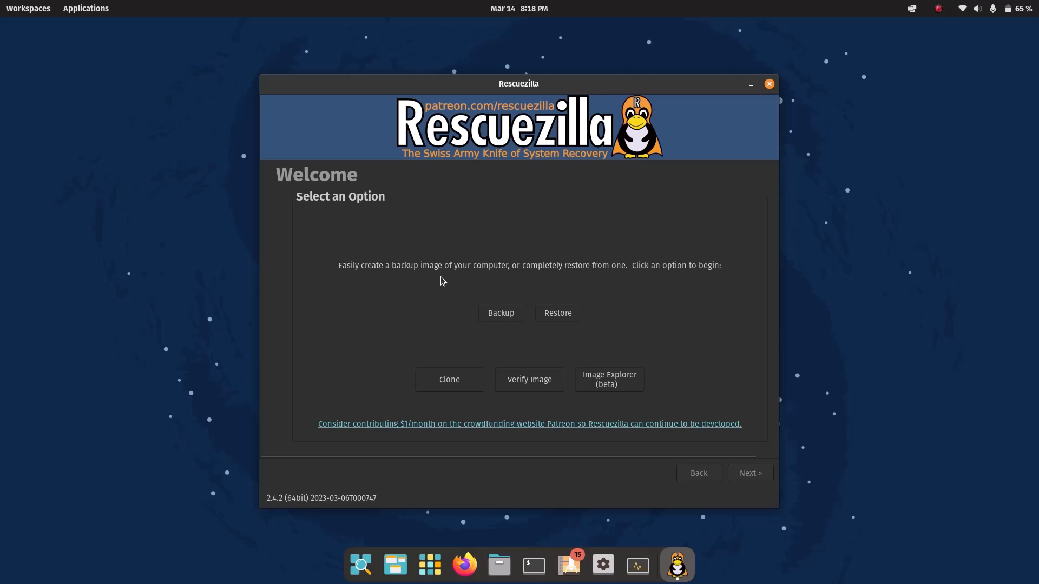
mouse_move(460, 339)
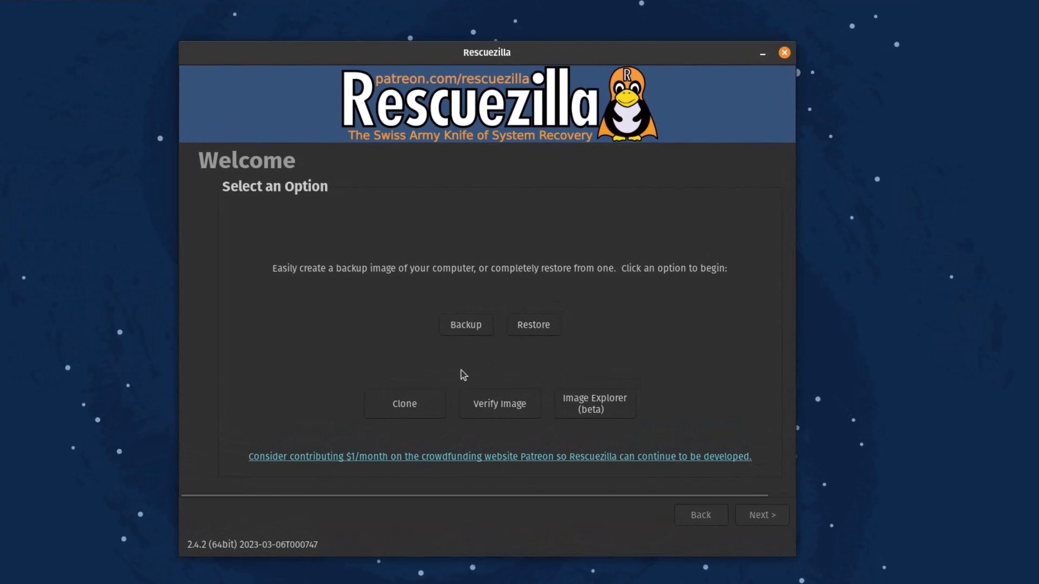
mouse_move(634, 407)
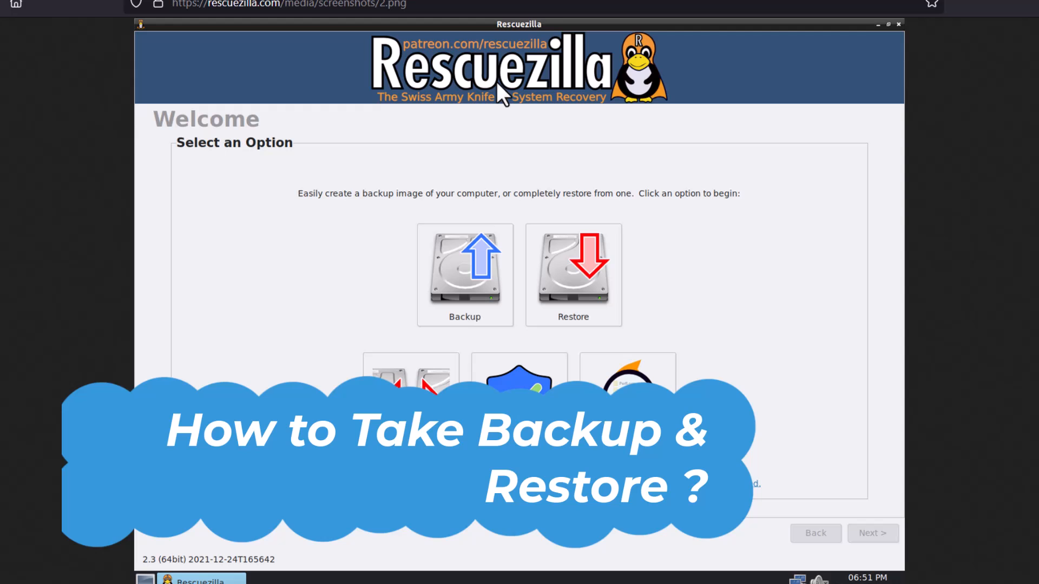
mouse_move(402, 175)
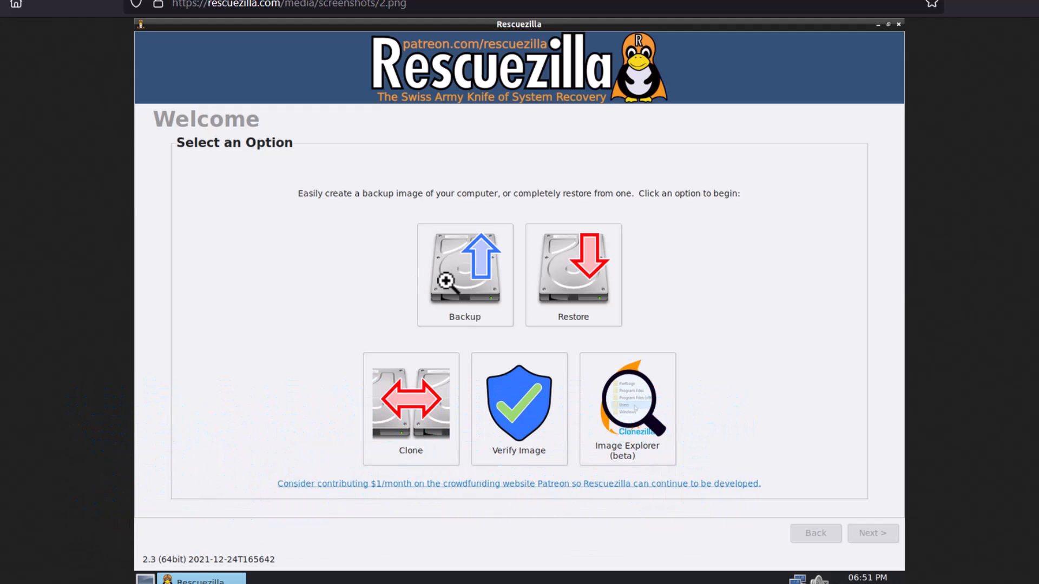
Step: Start a Backup with drive #1 (50 GB) as source and proceed to Step 2 partition selection
left_click(464, 275)
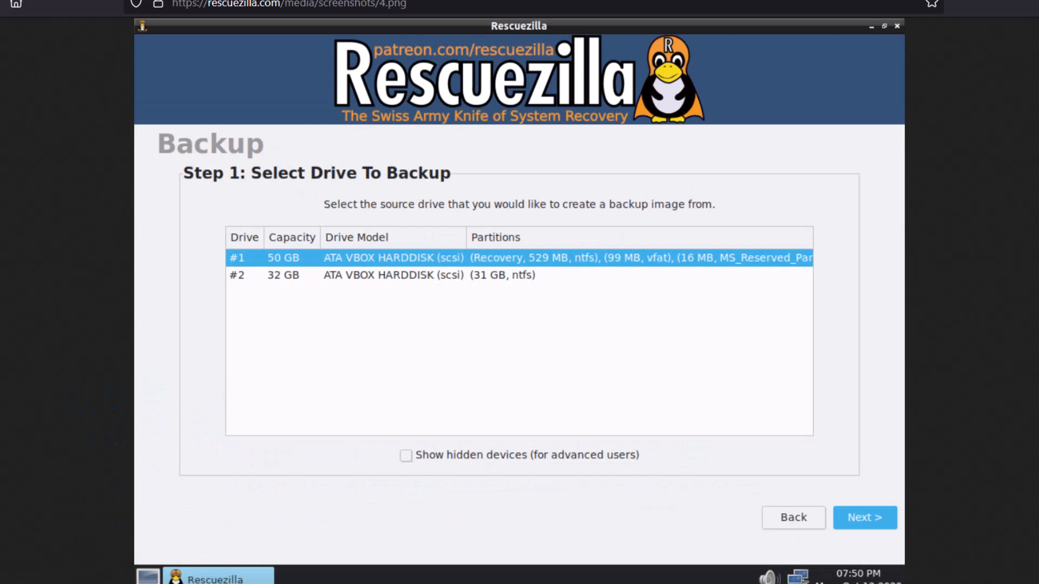
mouse_move(416, 261)
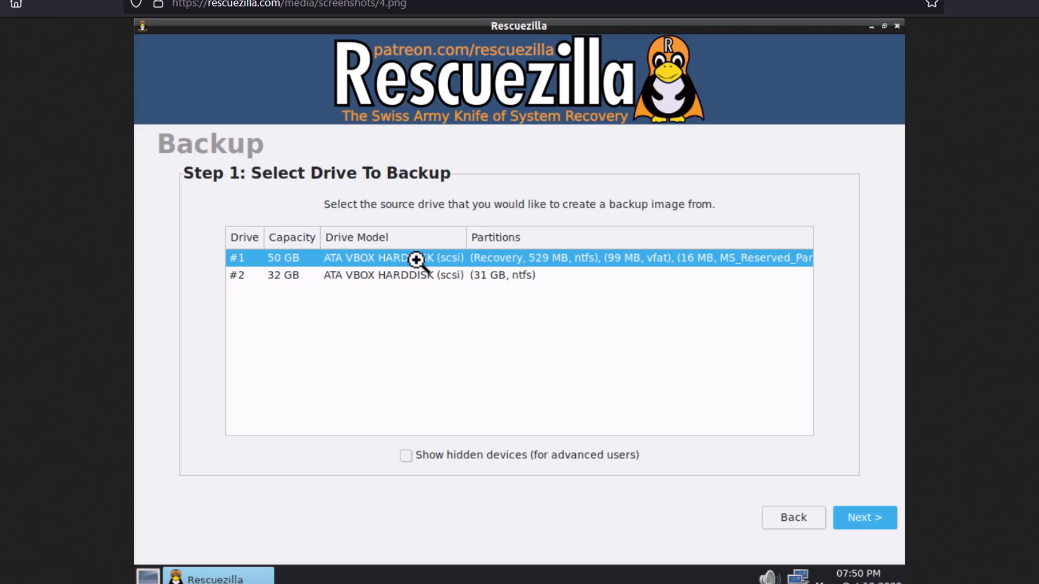
mouse_move(601, 264)
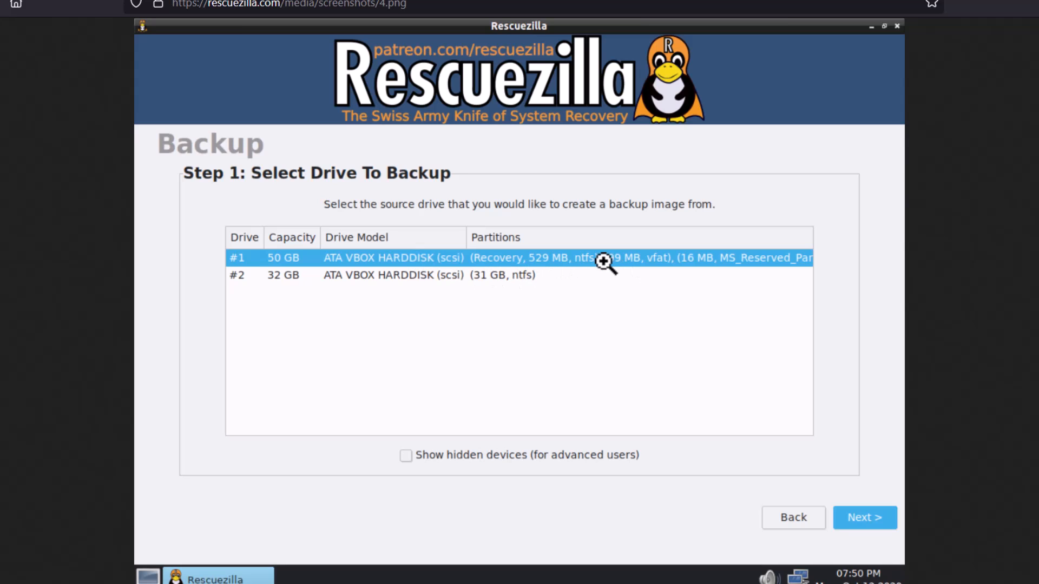
mouse_move(442, 290)
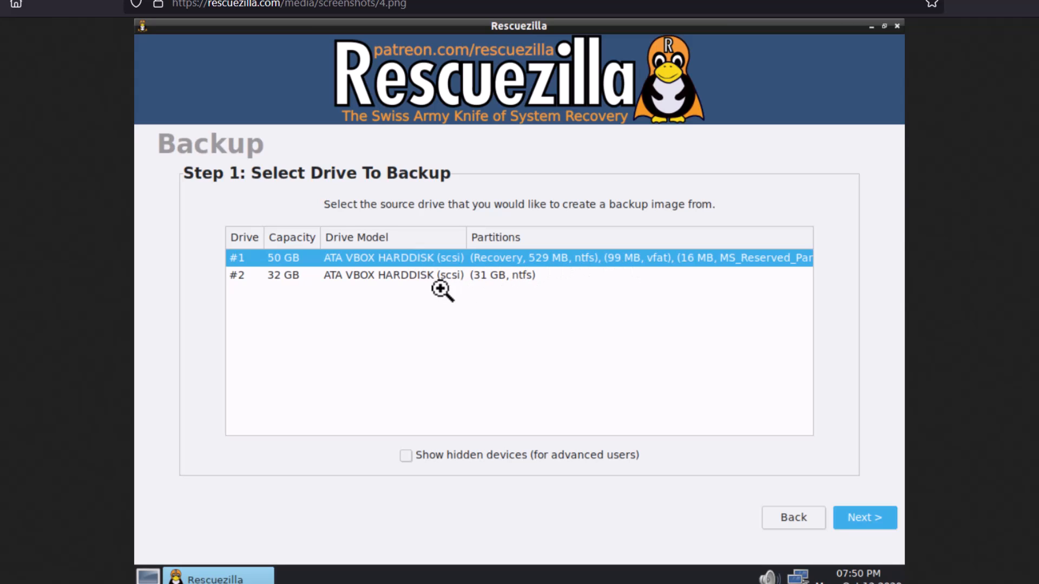
mouse_move(509, 292)
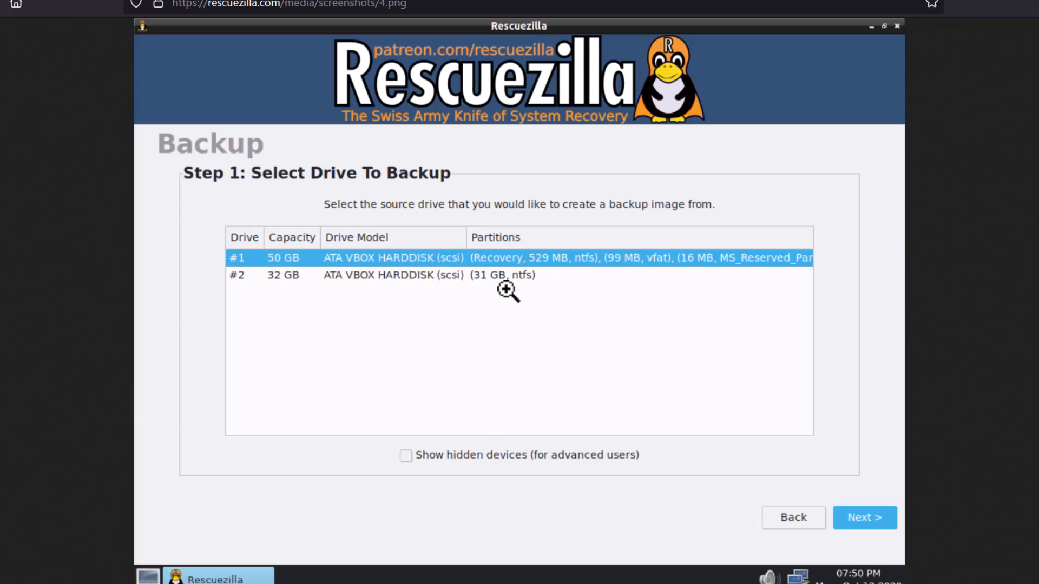
mouse_move(530, 284)
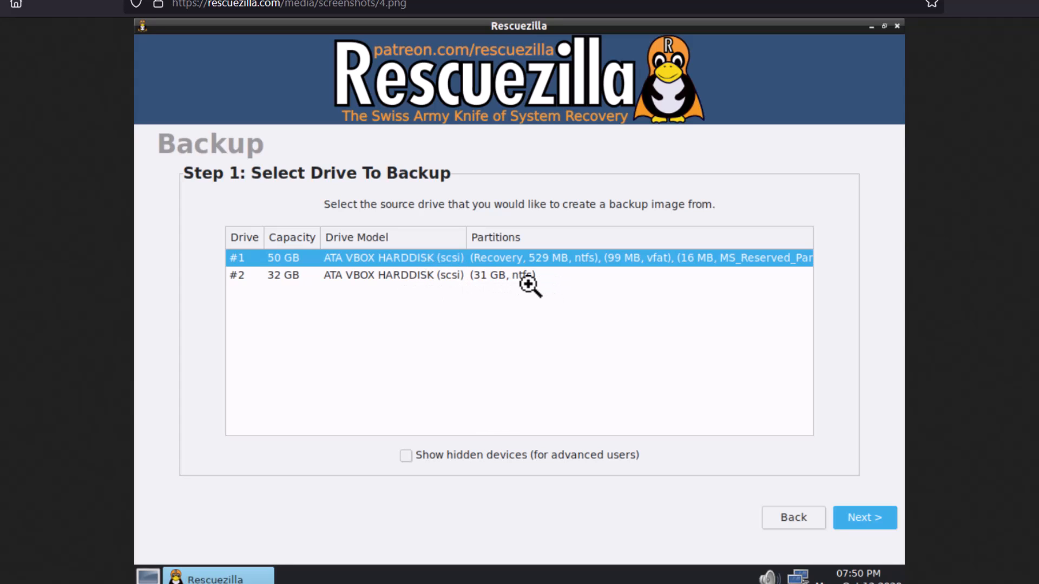
mouse_move(503, 284)
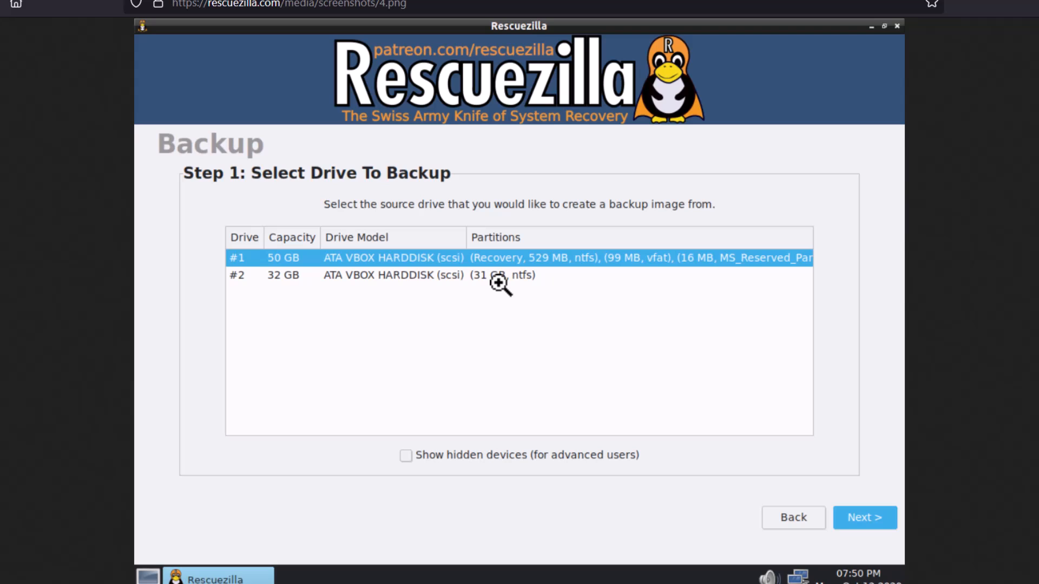
mouse_move(436, 291)
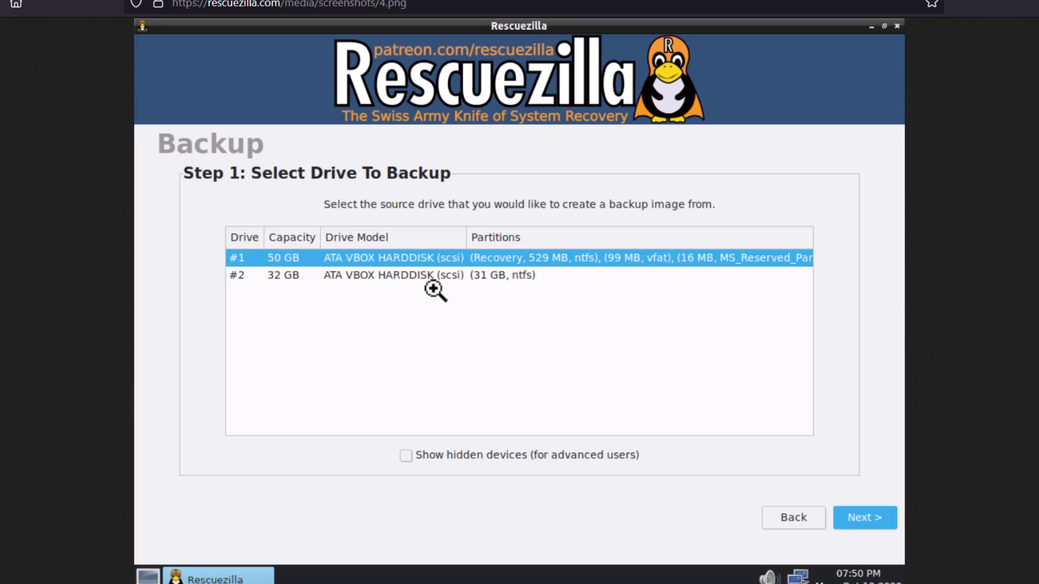
mouse_move(712, 338)
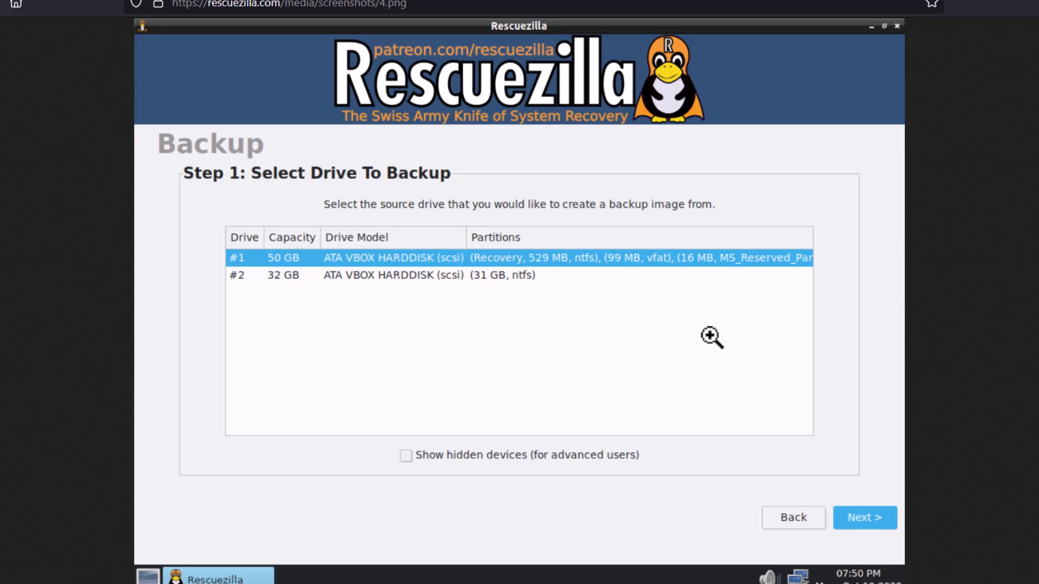
mouse_move(555, 100)
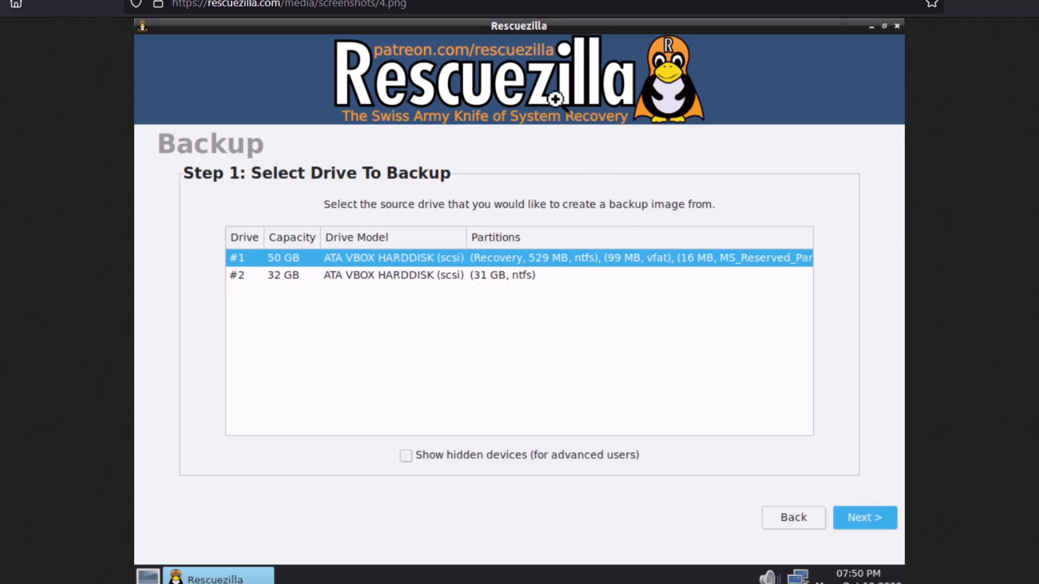
left_click(864, 518)
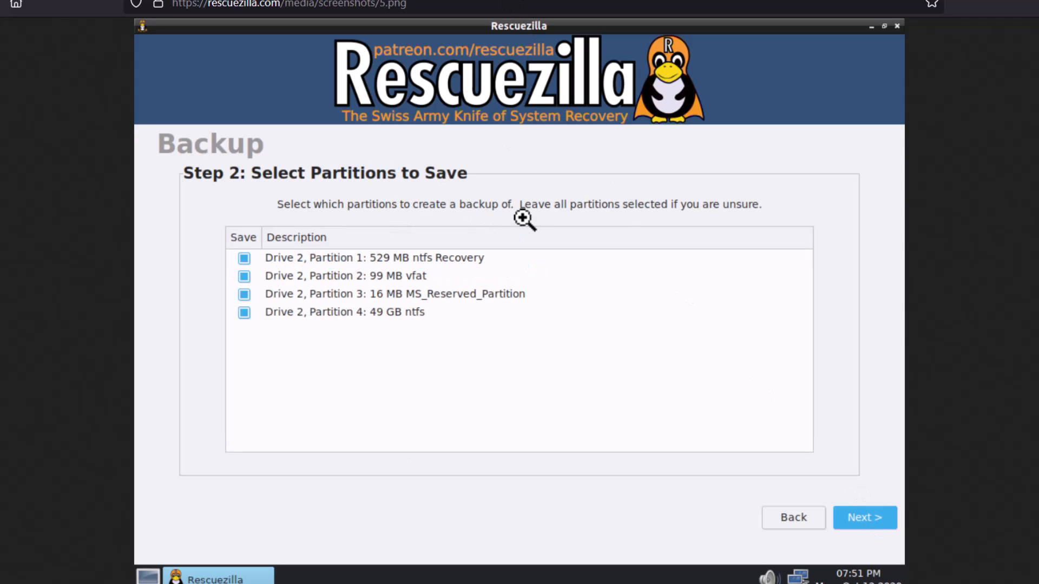
mouse_move(768, 291)
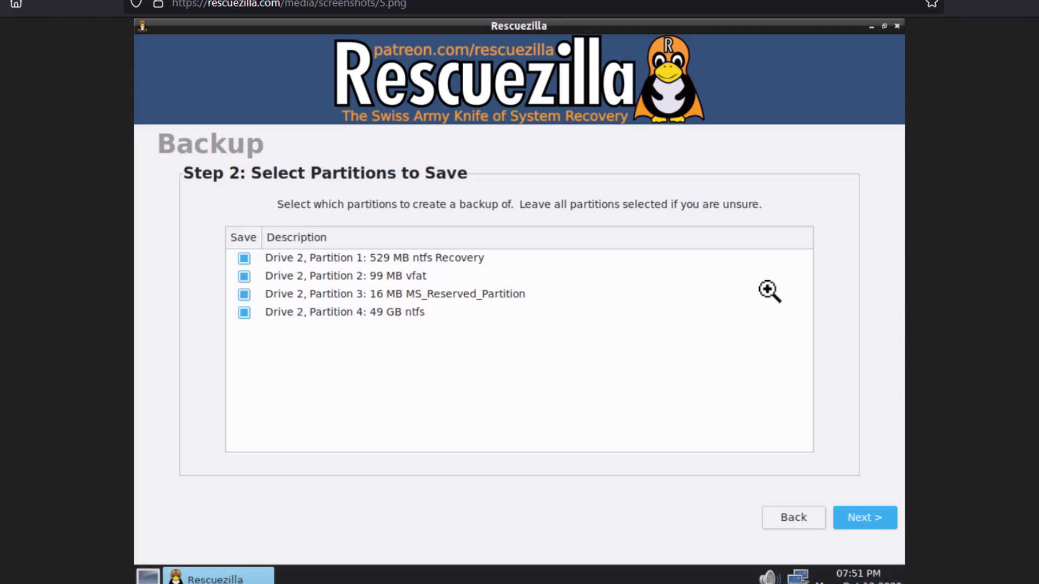
mouse_move(671, 285)
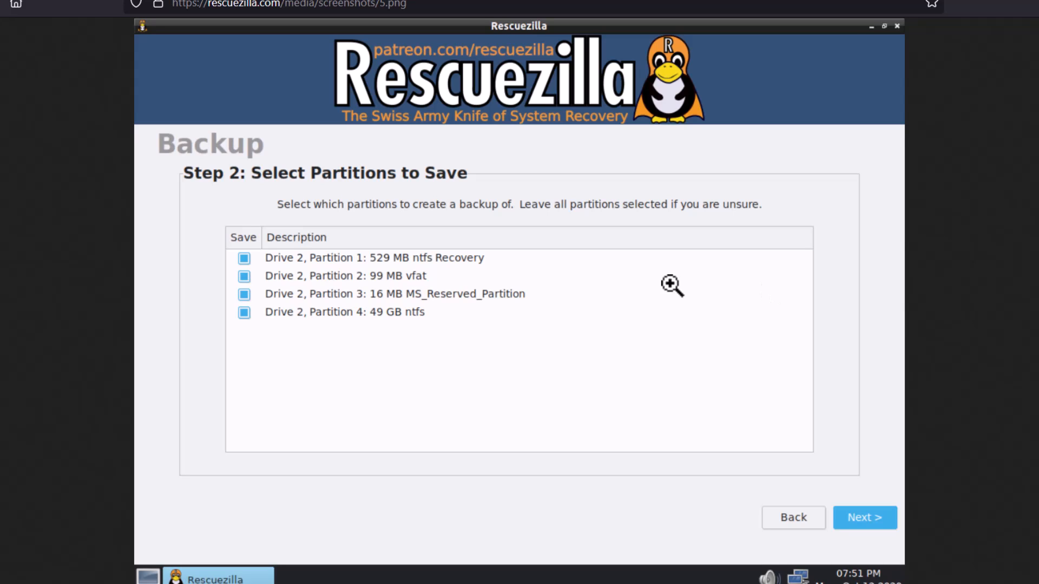
mouse_move(271, 285)
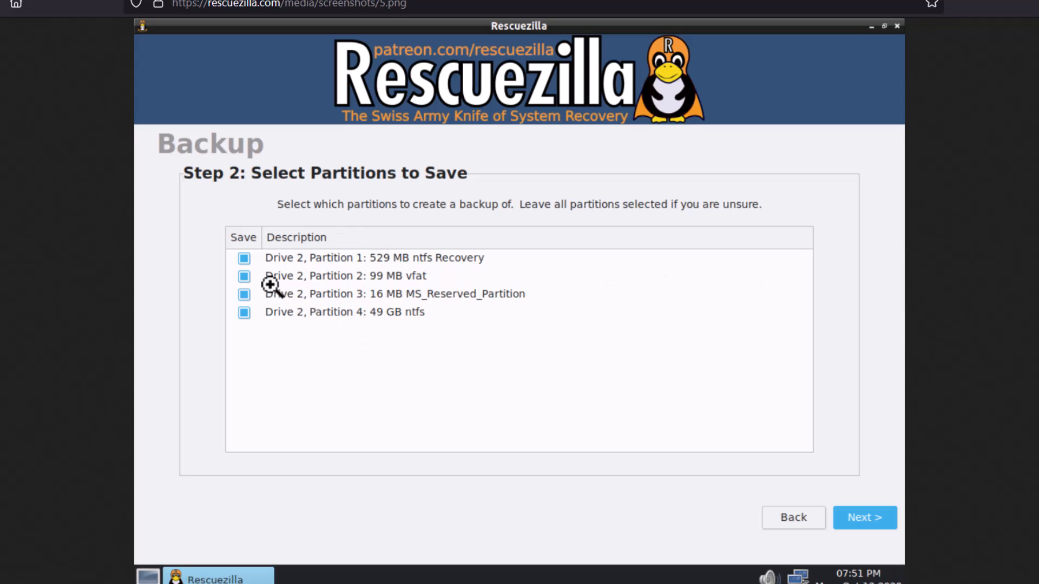
mouse_move(250, 257)
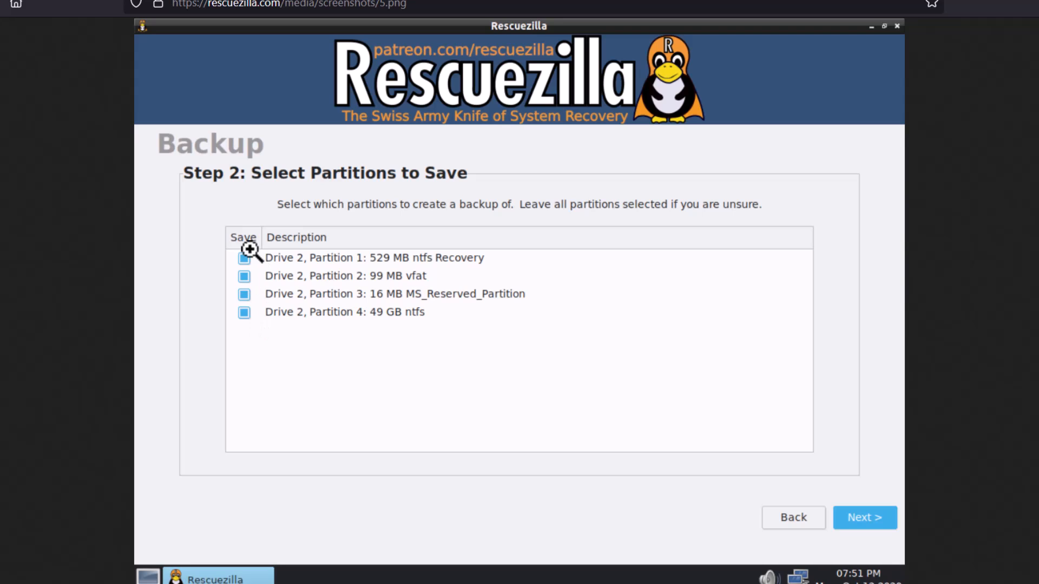
mouse_move(248, 338)
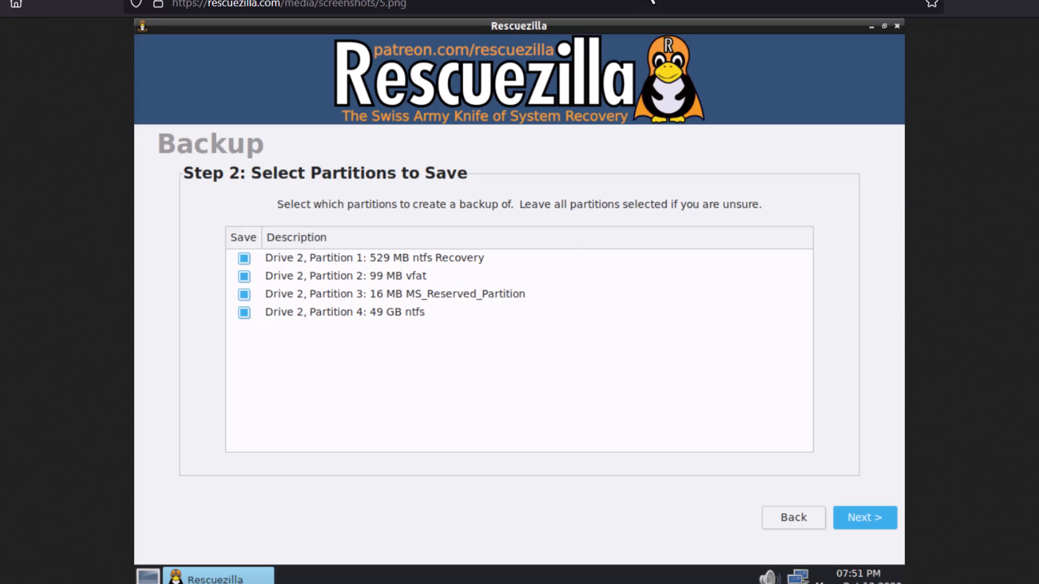
left_click(863, 517)
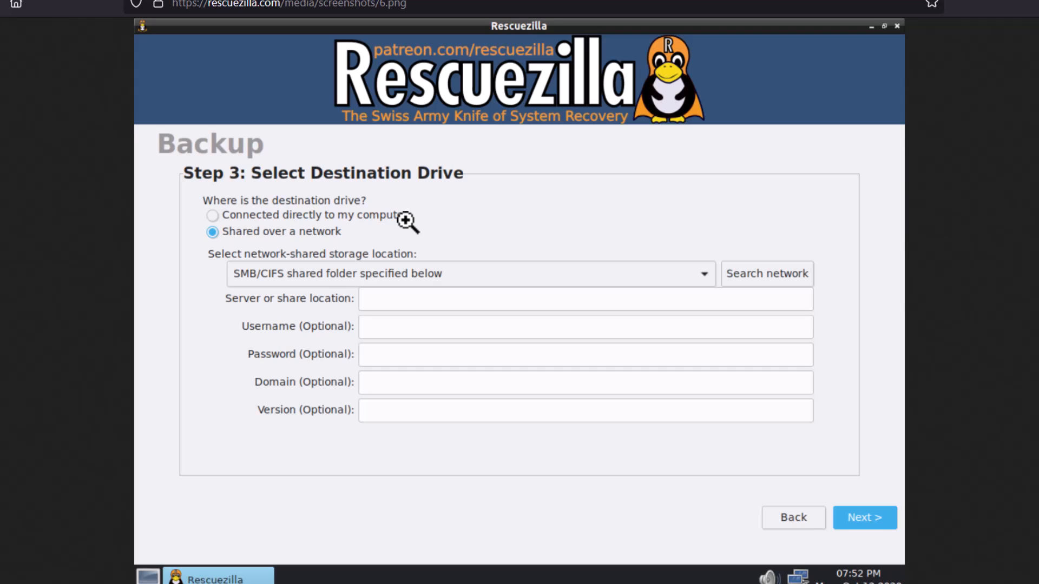
mouse_move(212, 217)
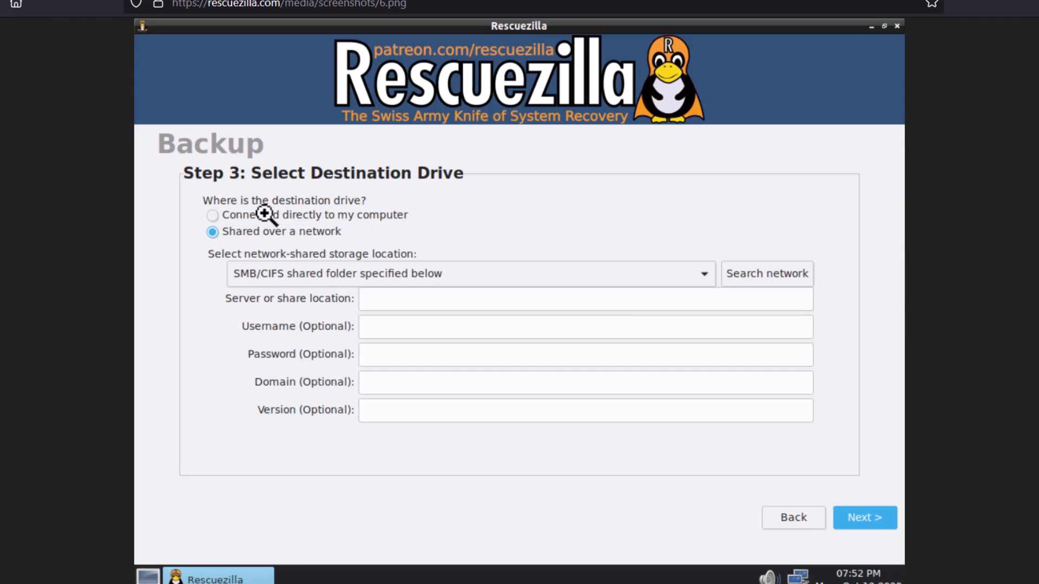
mouse_move(315, 256)
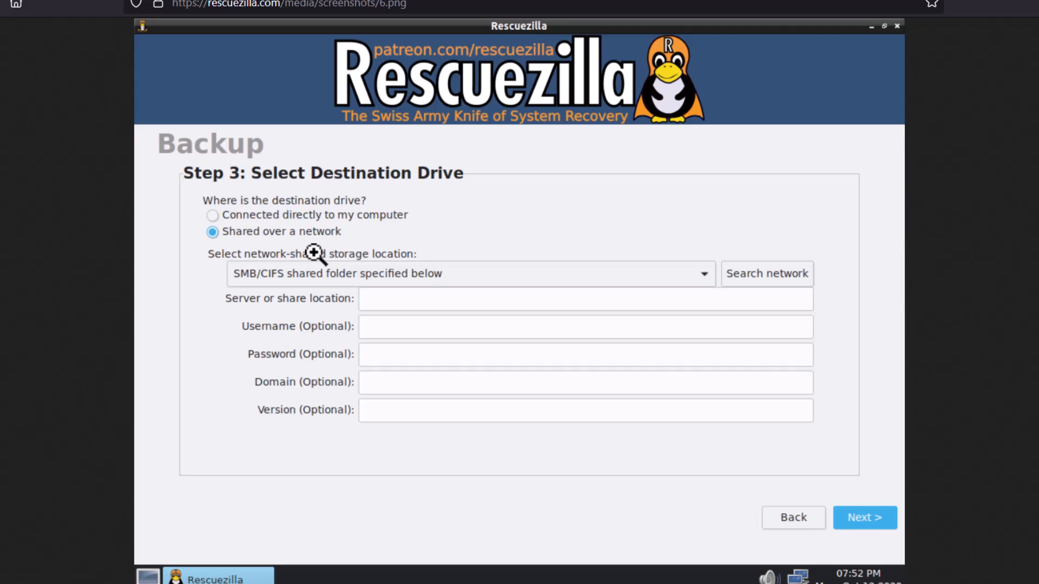
mouse_move(513, 340)
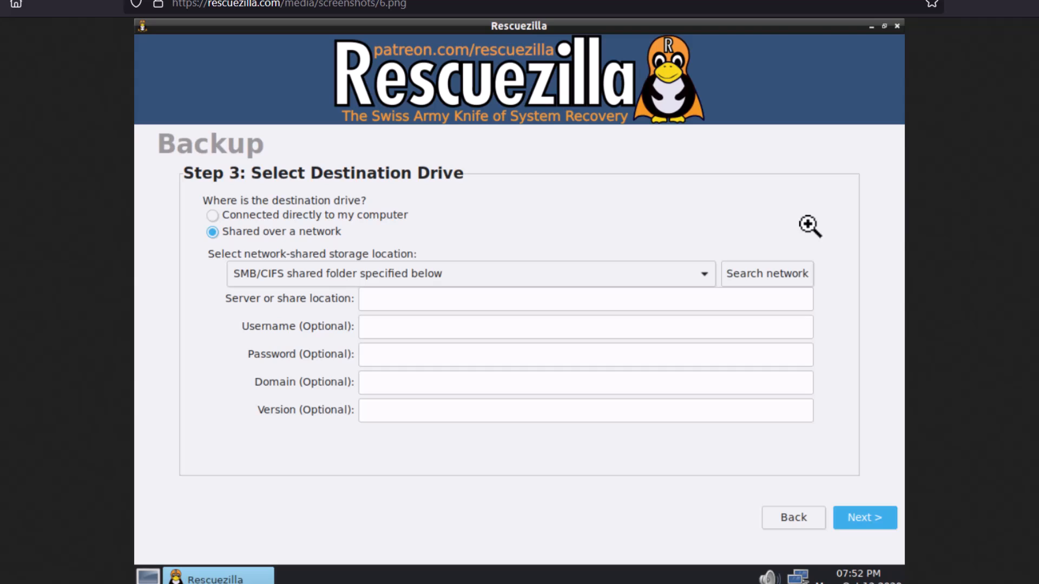
mouse_move(815, 228)
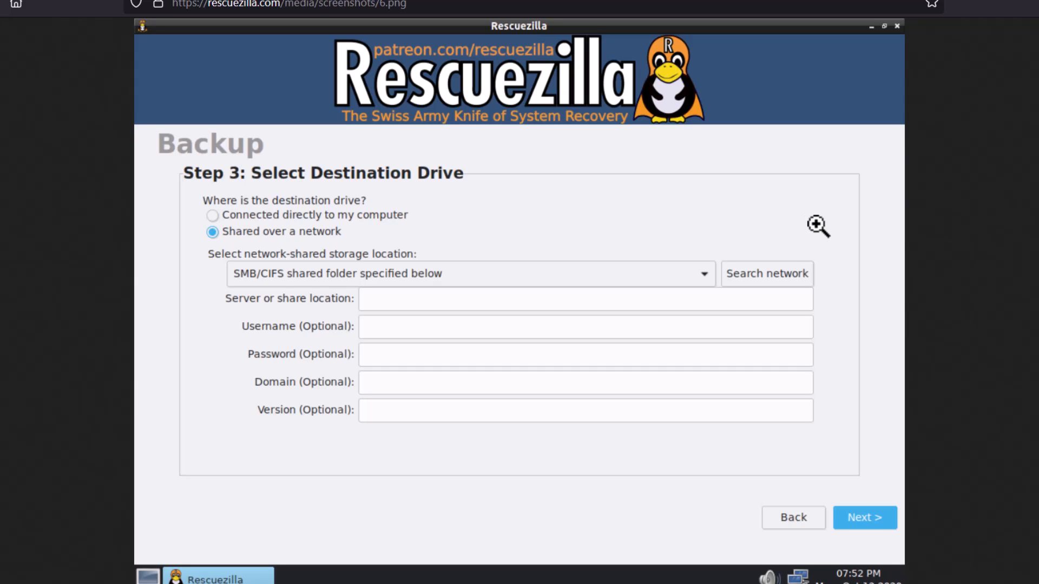
mouse_move(864, 468)
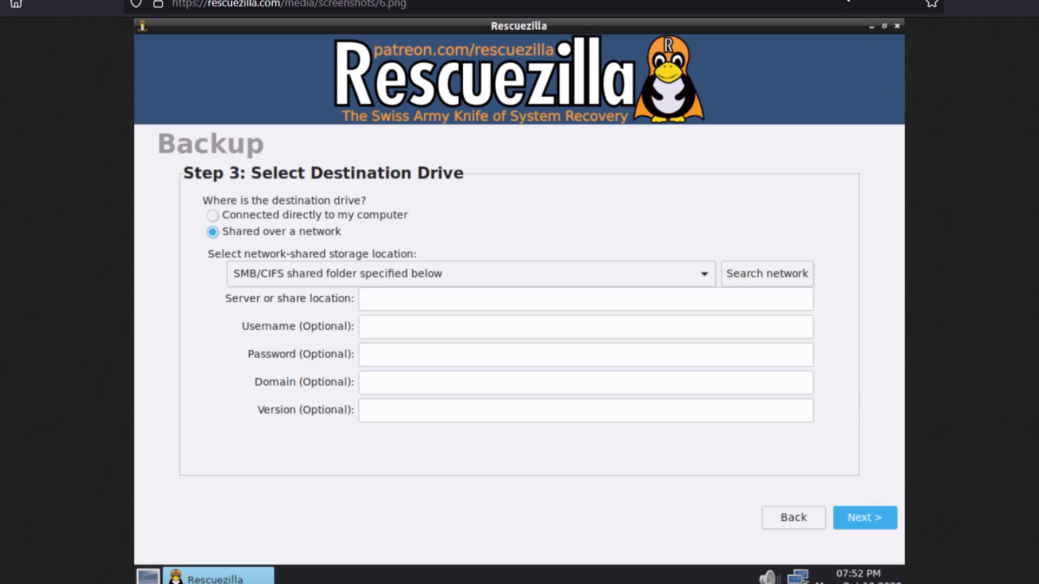
left_click(863, 518)
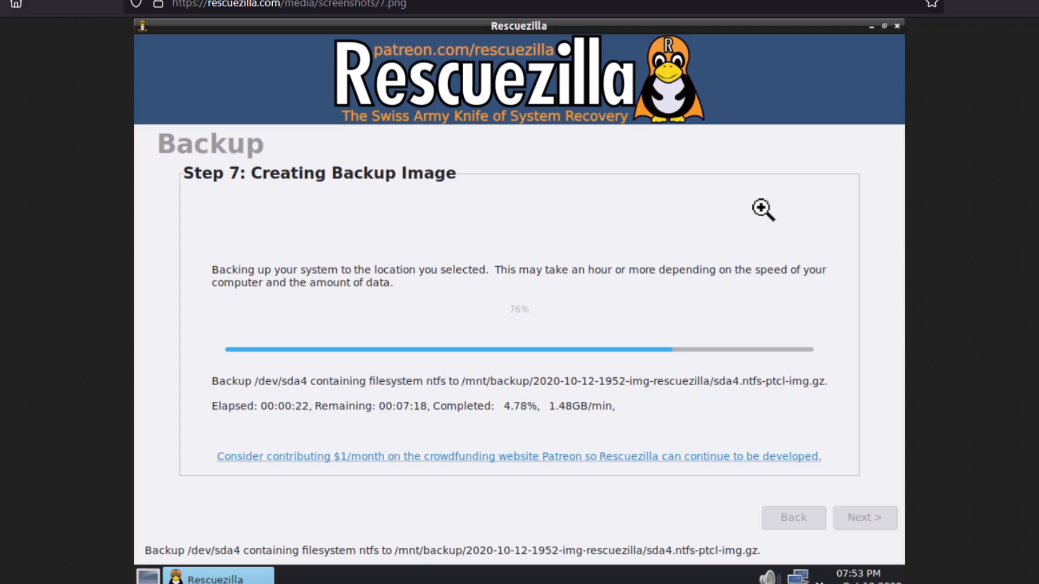
mouse_move(571, 308)
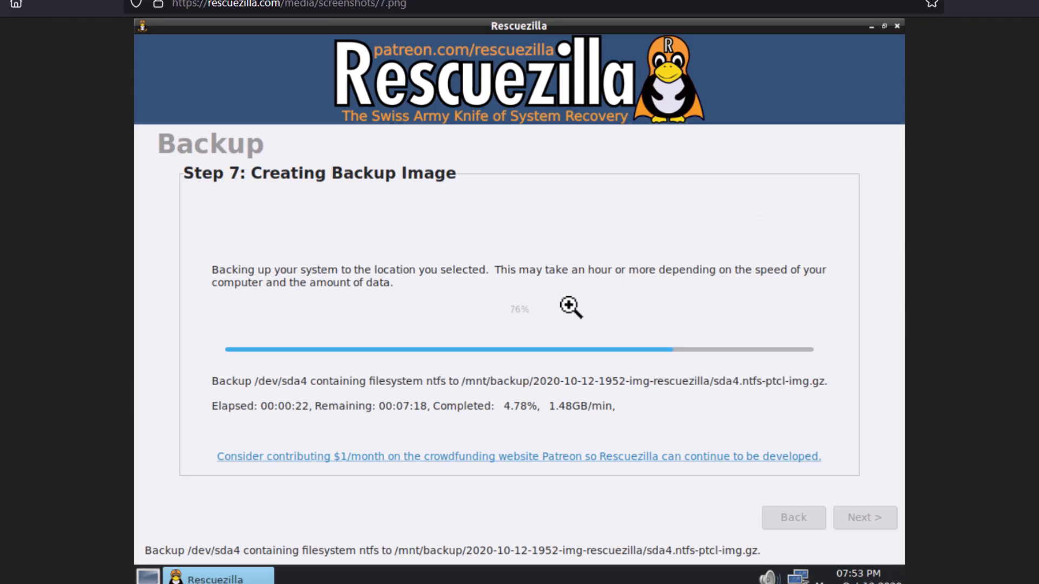
mouse_move(719, 423)
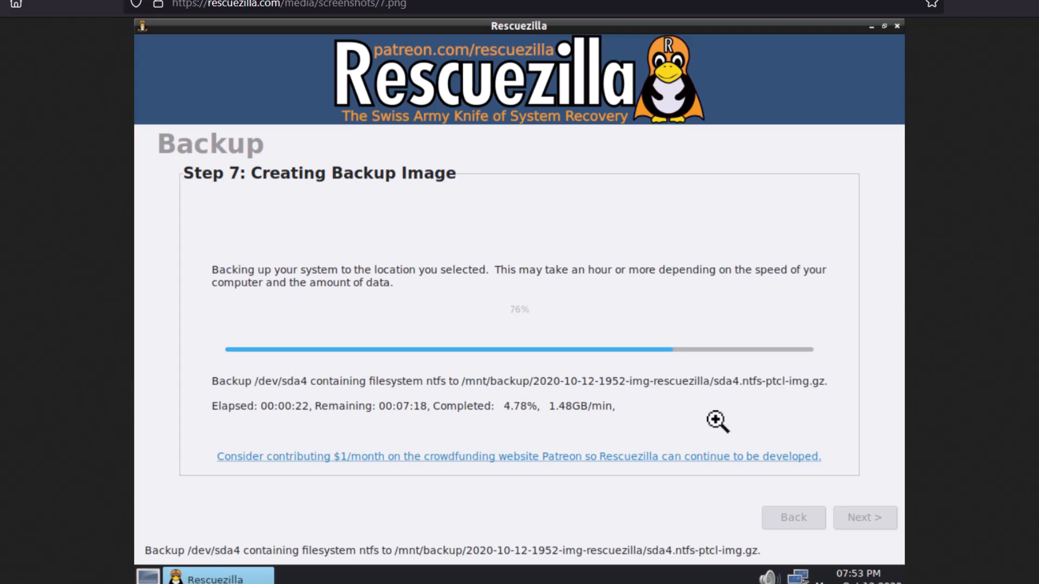
mouse_move(480, 390)
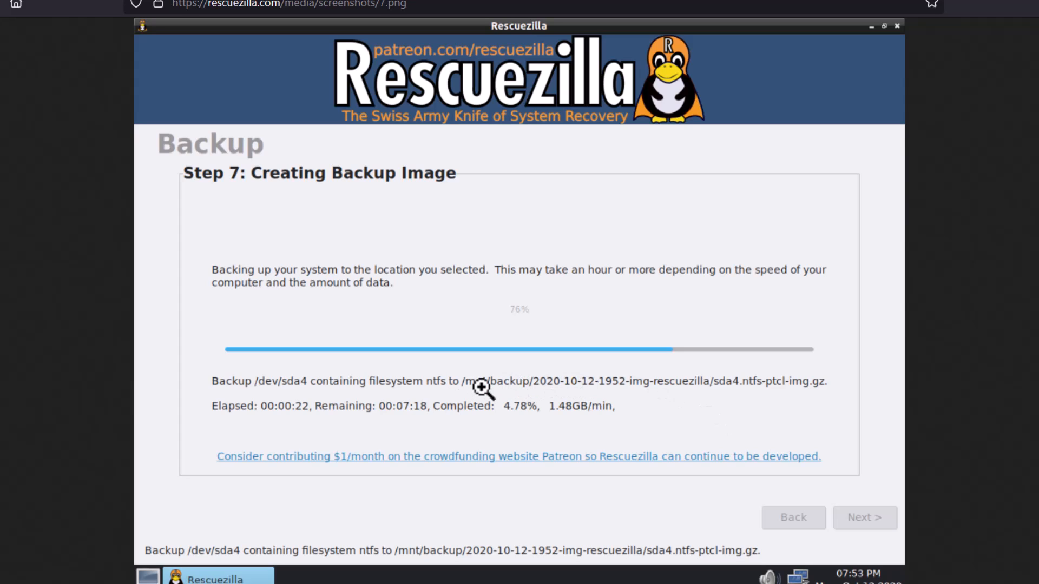
mouse_move(658, 392)
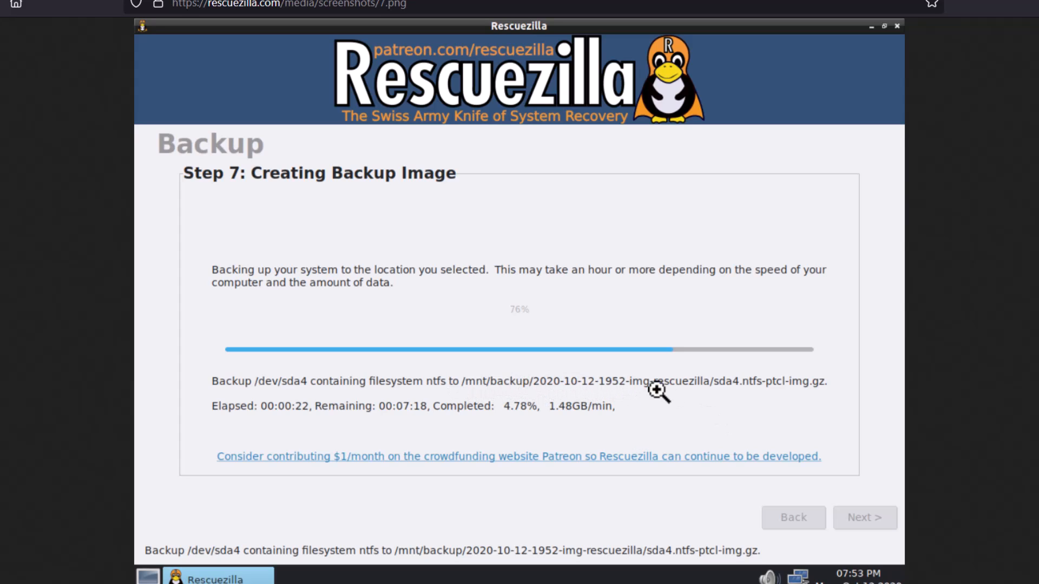
mouse_move(830, 393)
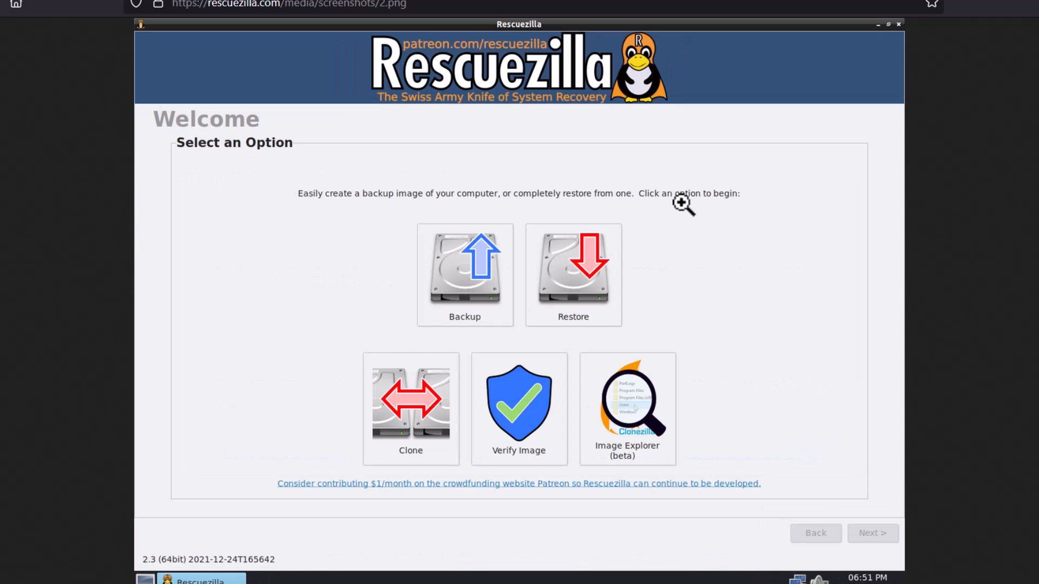
mouse_move(807, 278)
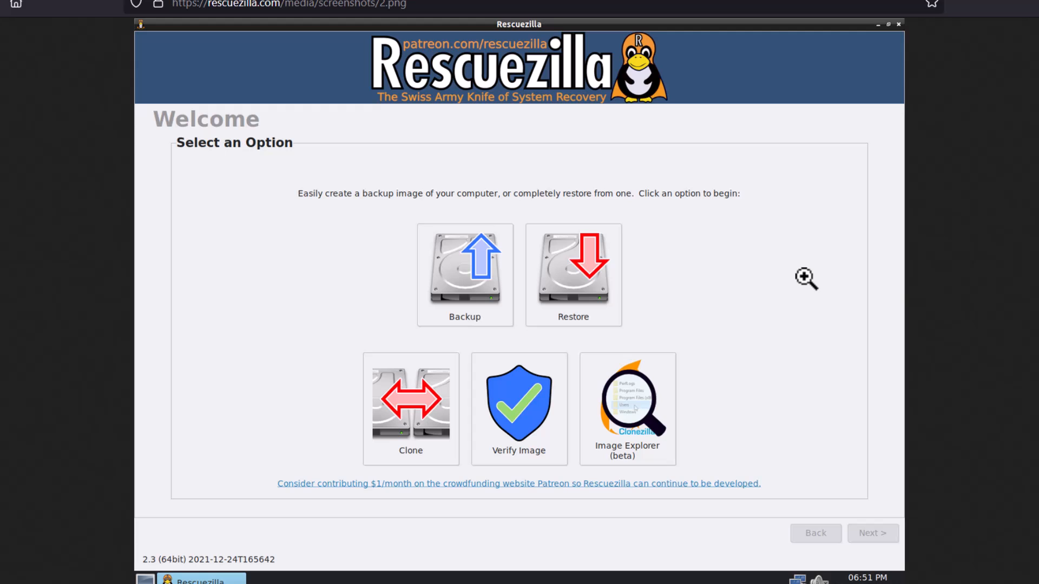
mouse_move(574, 275)
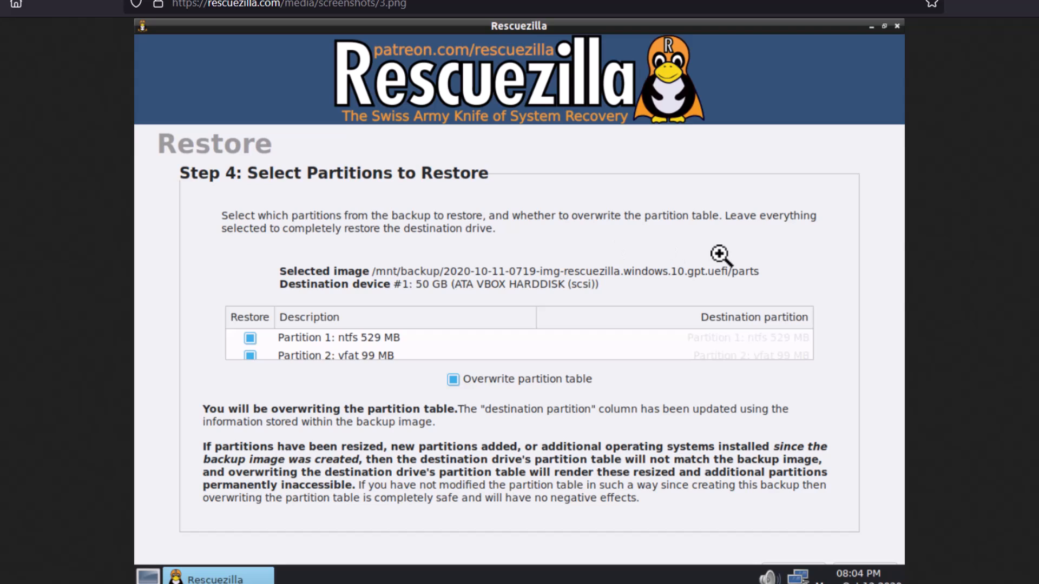
mouse_move(603, 277)
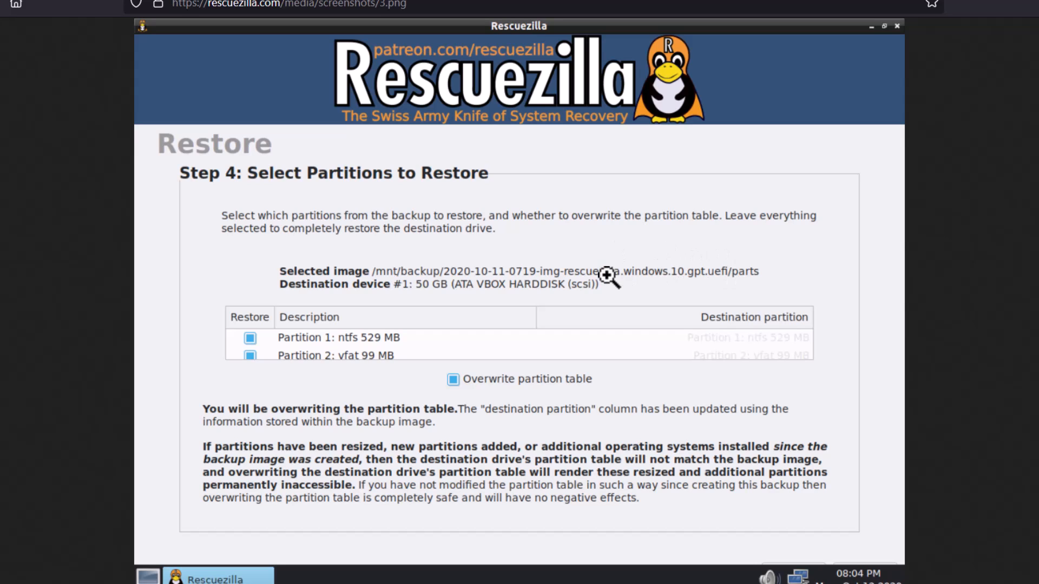
mouse_move(669, 287)
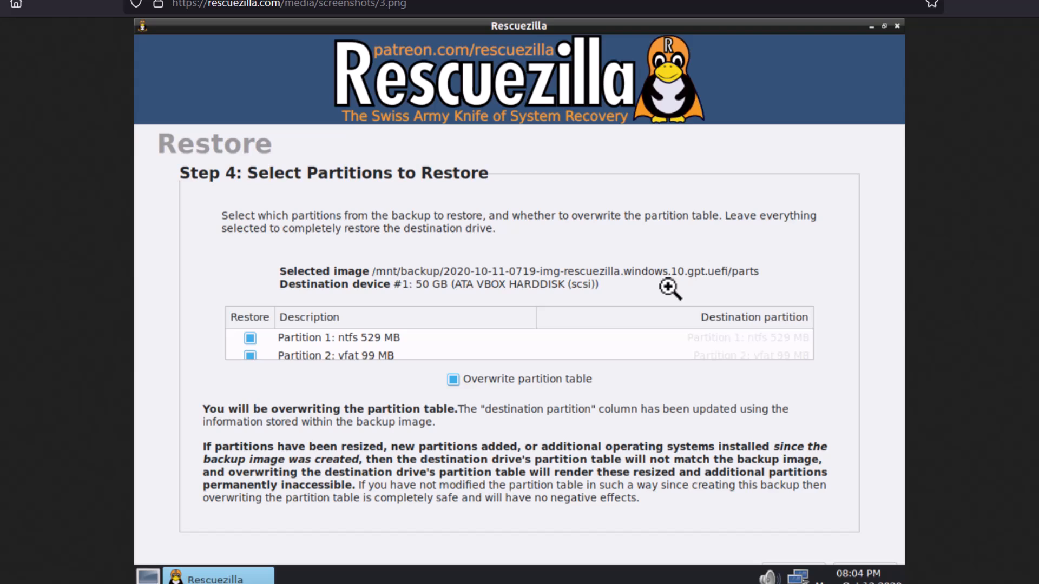
mouse_move(733, 274)
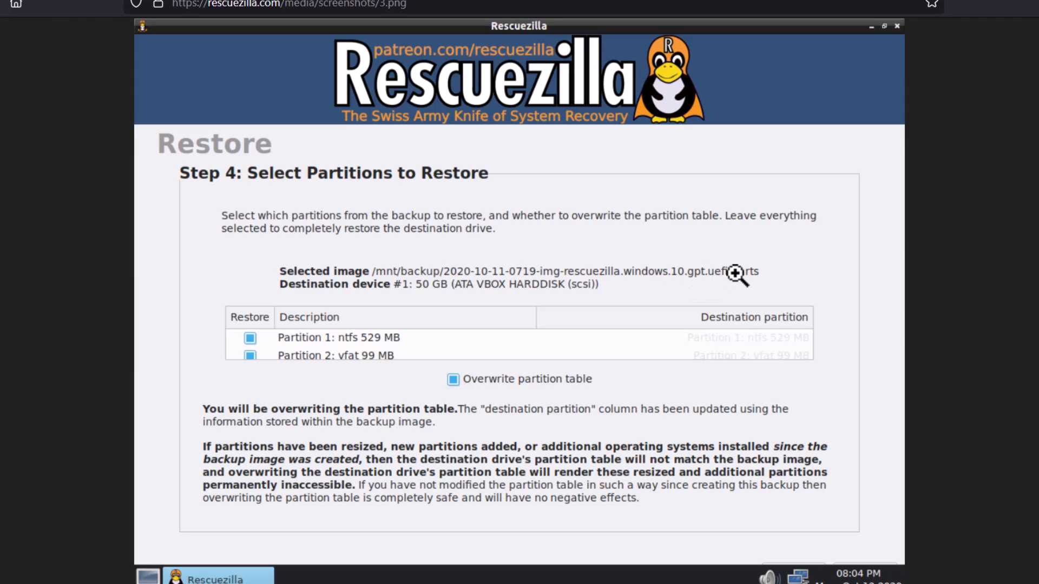
mouse_move(490, 245)
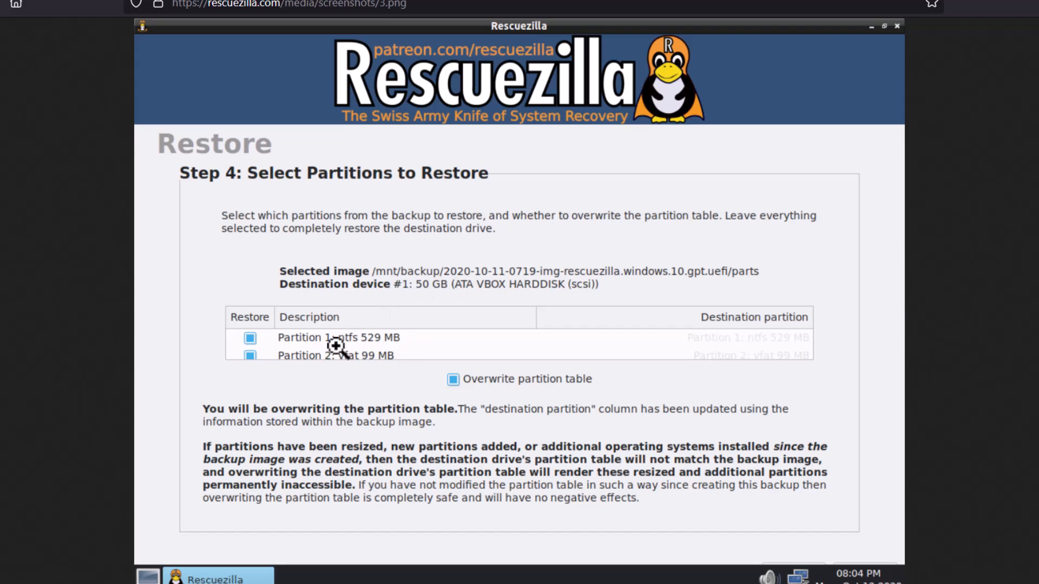
mouse_move(318, 350)
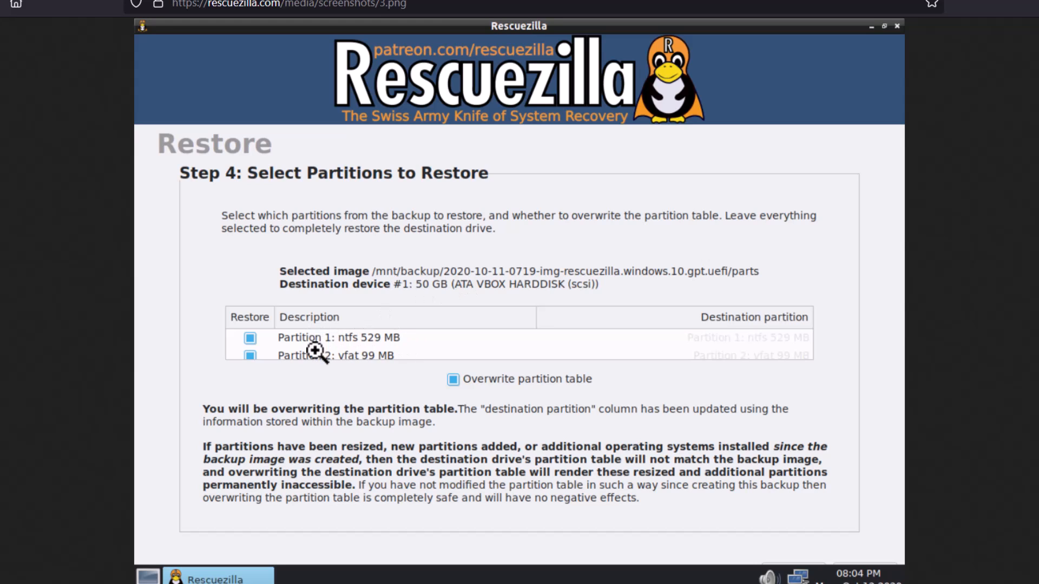
mouse_move(409, 344)
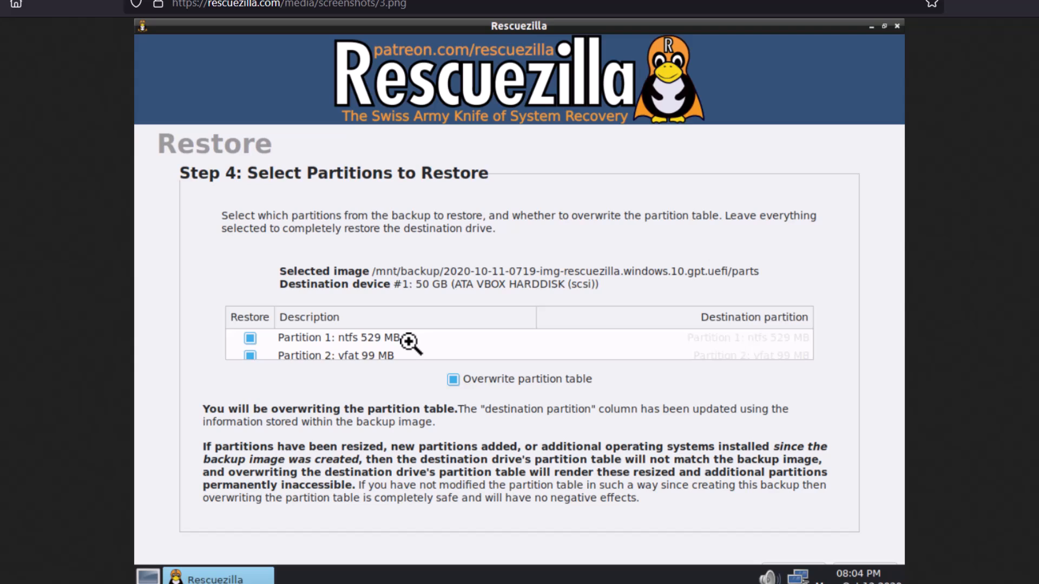
mouse_move(483, 378)
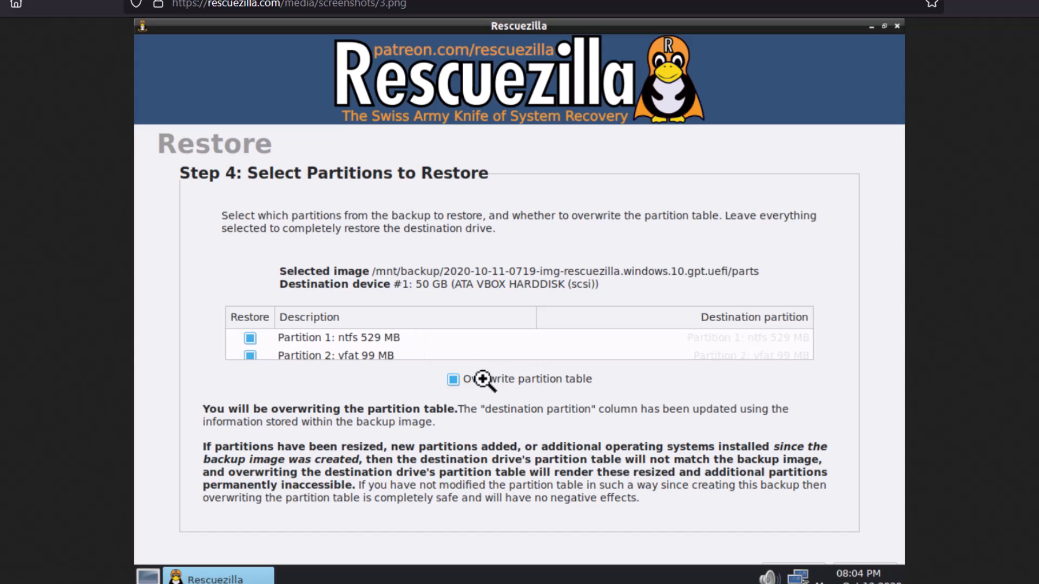
mouse_move(593, 389)
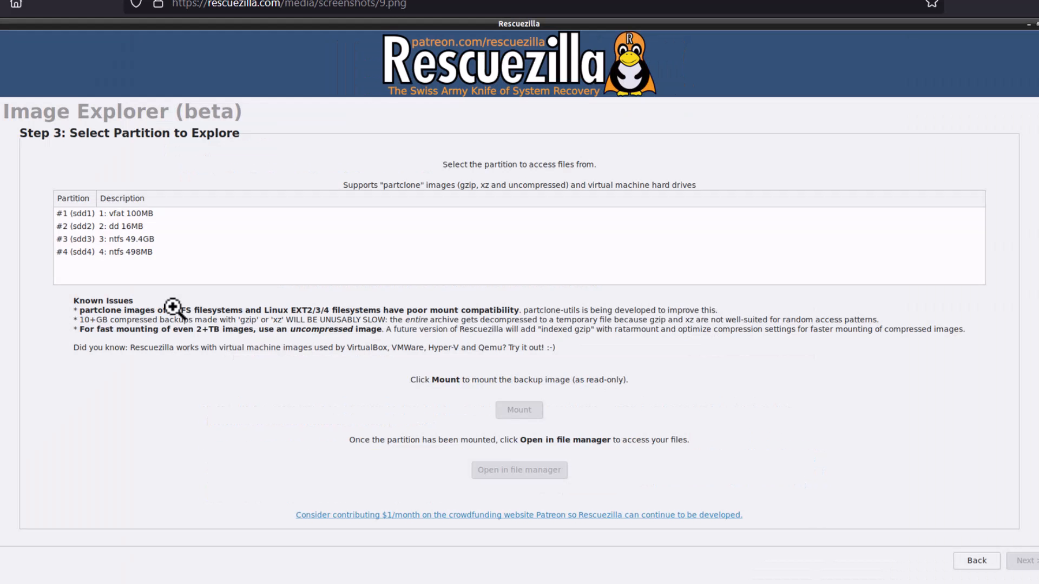
mouse_move(371, 200)
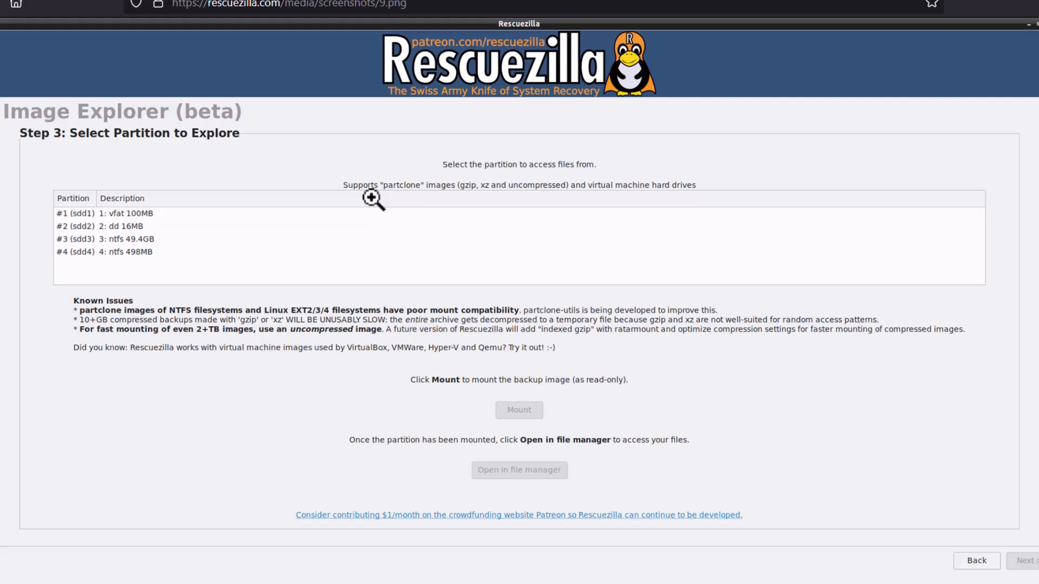
mouse_move(166, 138)
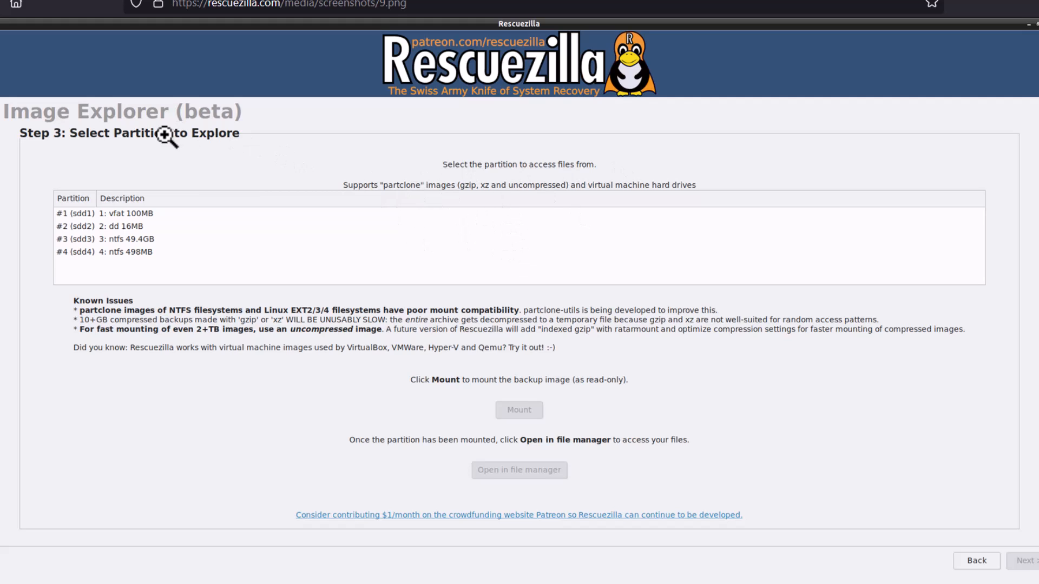
mouse_move(136, 344)
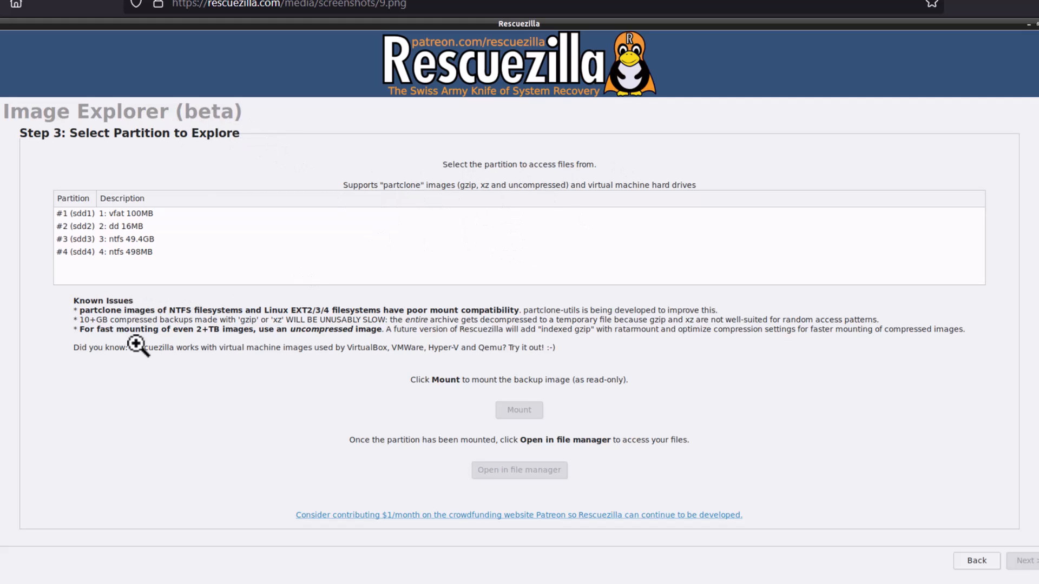
mouse_move(176, 312)
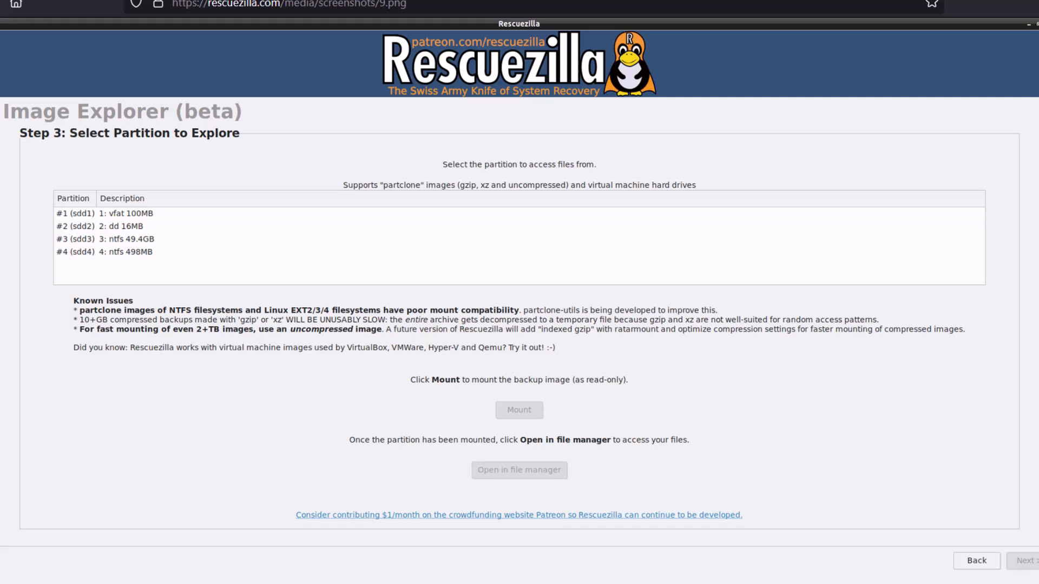
Step: Mount partition #3 (NTFS 49.4GB) in Image Explorer and open it in a file manager
left_click(518, 409)
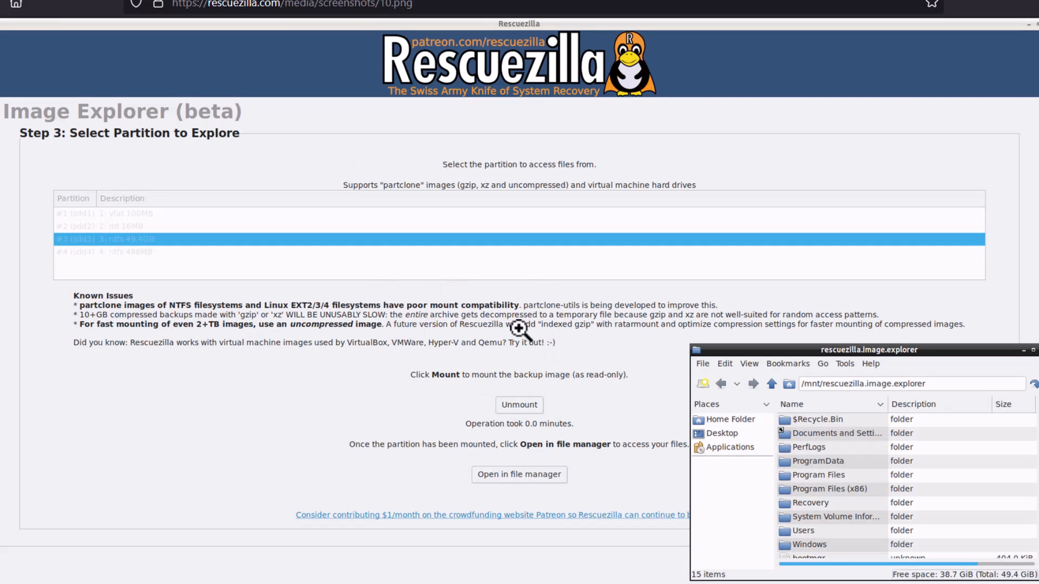
mouse_move(331, 365)
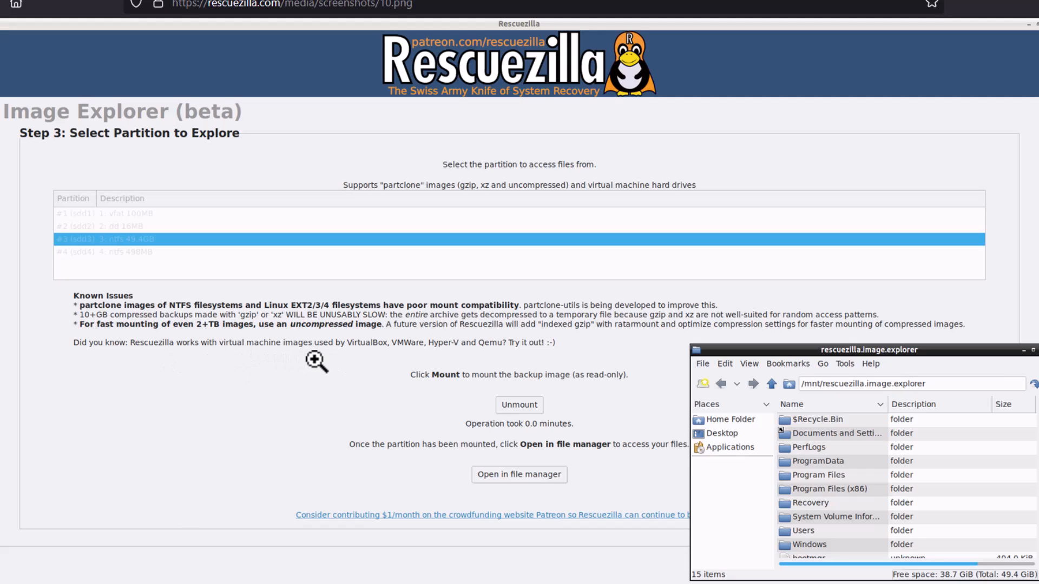
mouse_move(413, 358)
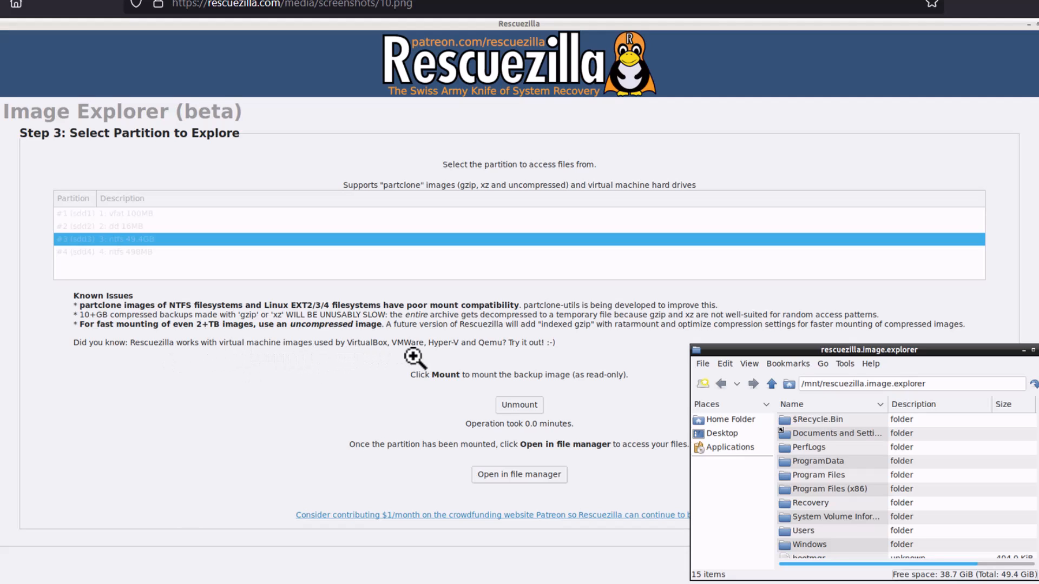
mouse_move(500, 359)
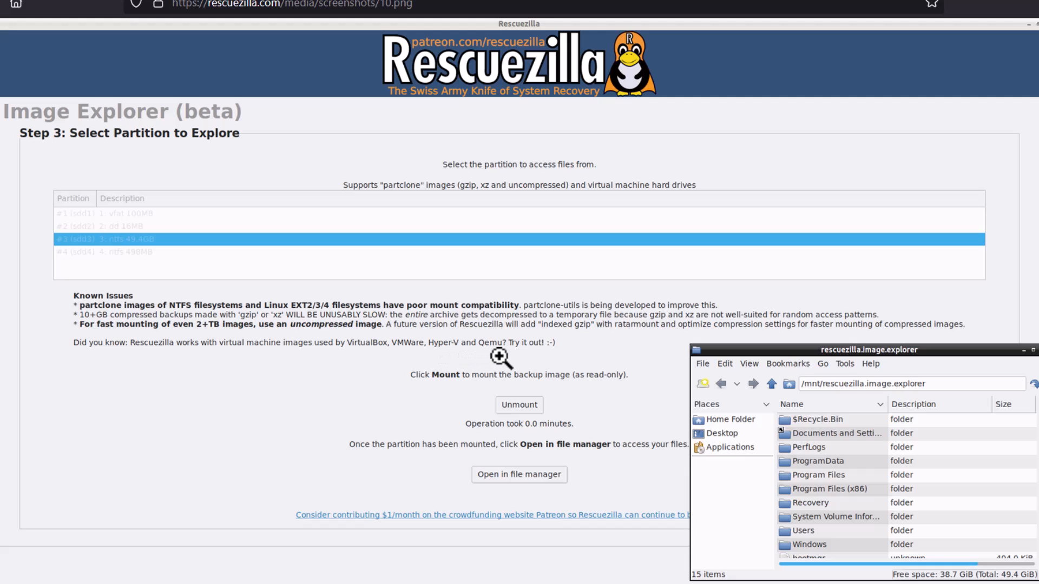
mouse_move(595, 270)
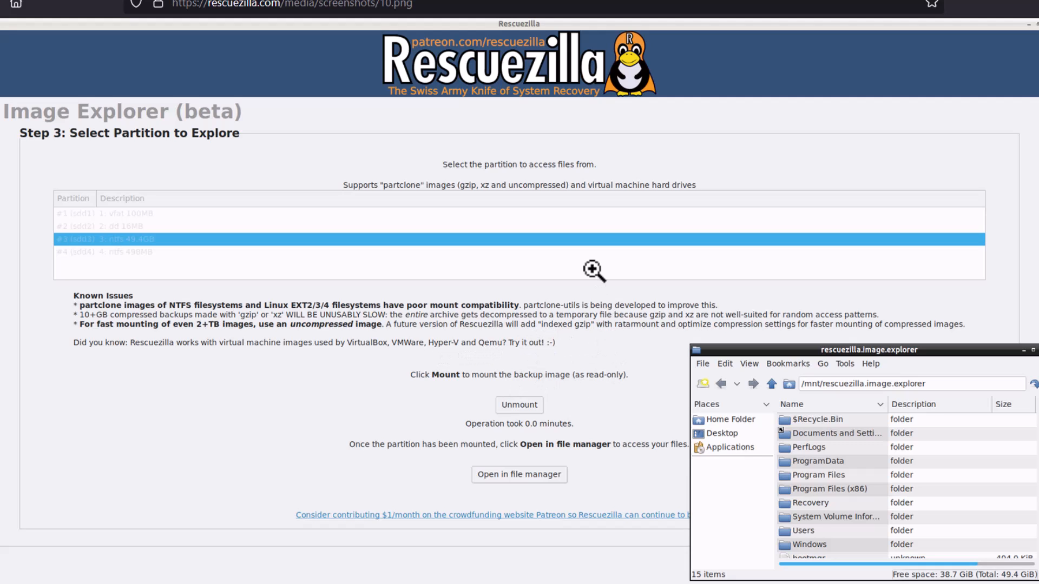